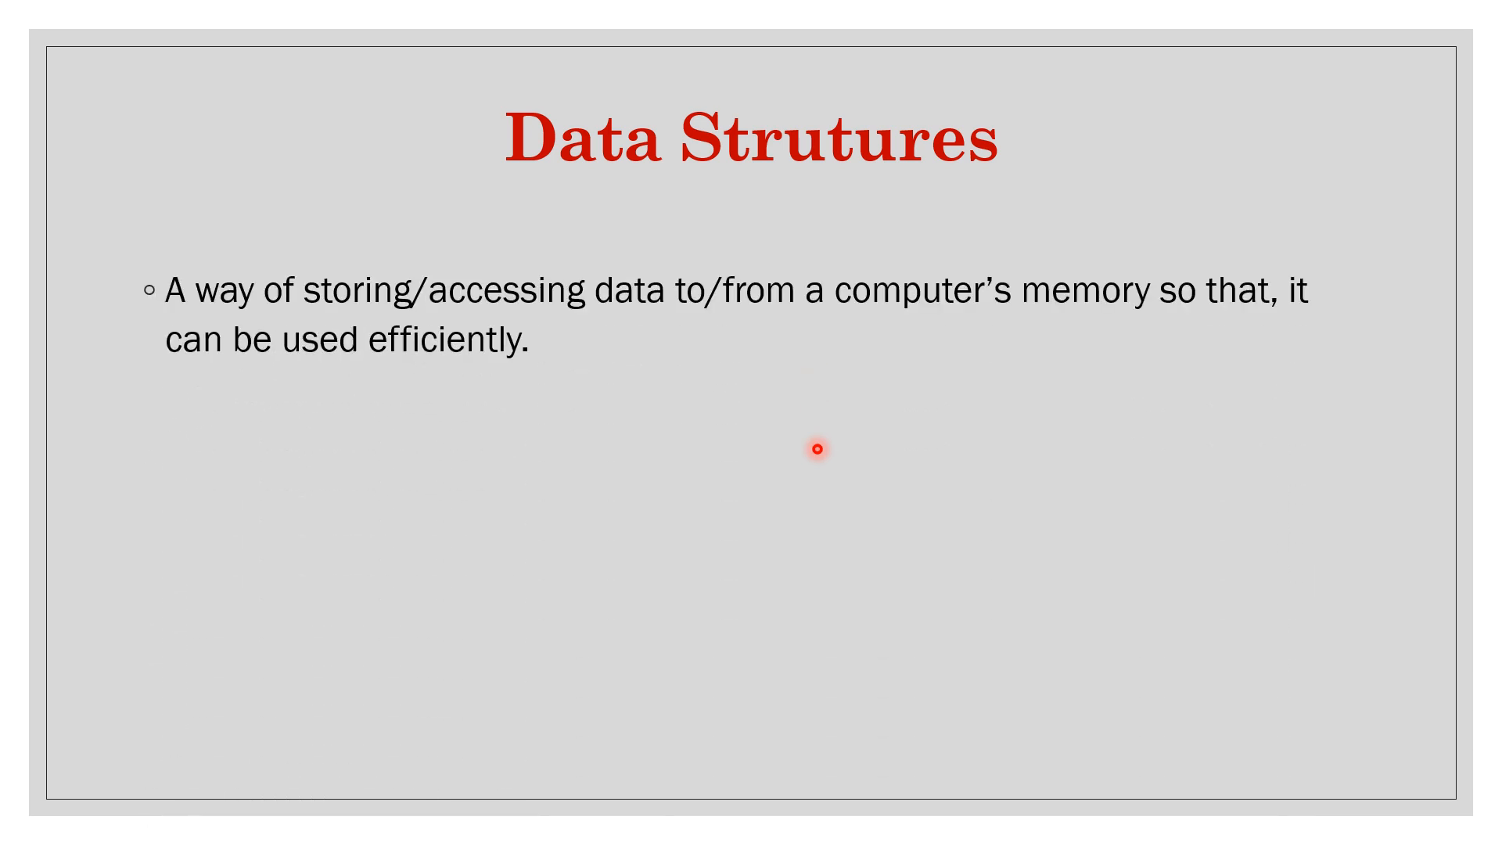
mouse_move(427, 405)
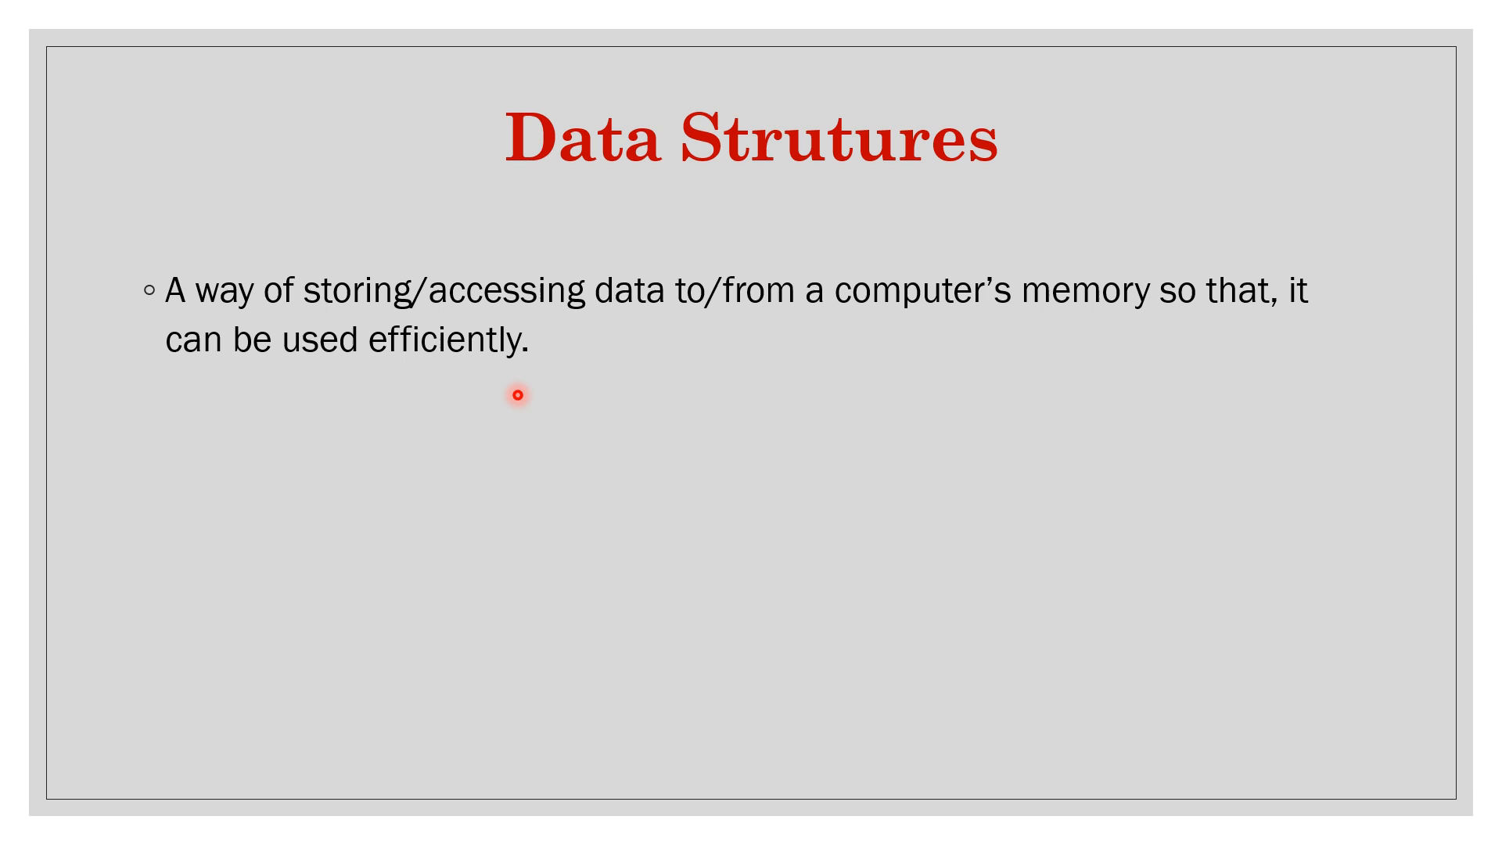
mouse_move(602, 452)
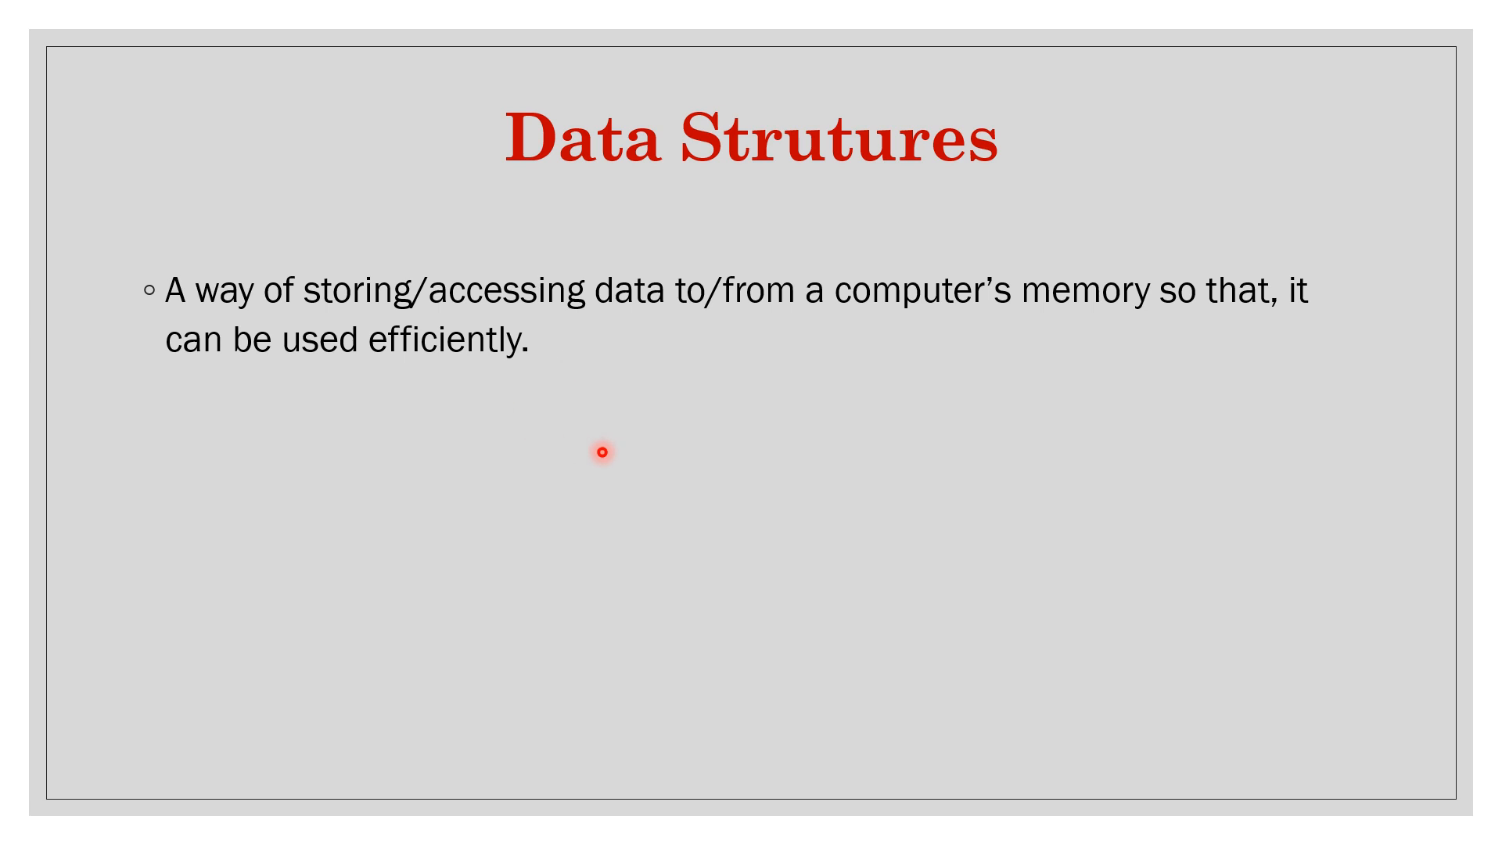
mouse_move(602, 402)
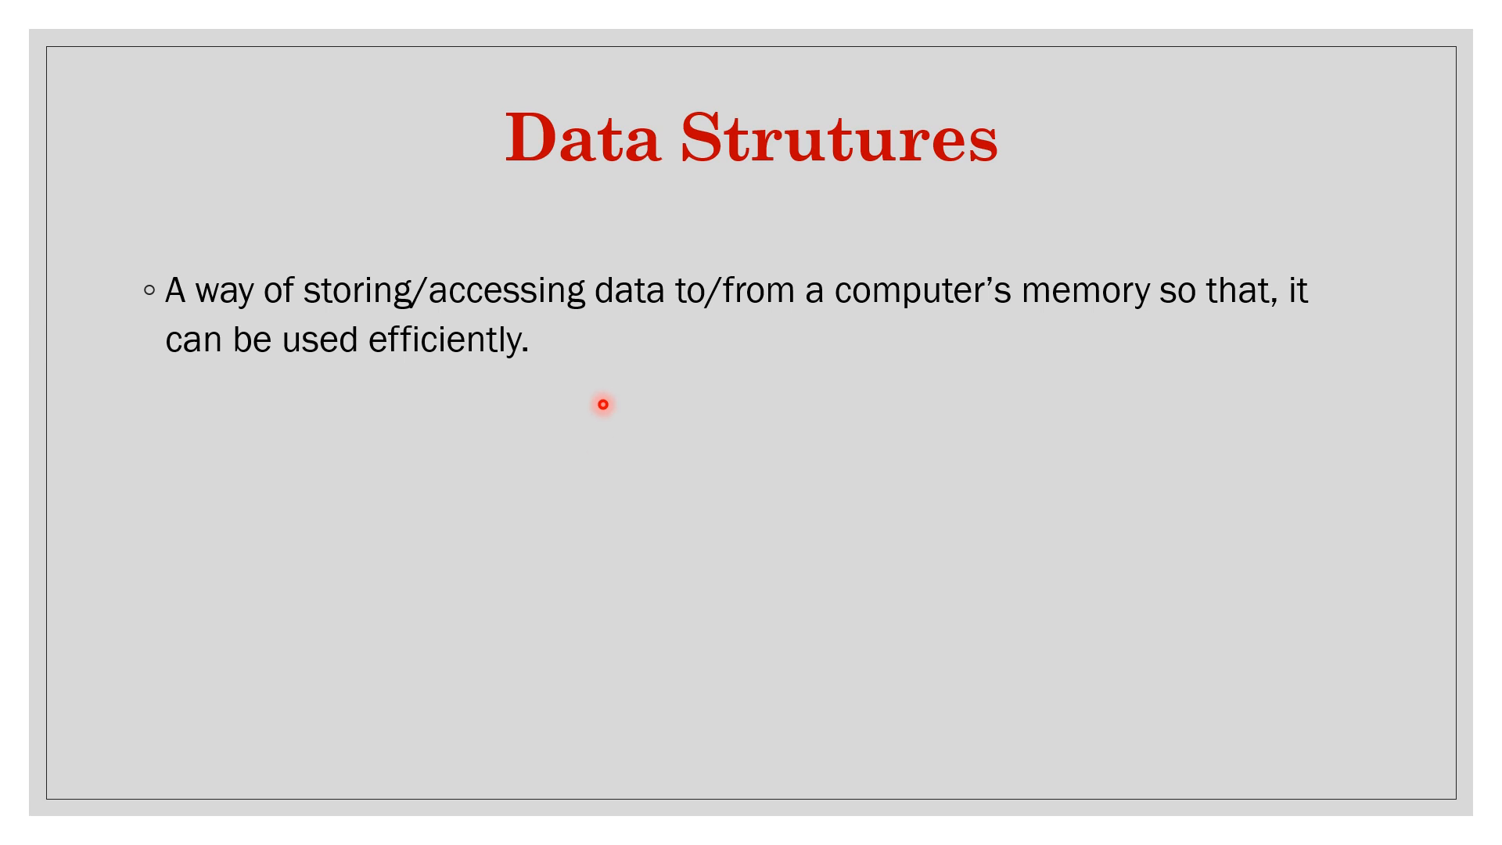
mouse_move(741, 341)
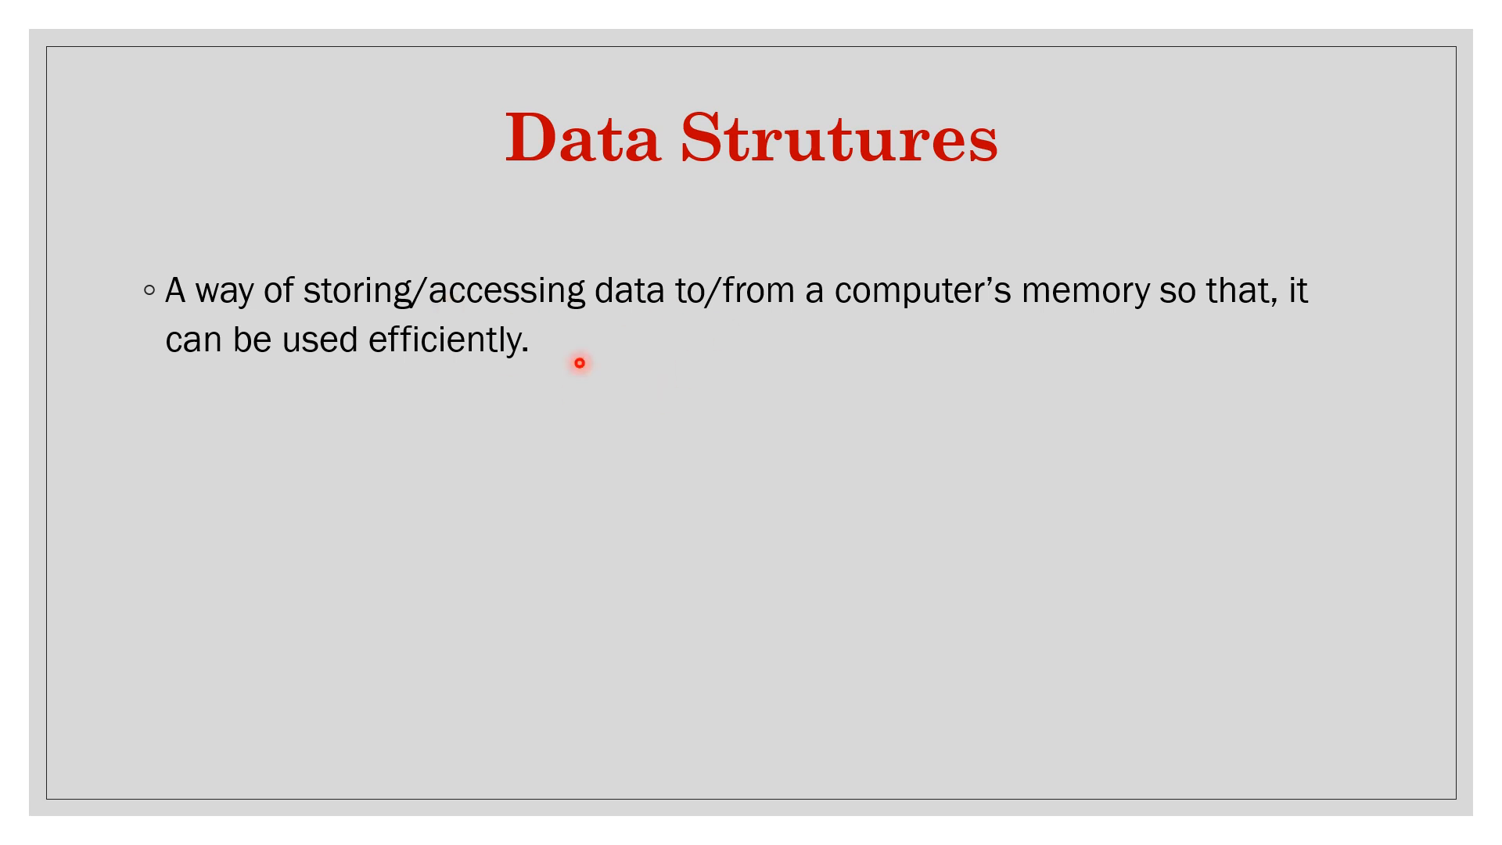
mouse_move(431, 397)
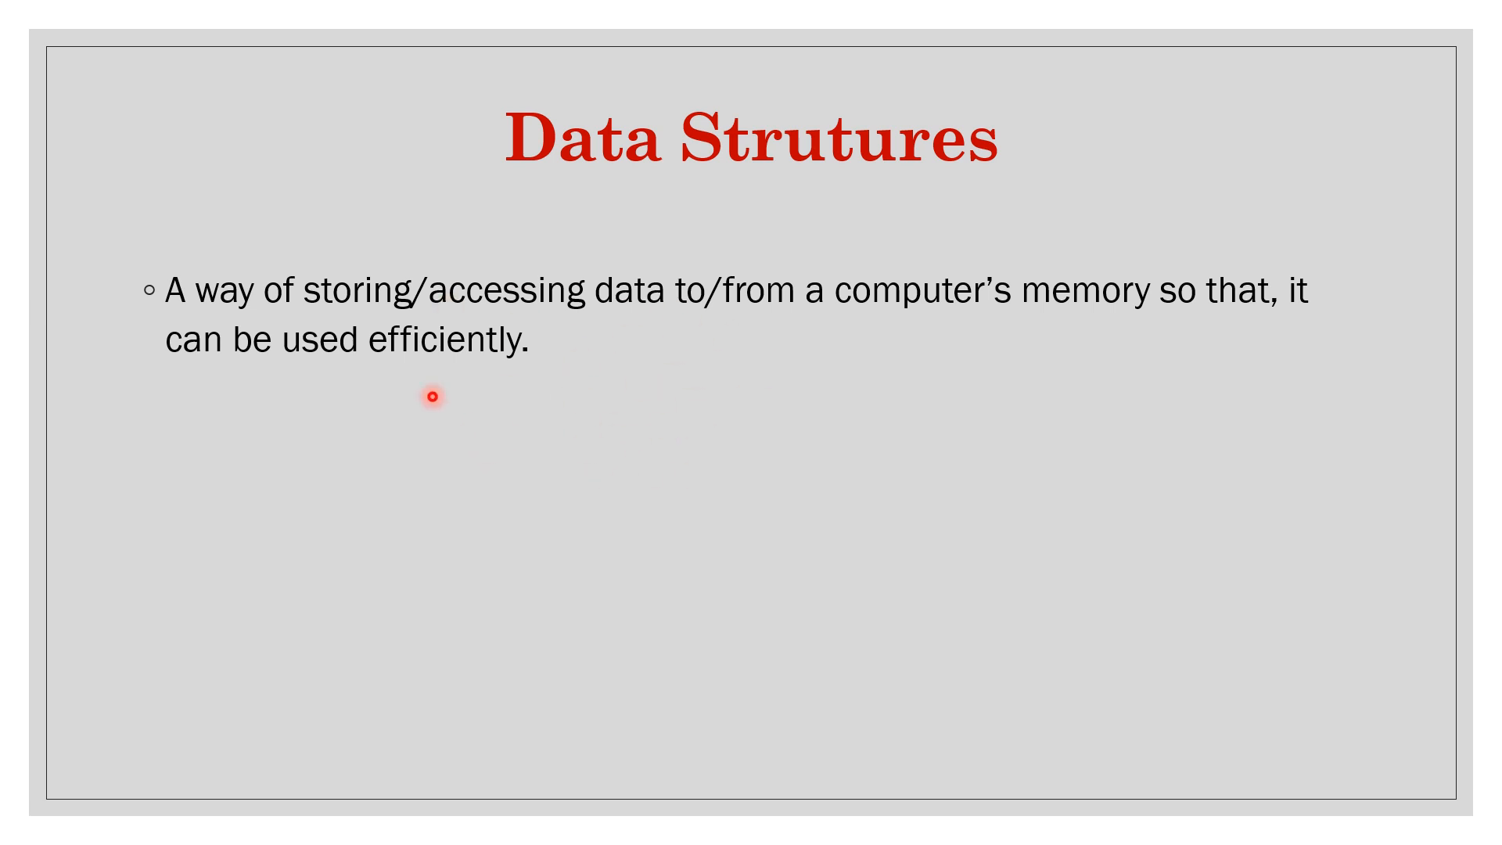
mouse_move(701, 478)
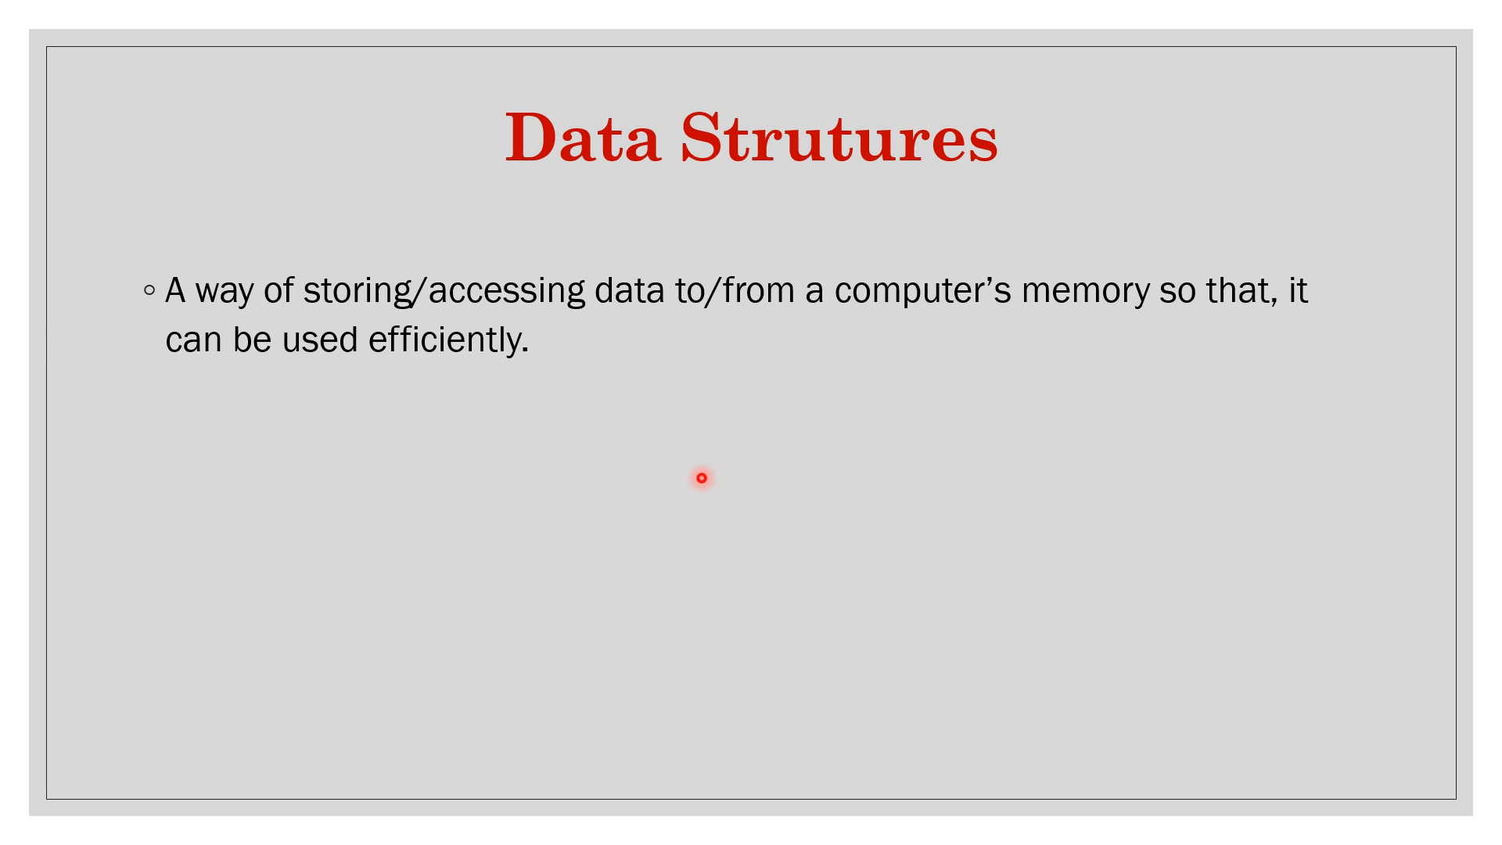
mouse_move(616, 372)
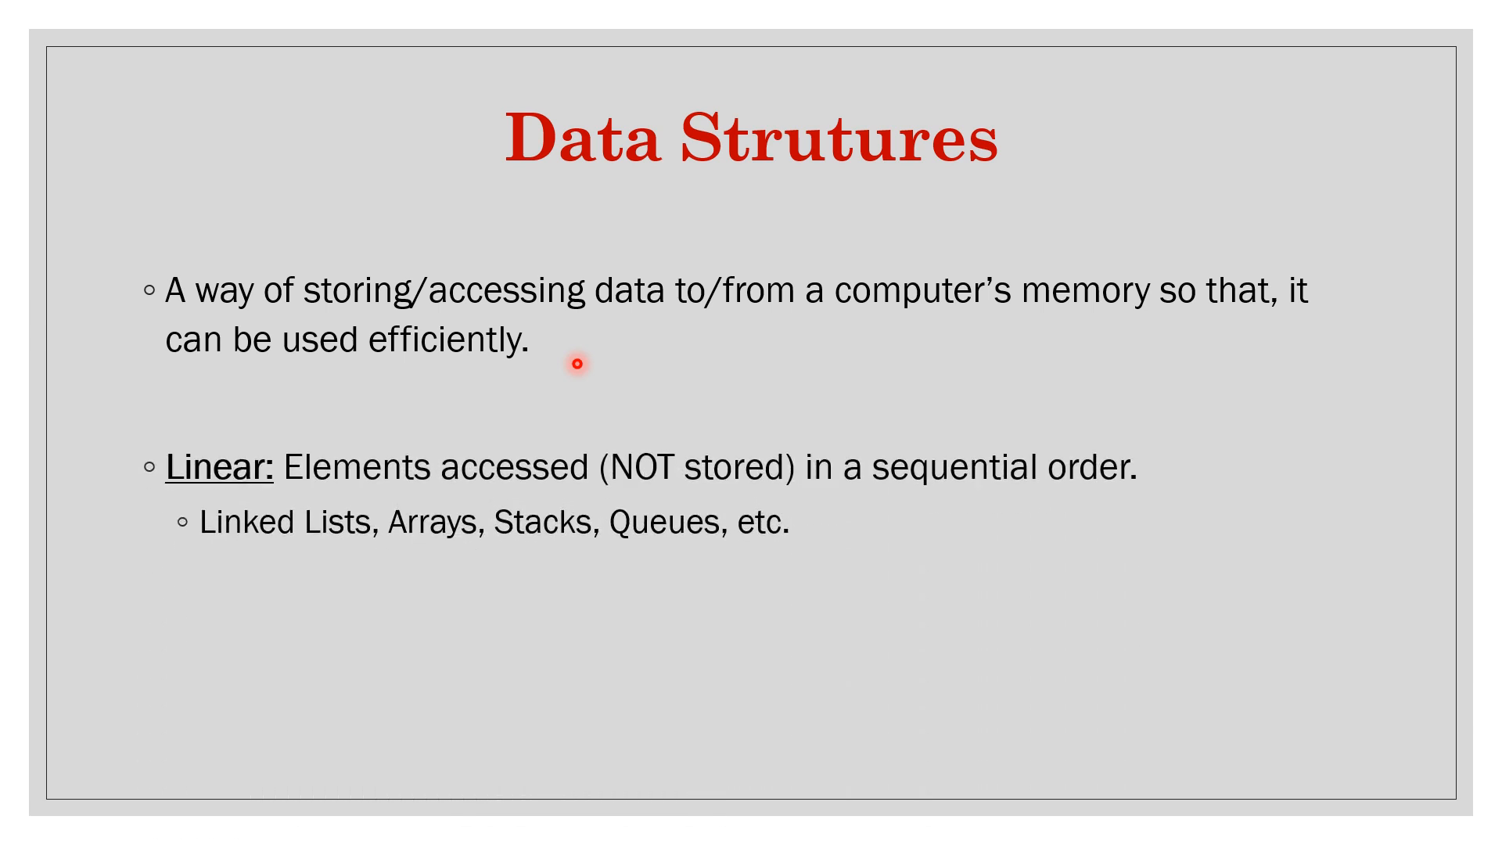
mouse_move(351, 511)
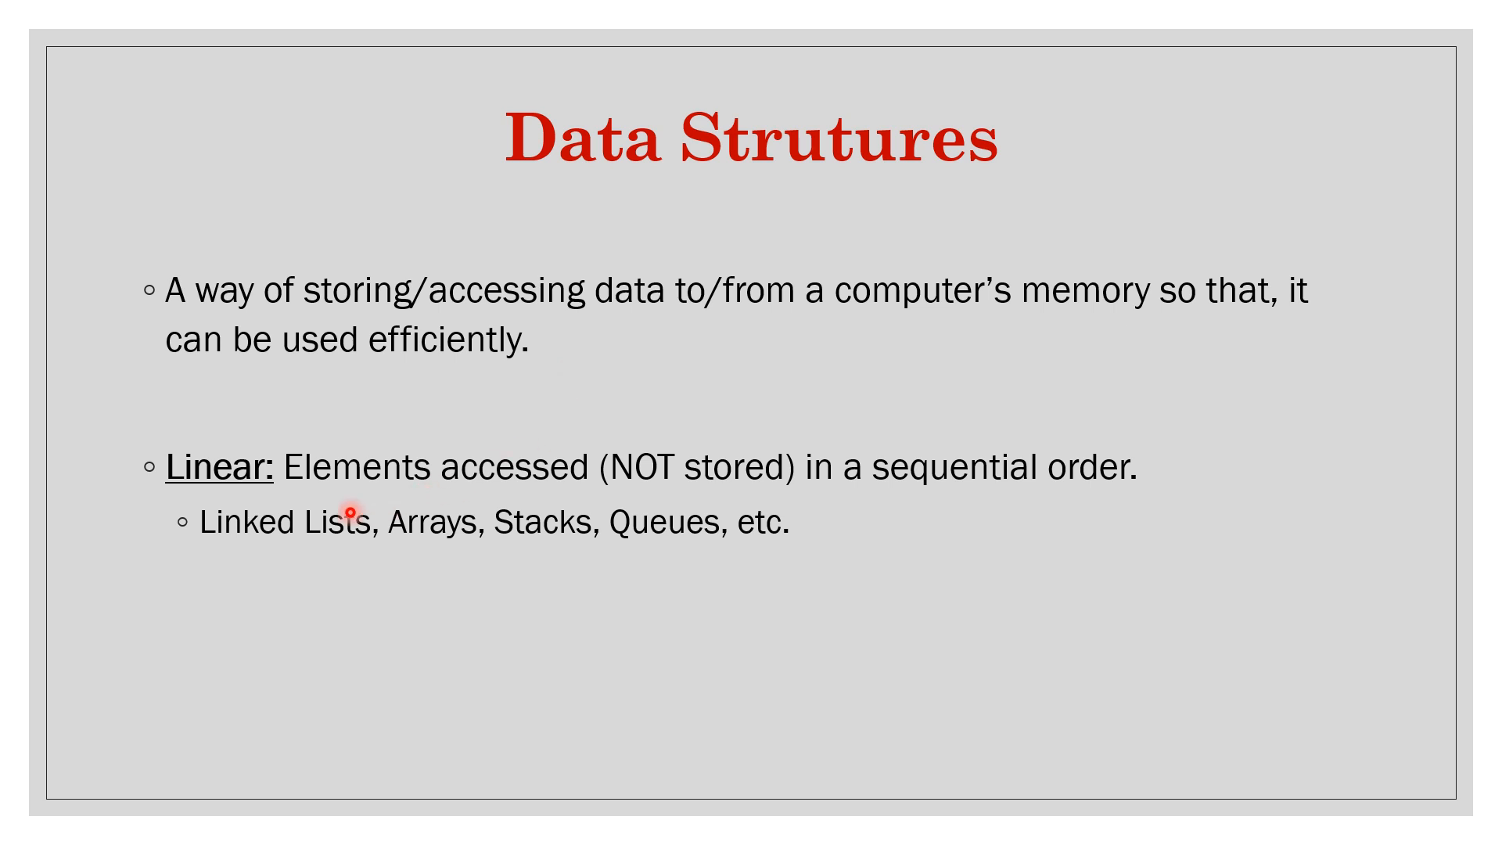
mouse_move(507, 488)
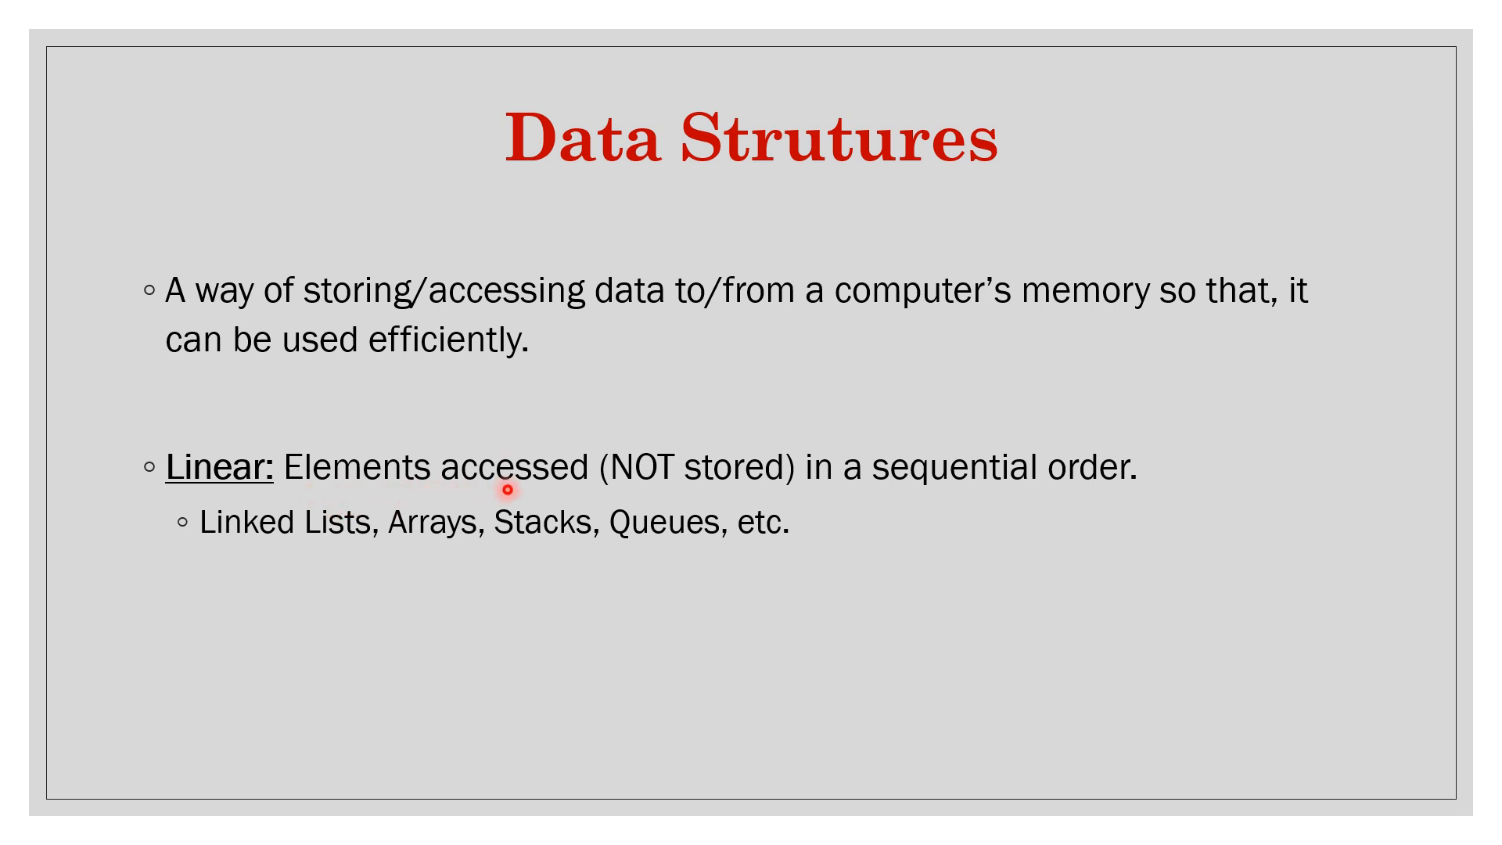
mouse_move(690, 496)
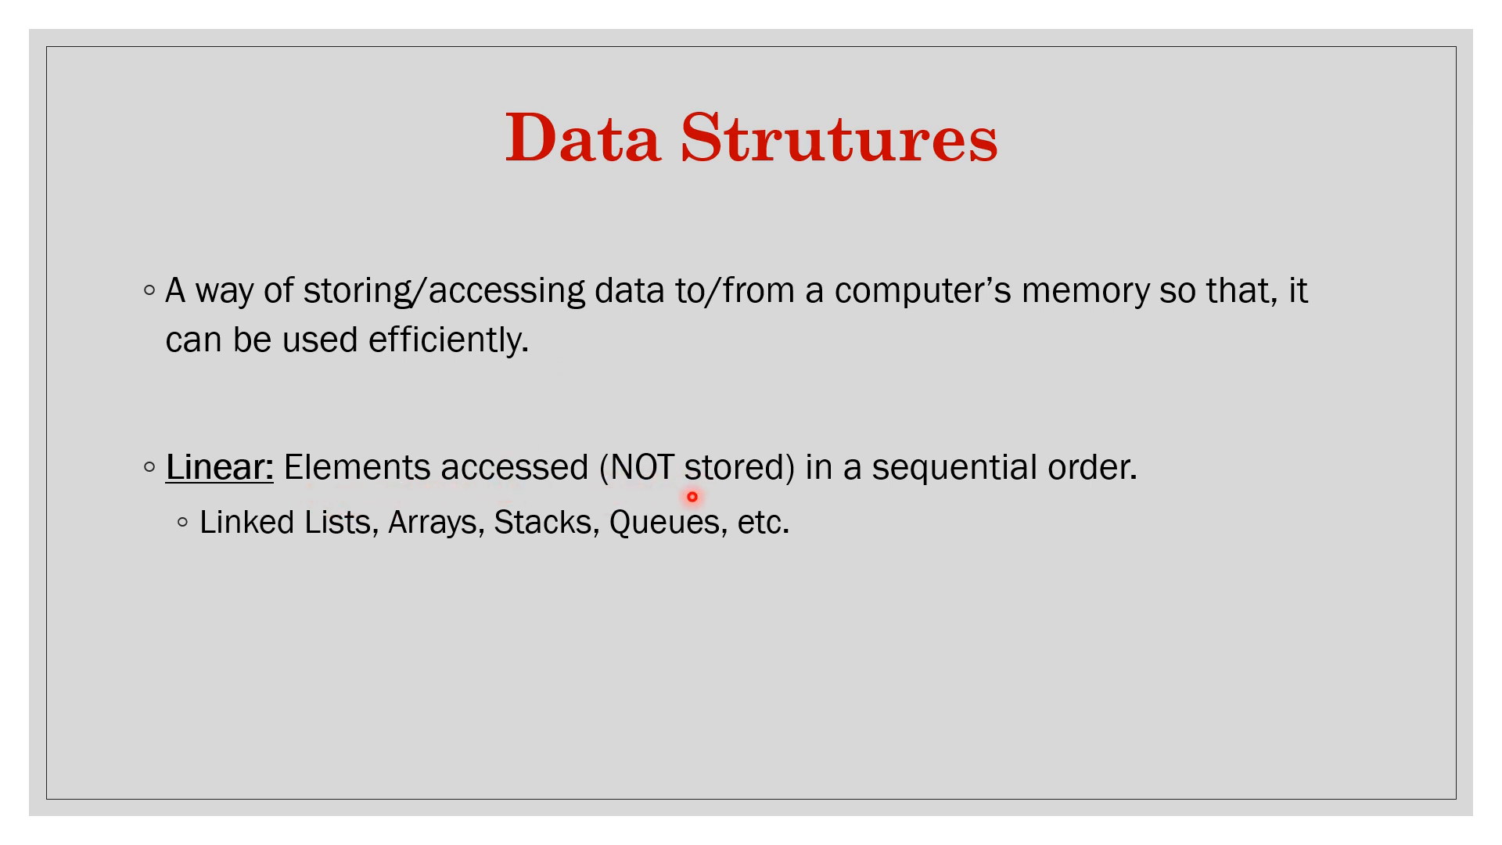
mouse_move(594, 499)
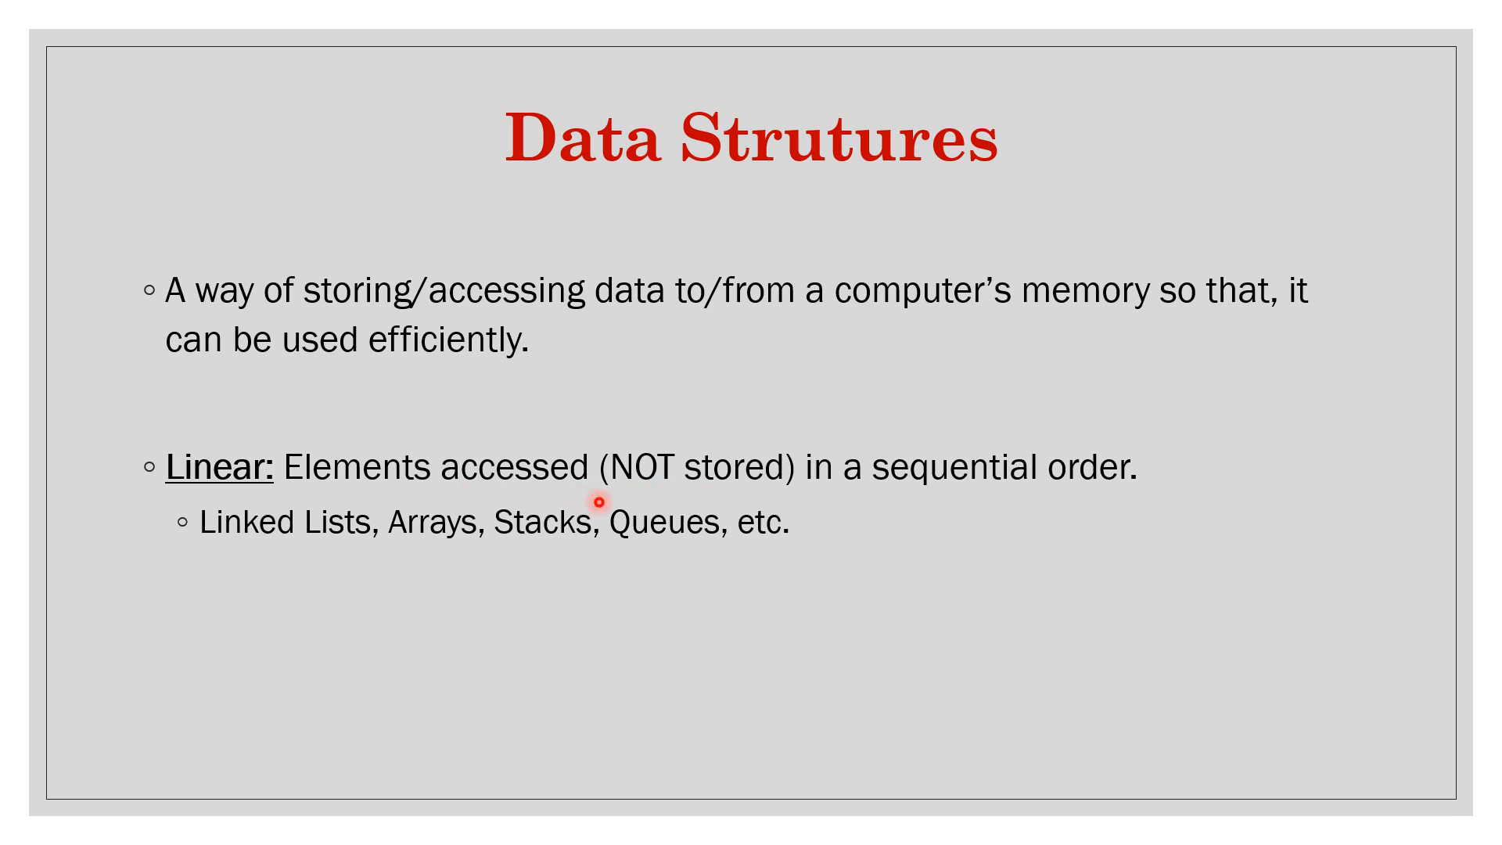
mouse_move(671, 488)
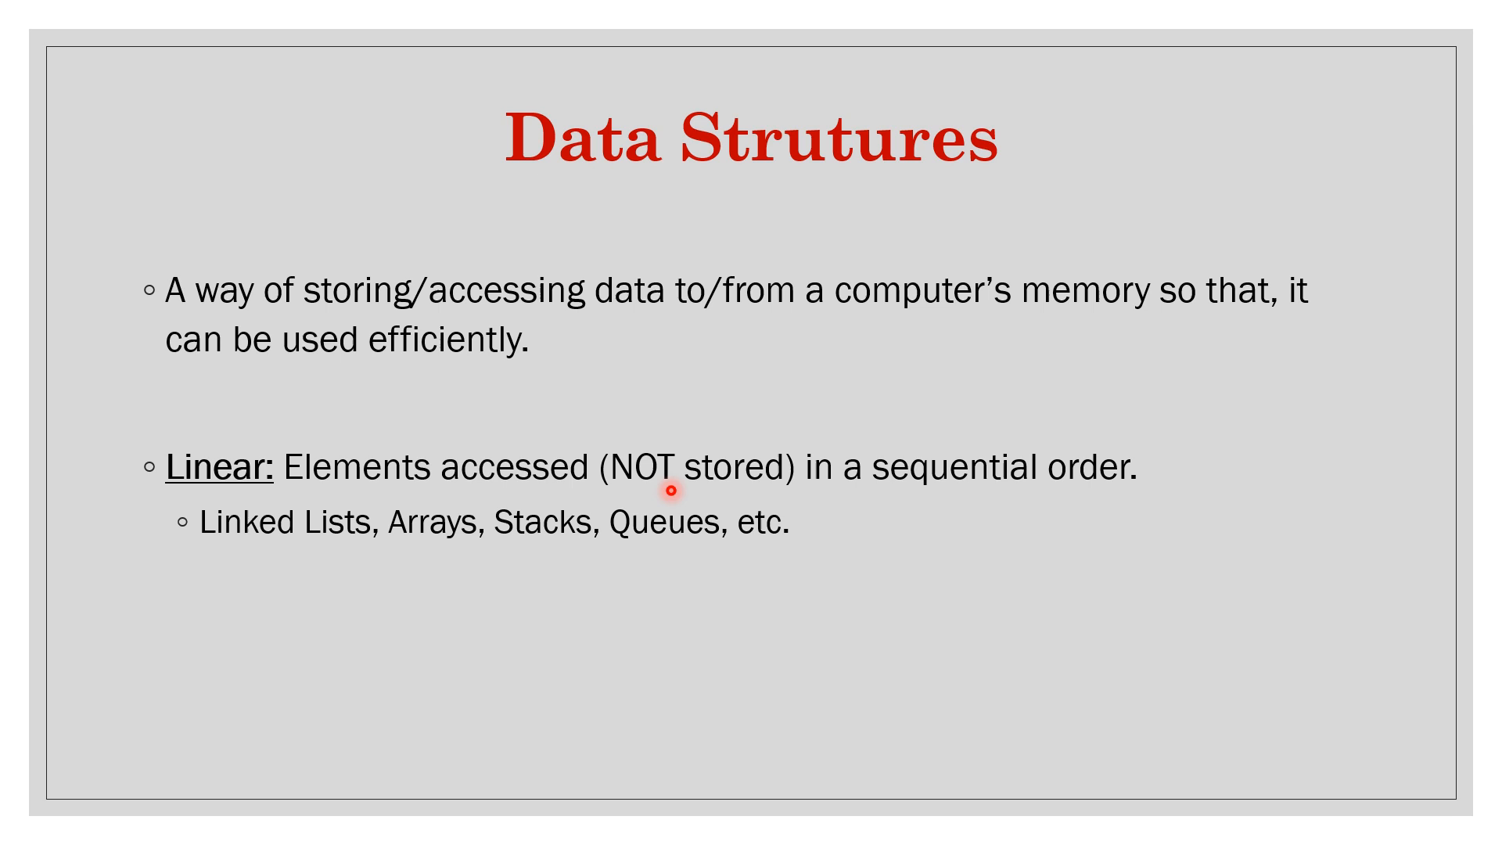
mouse_move(362, 551)
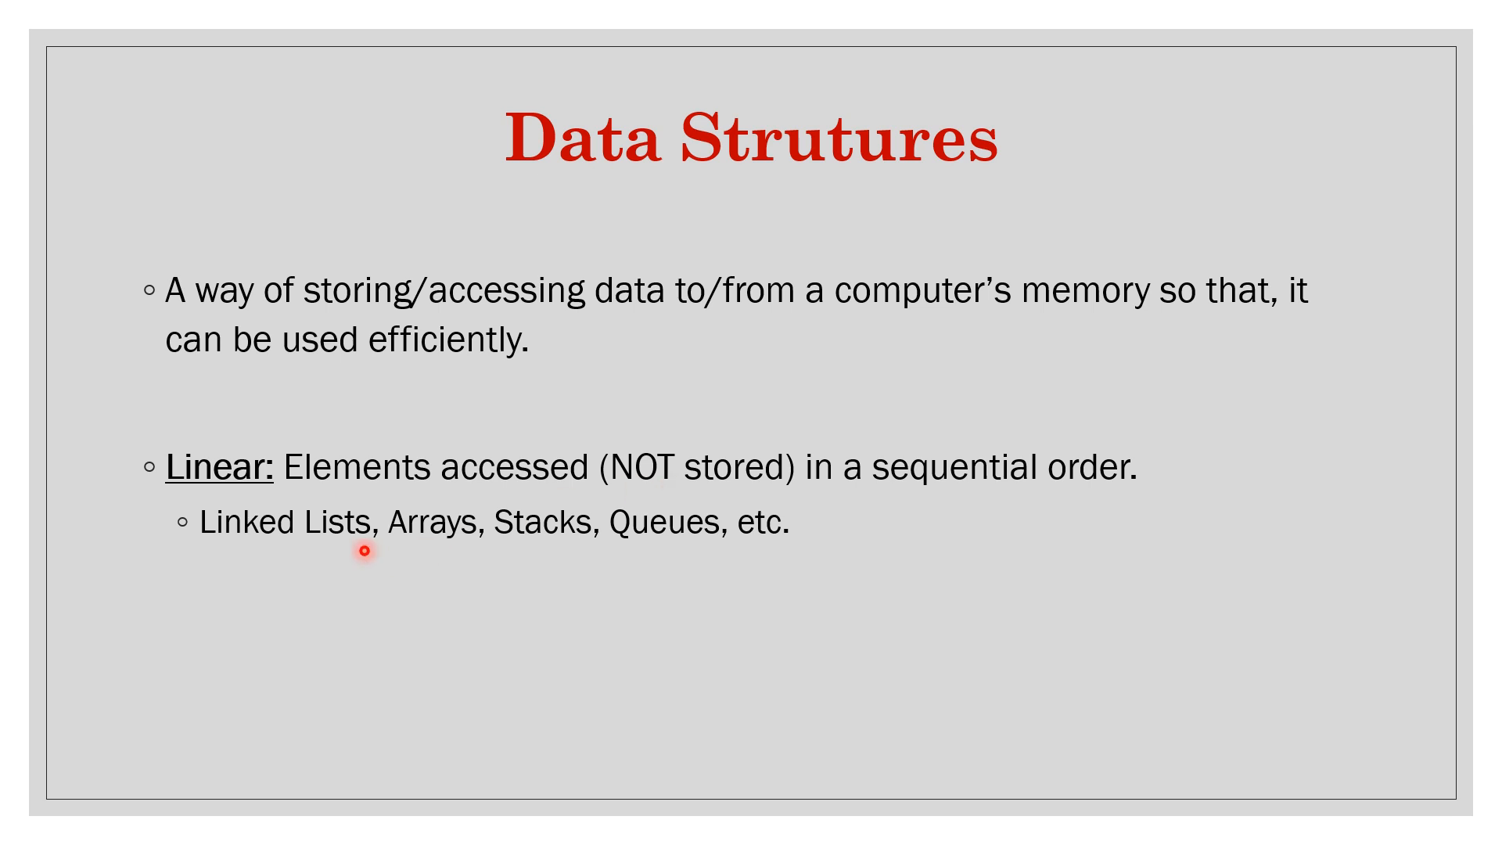
mouse_move(500, 487)
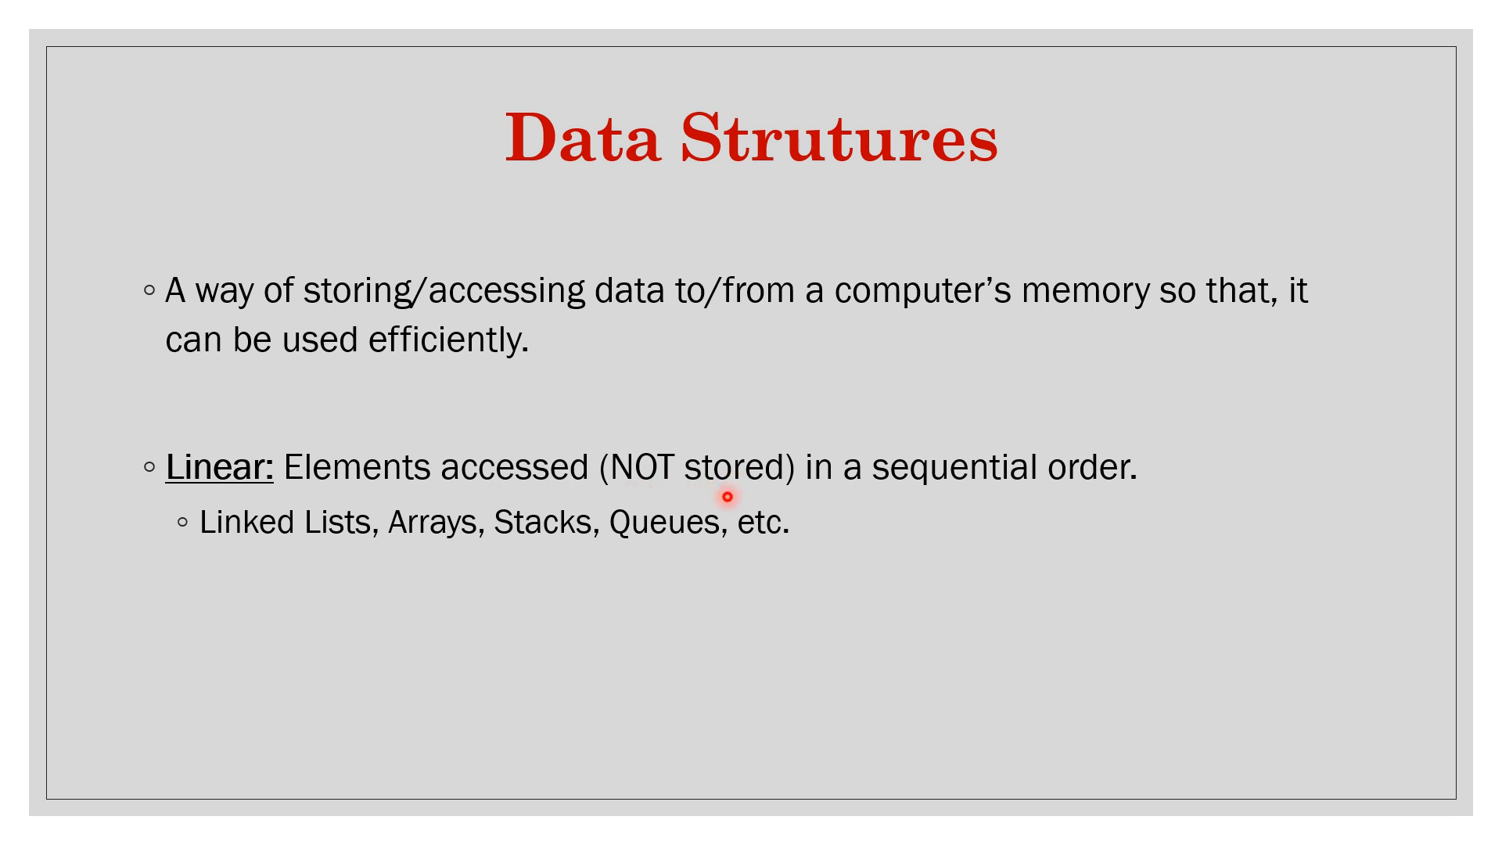
mouse_move(337, 444)
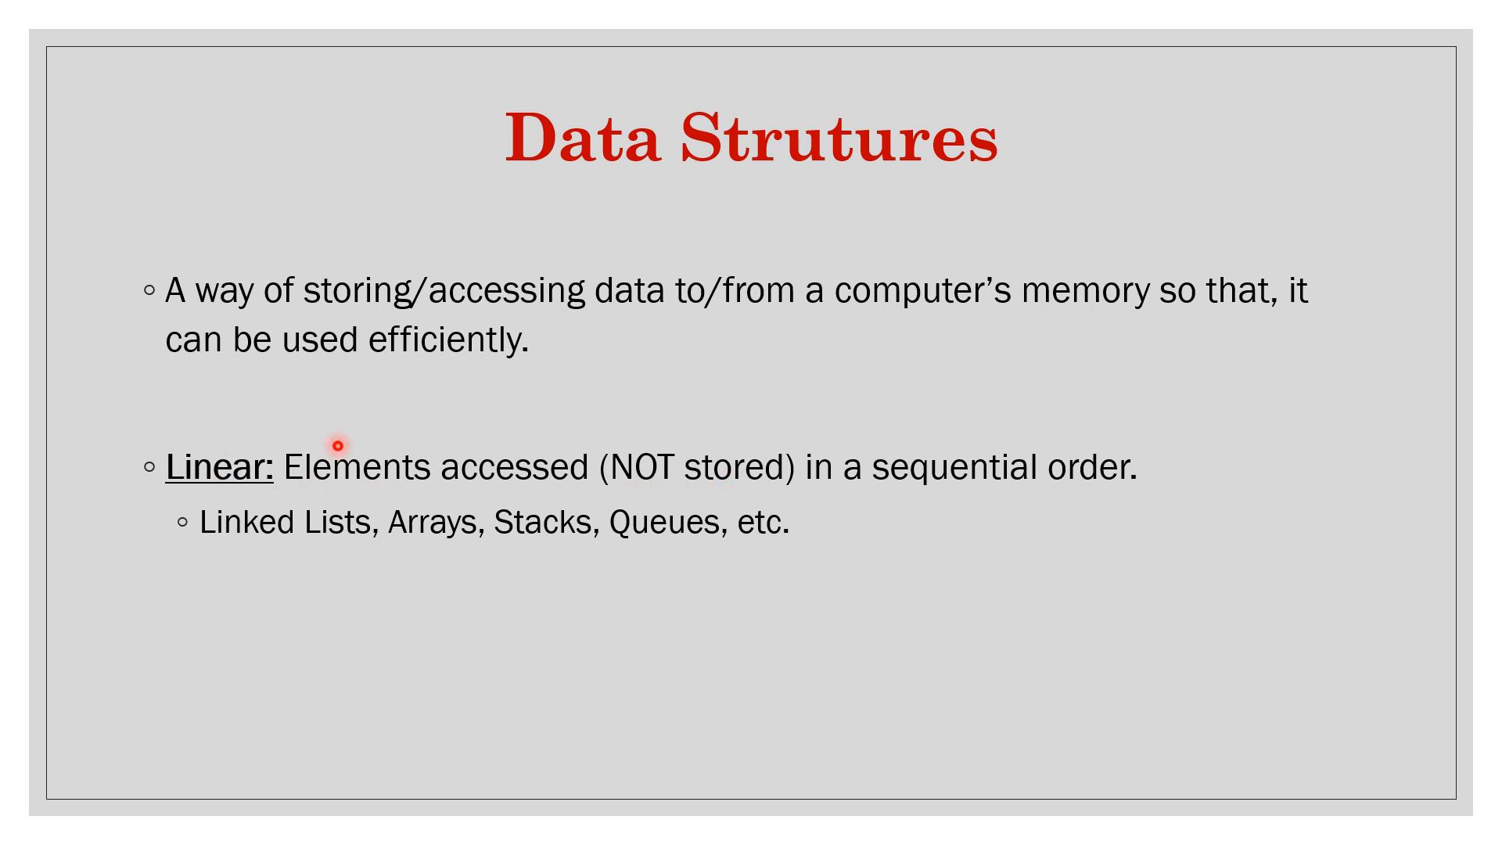
mouse_move(400, 471)
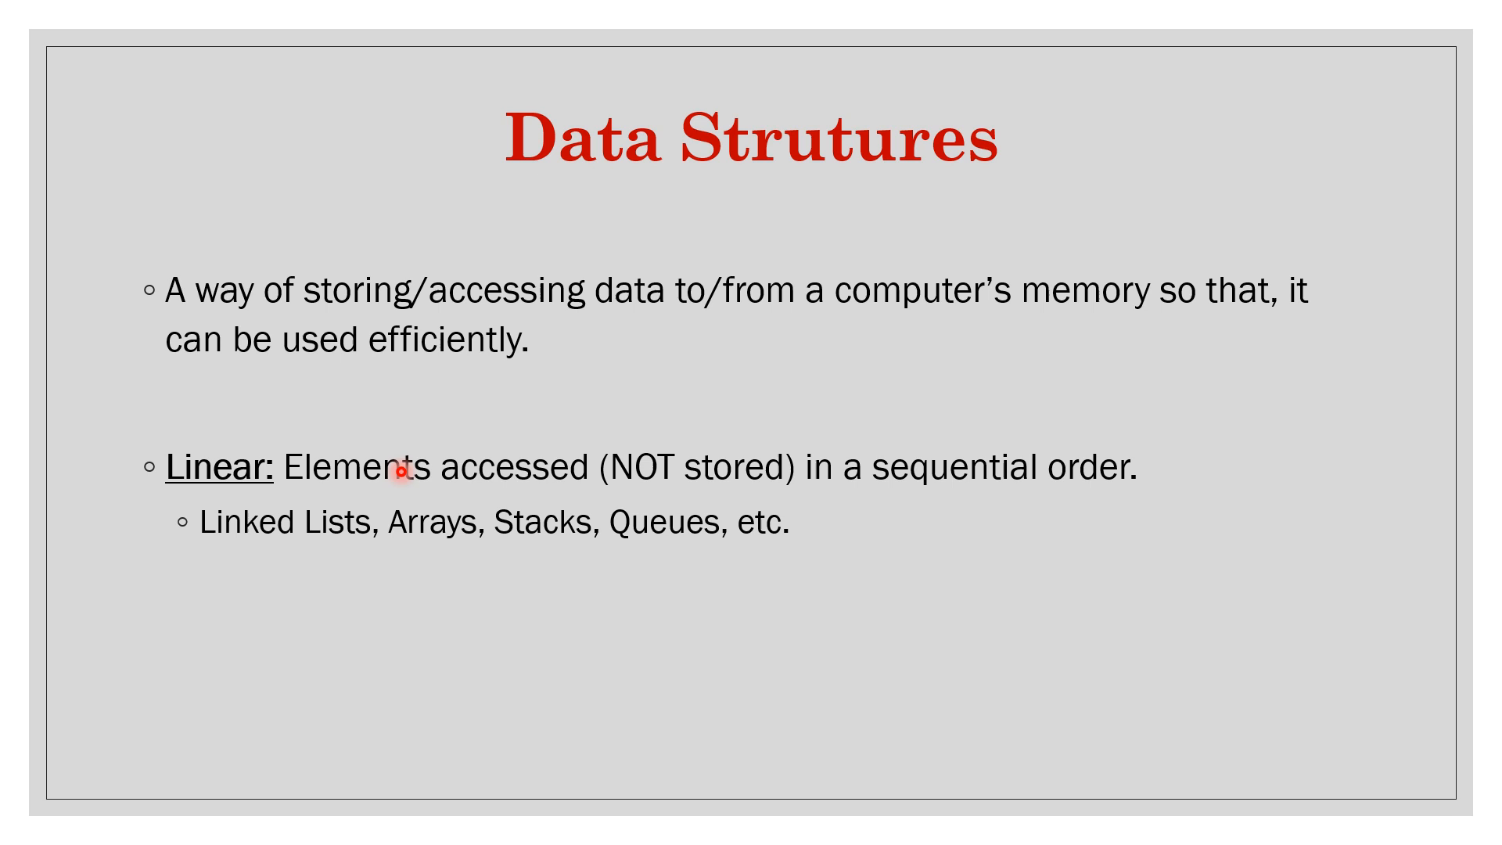
mouse_move(268, 554)
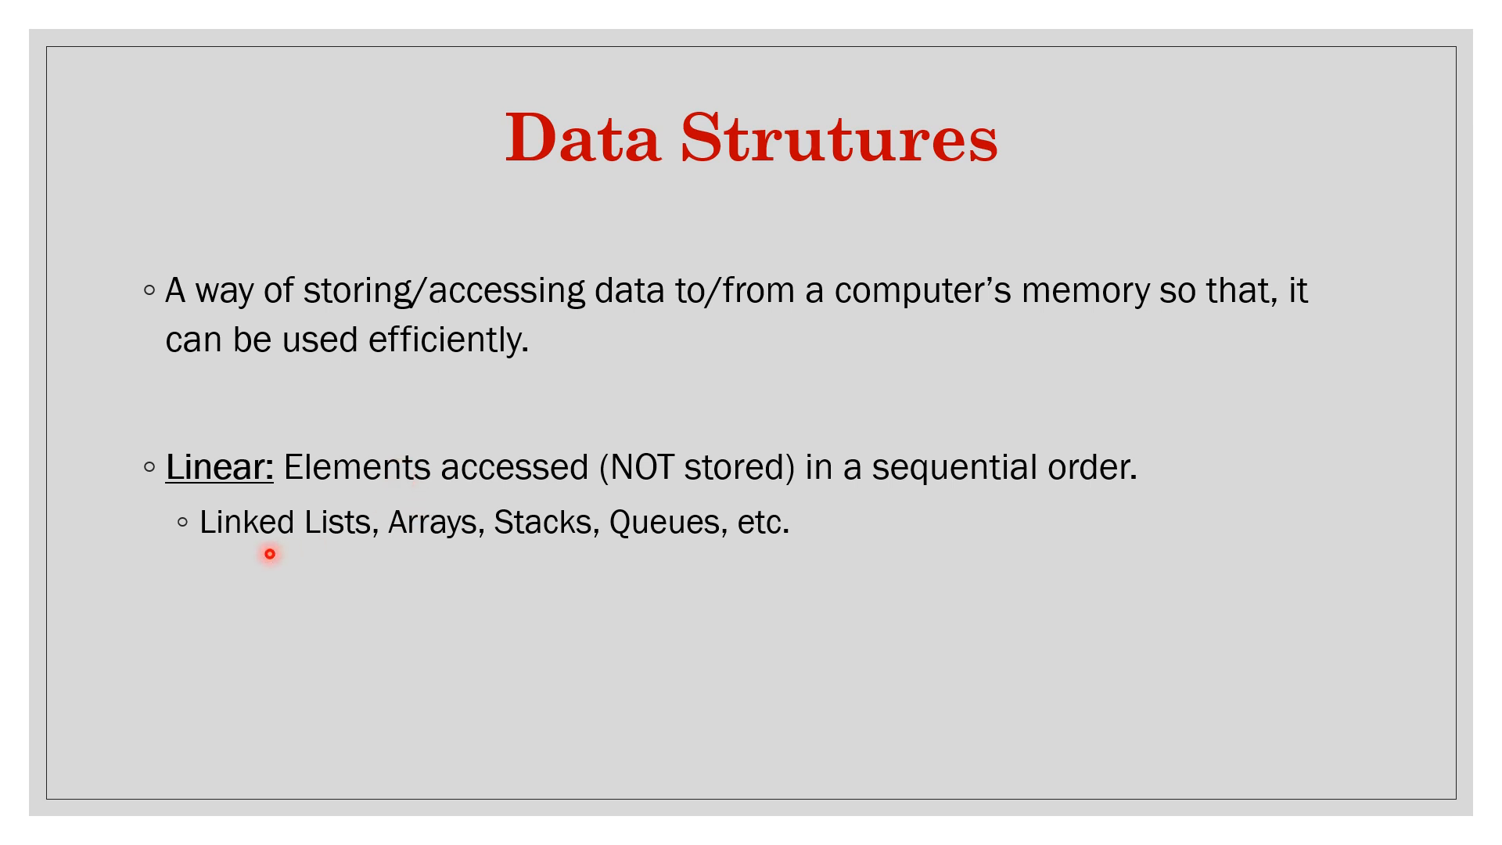
mouse_move(316, 550)
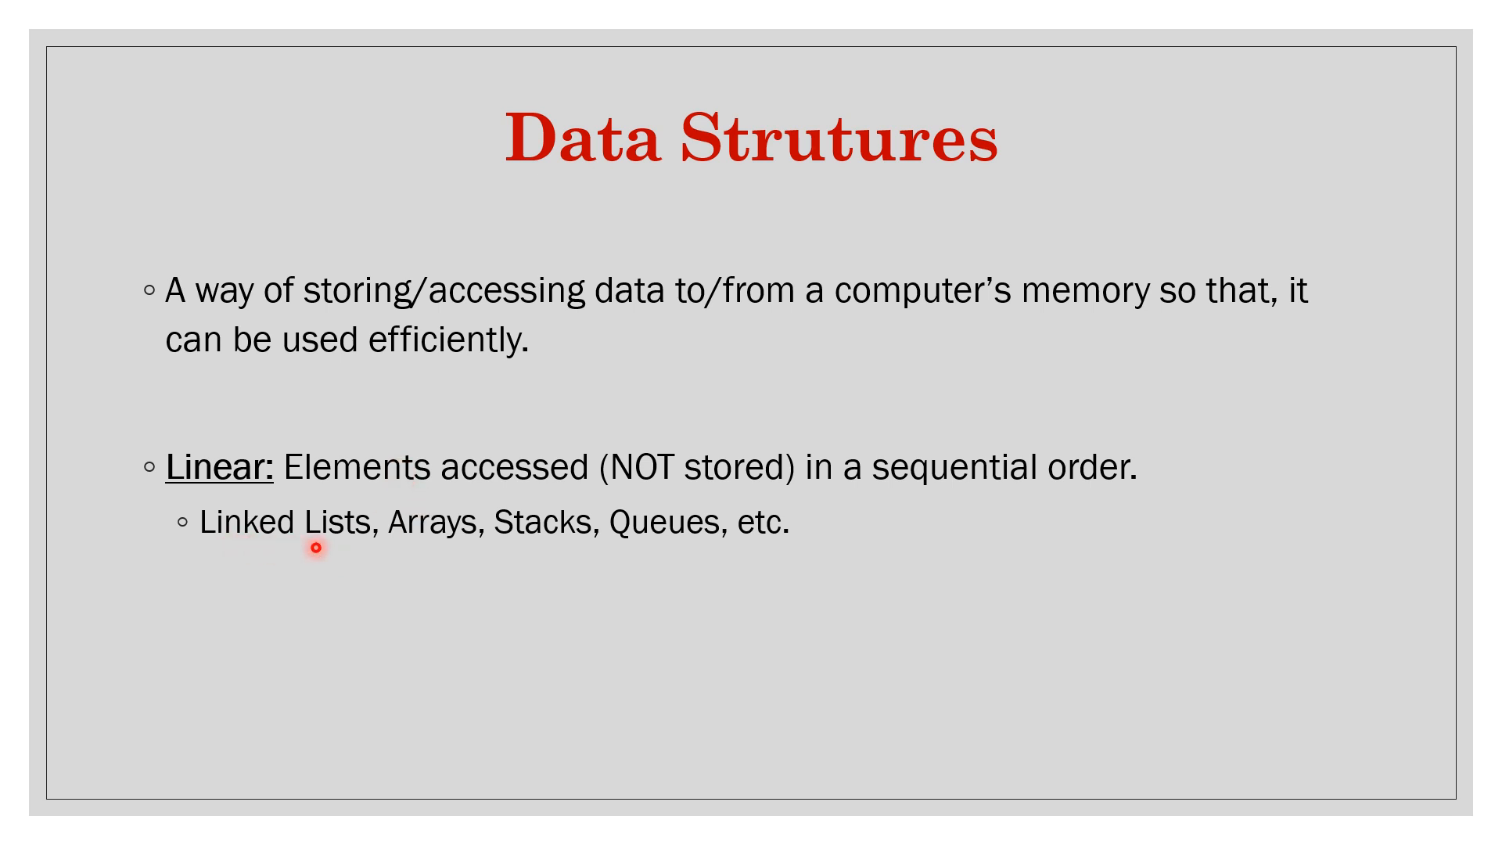
mouse_move(788, 527)
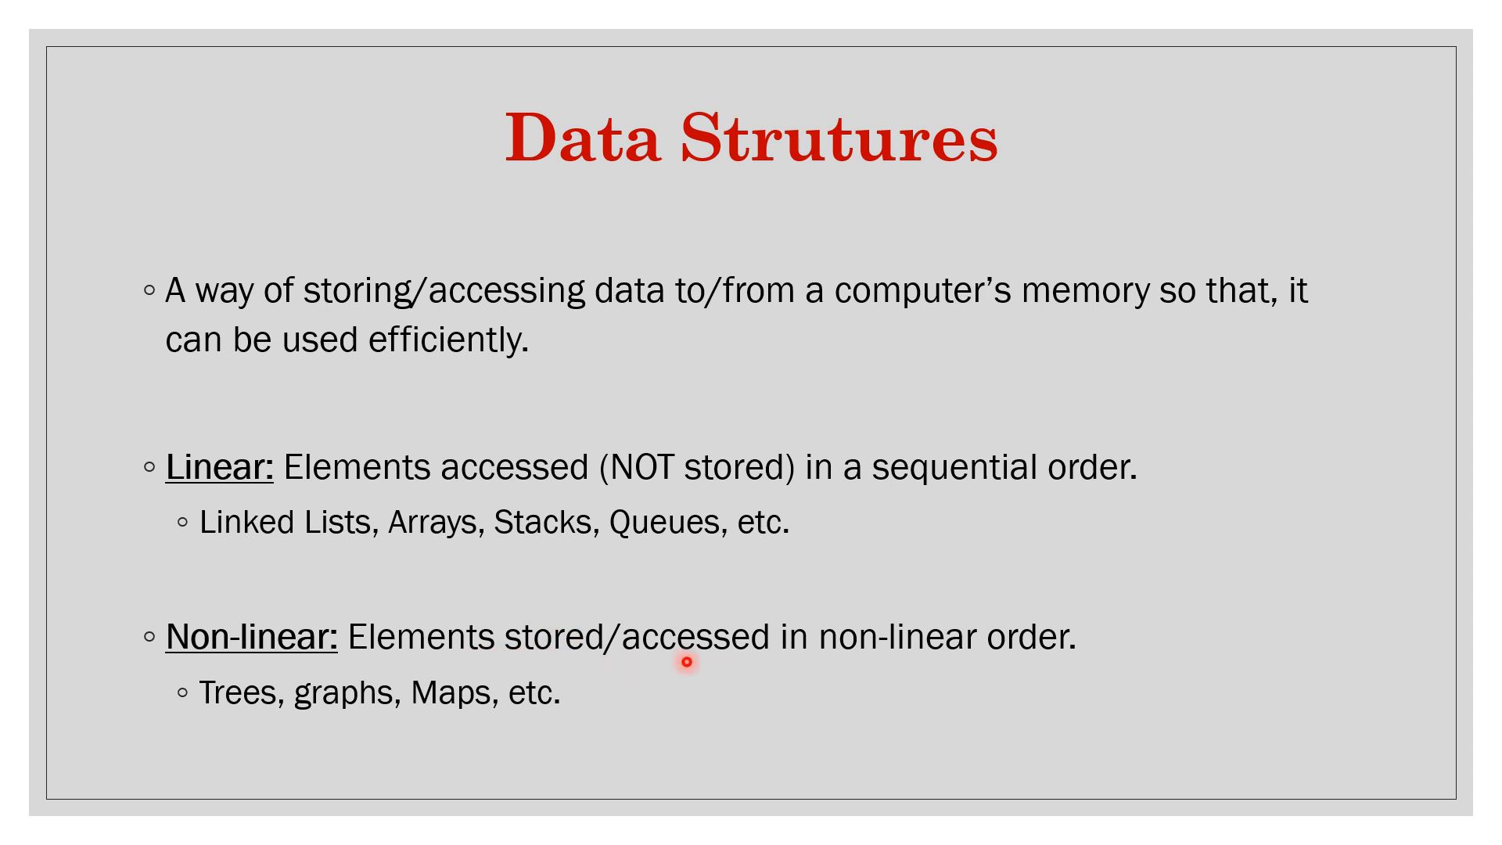
mouse_move(247, 725)
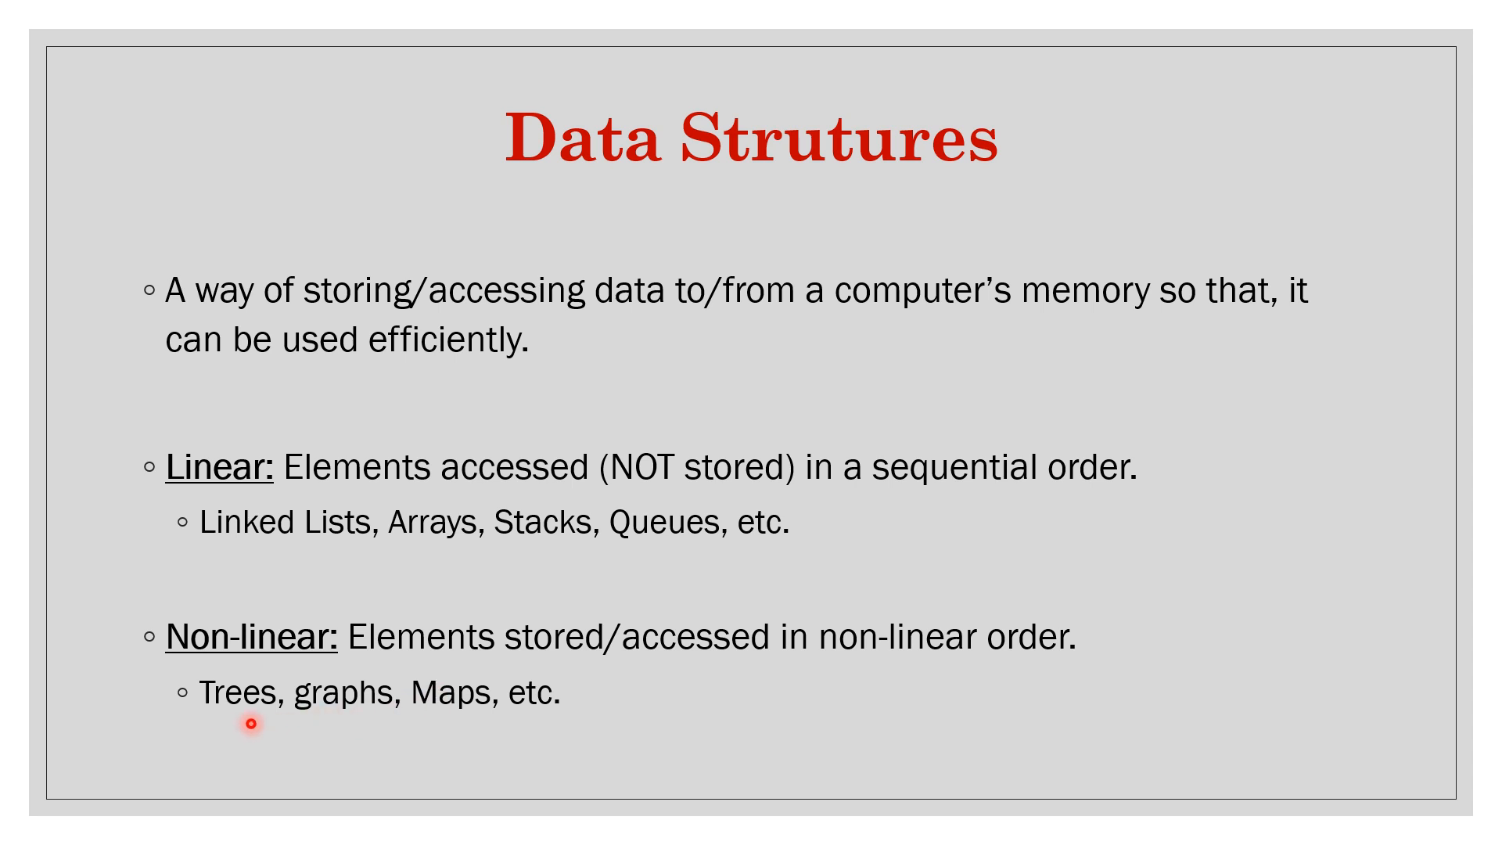
mouse_move(1153, 346)
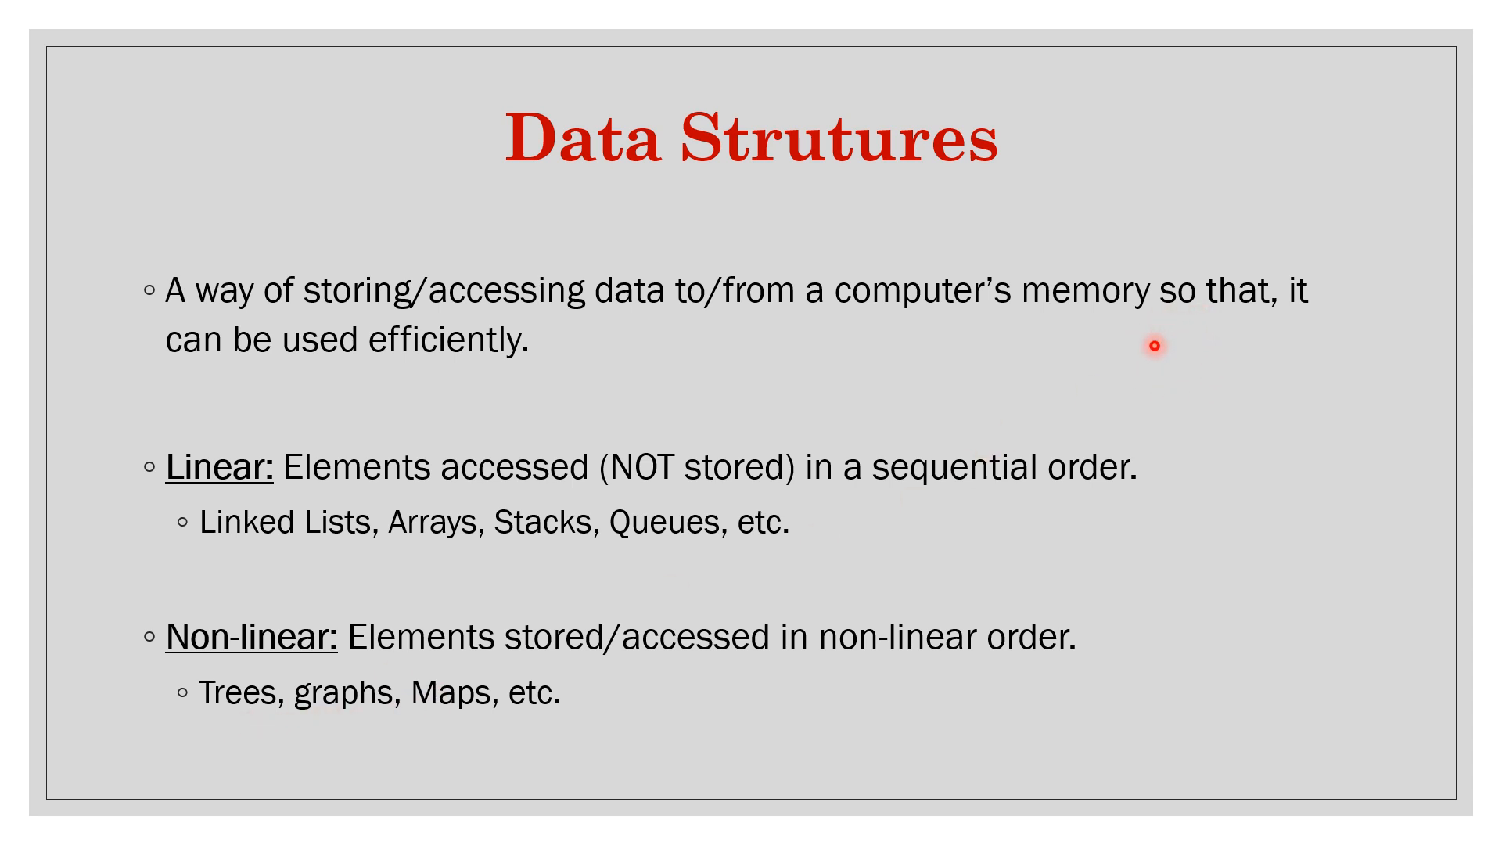
mouse_move(196, 738)
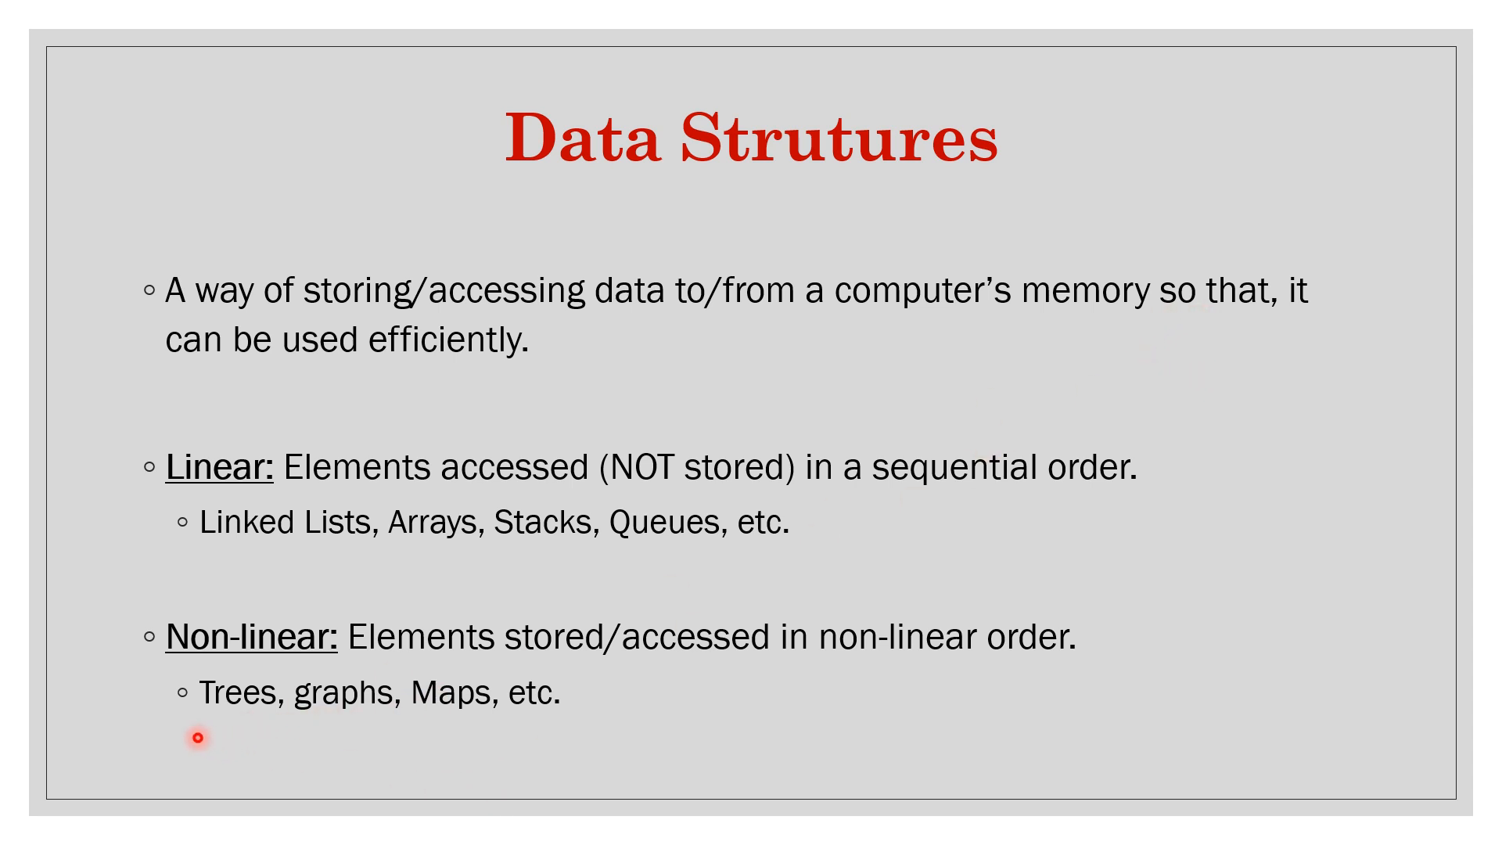
mouse_move(651, 733)
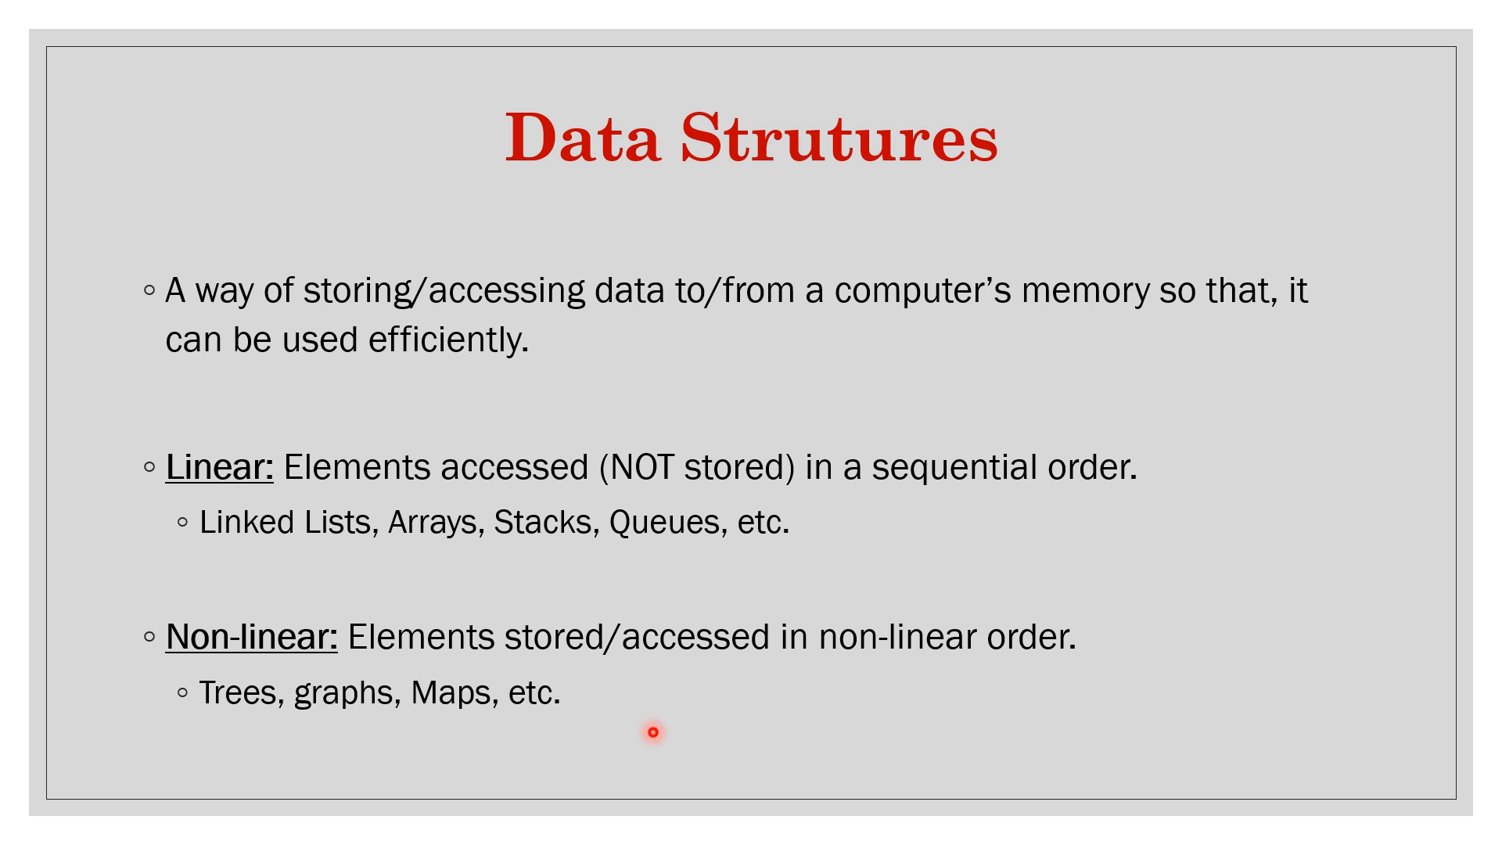
mouse_move(335, 705)
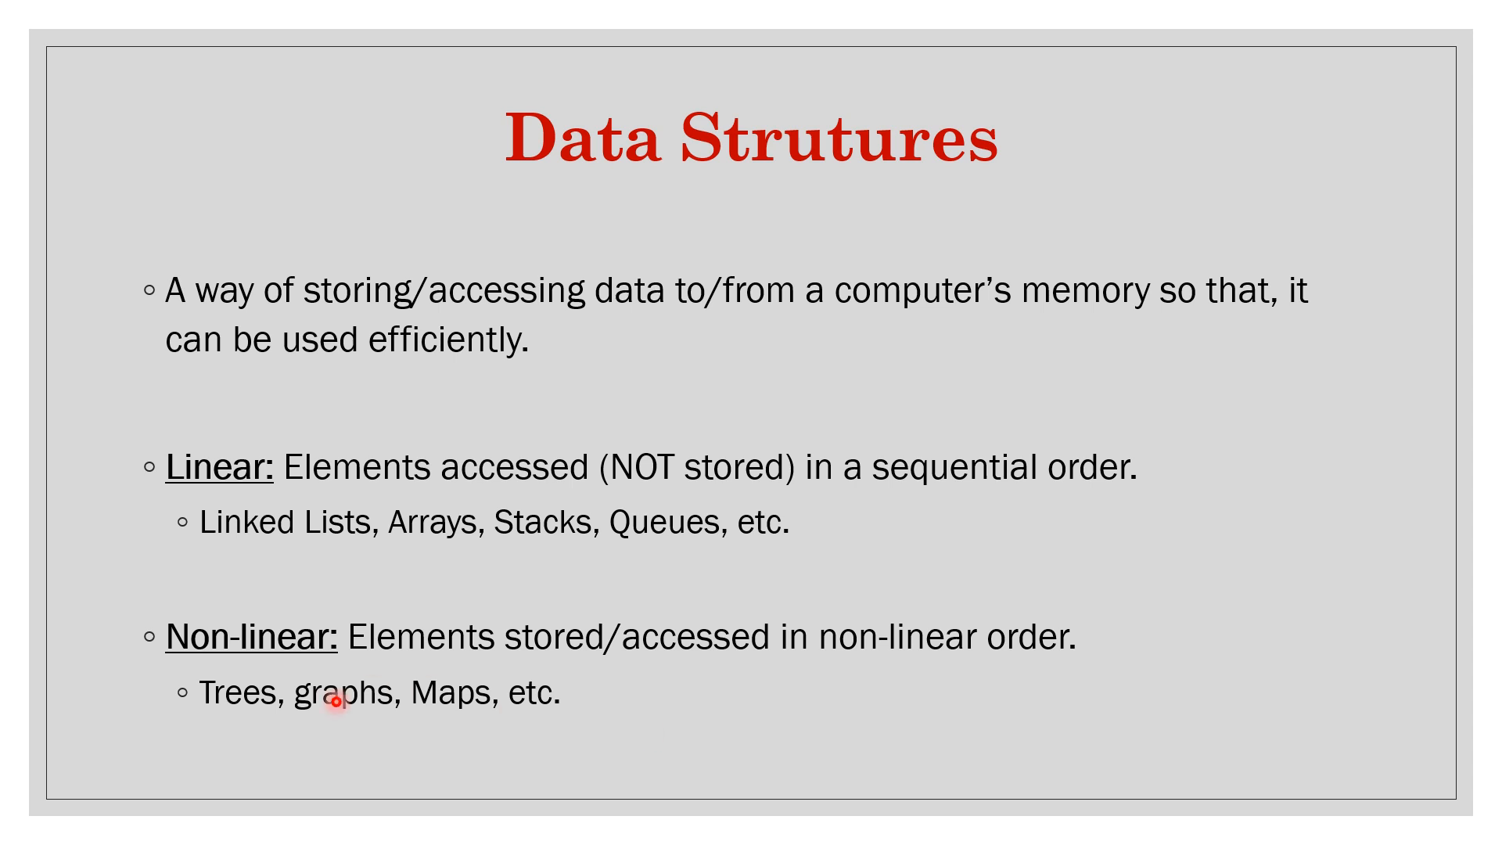
mouse_move(658, 699)
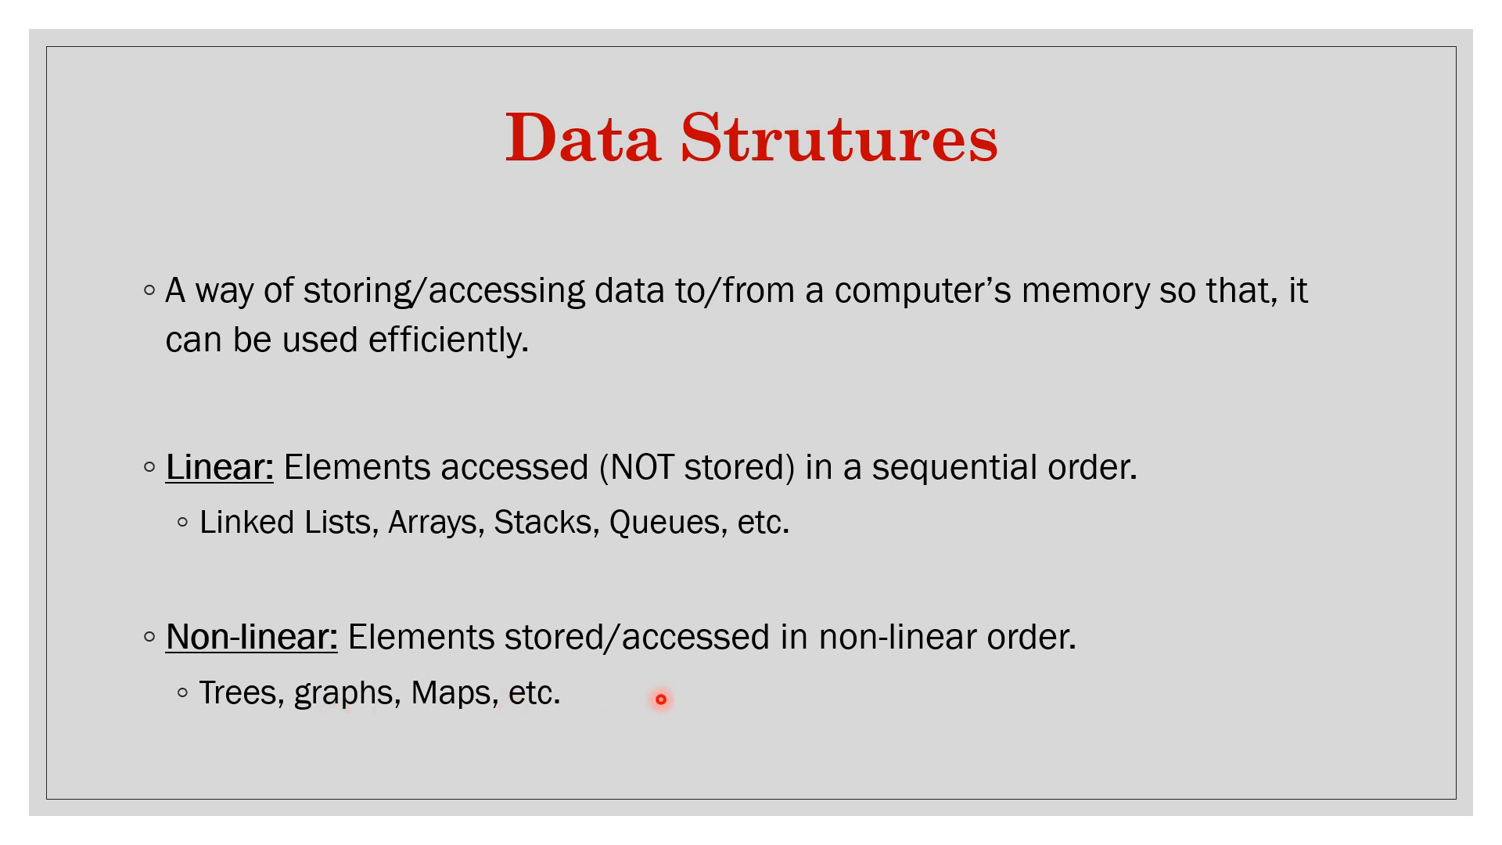
mouse_move(825, 685)
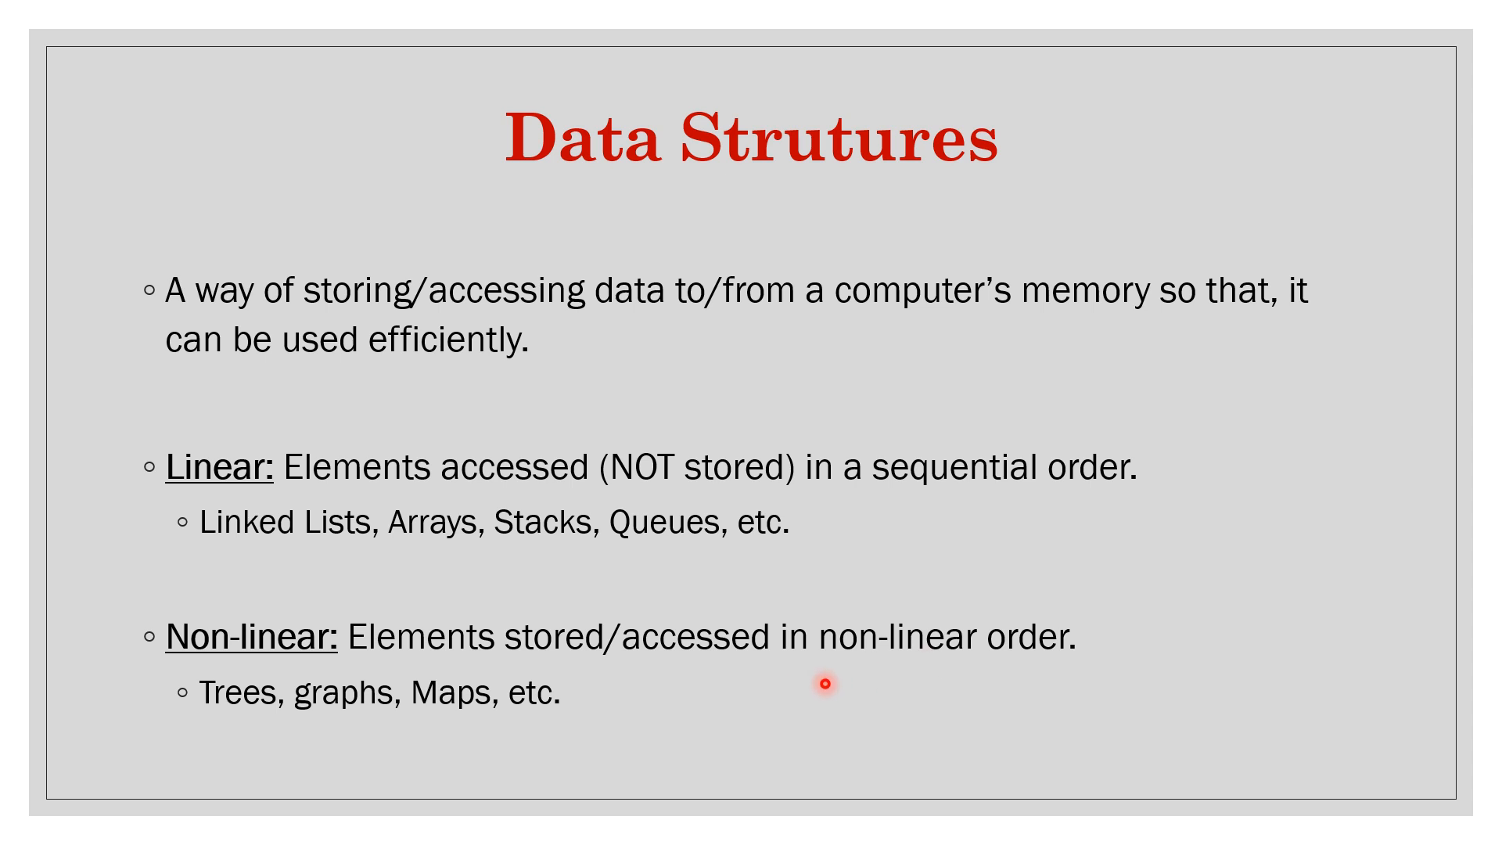
mouse_move(257, 717)
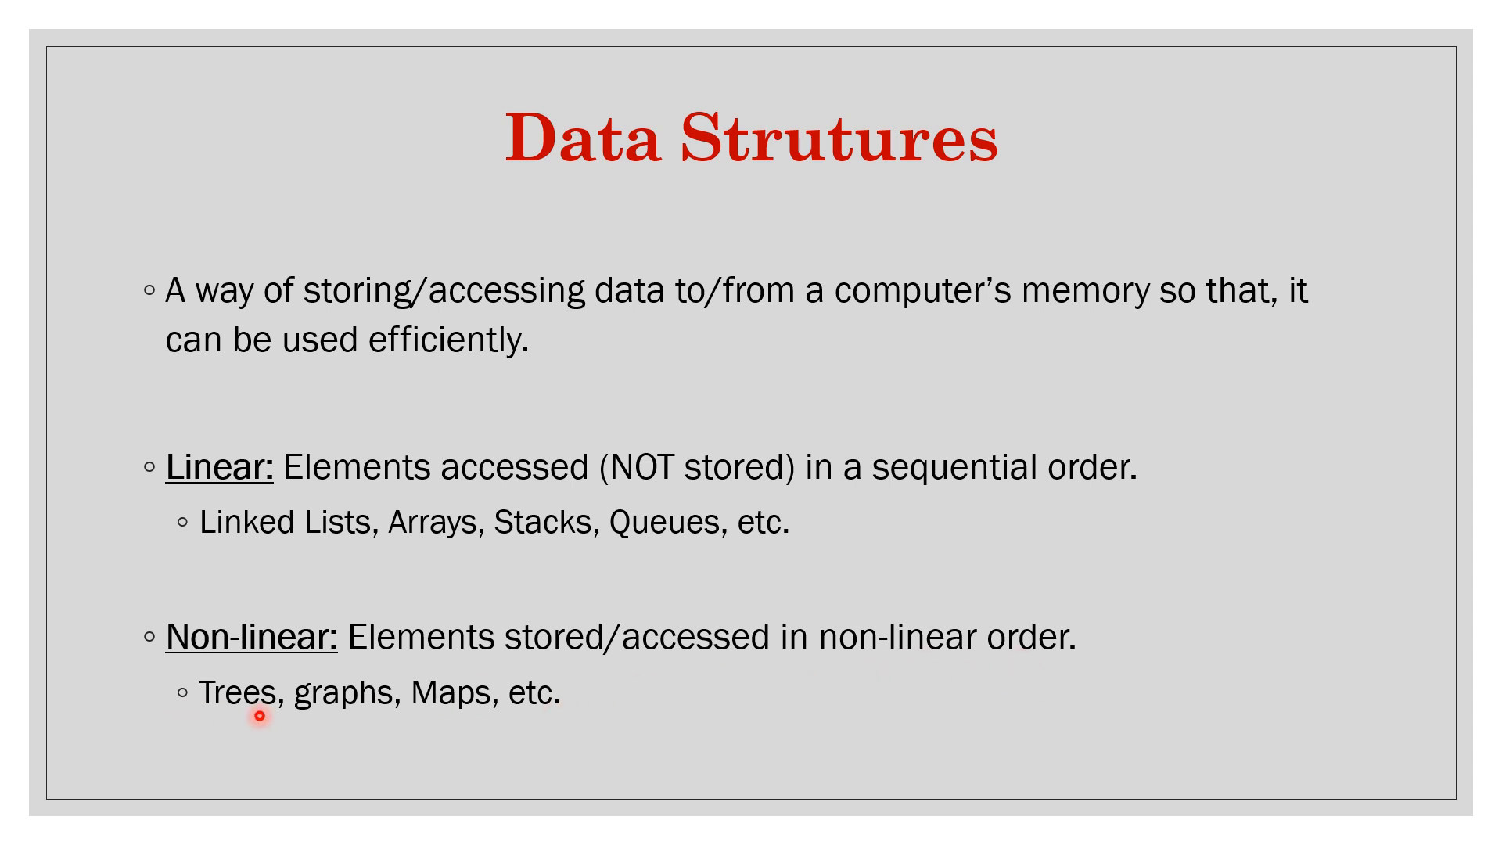
mouse_move(665, 669)
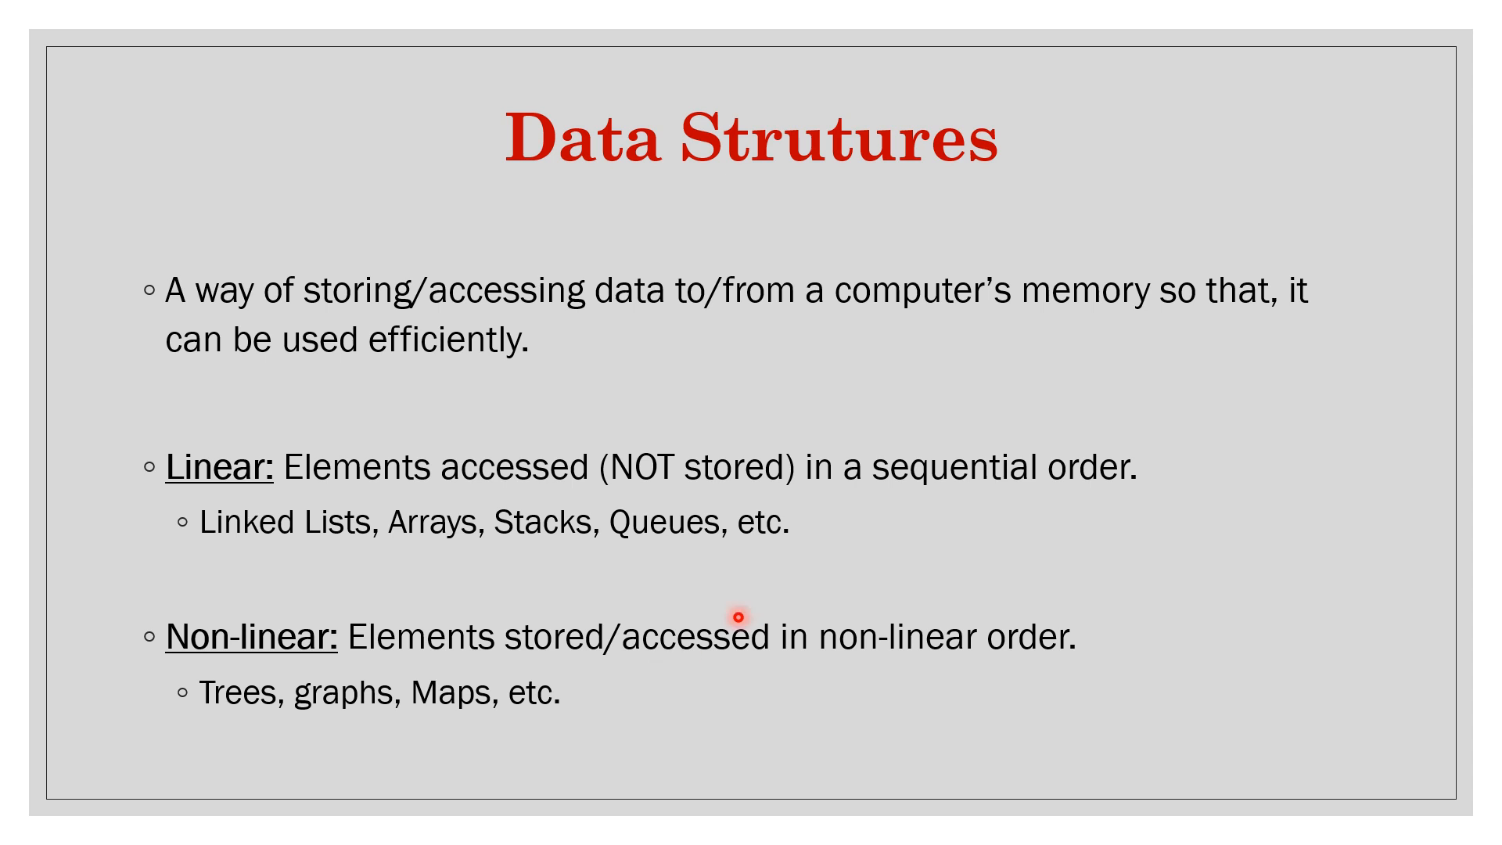
mouse_move(784, 538)
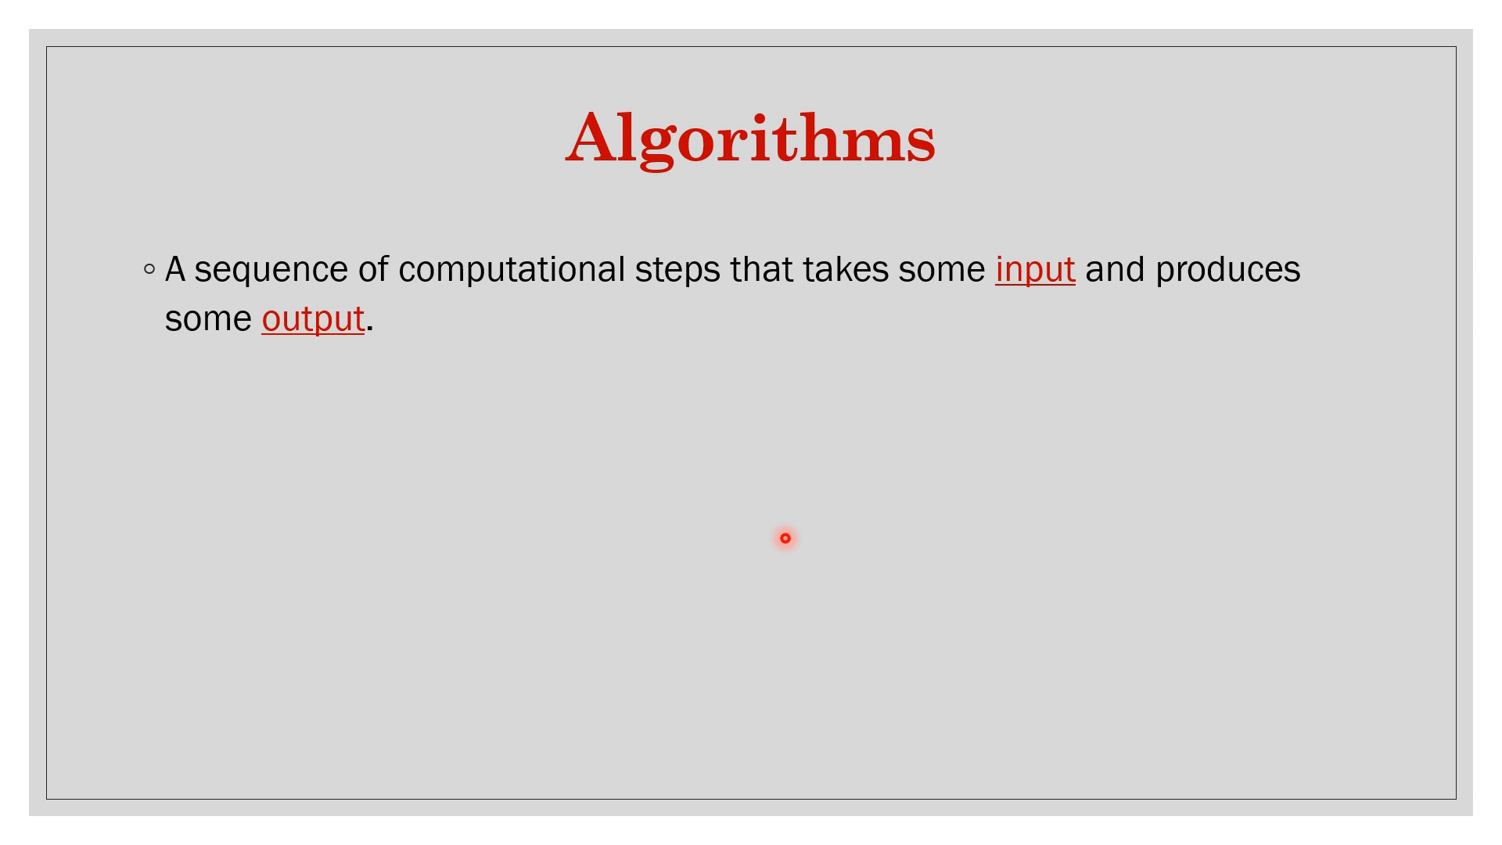
mouse_move(1273, 351)
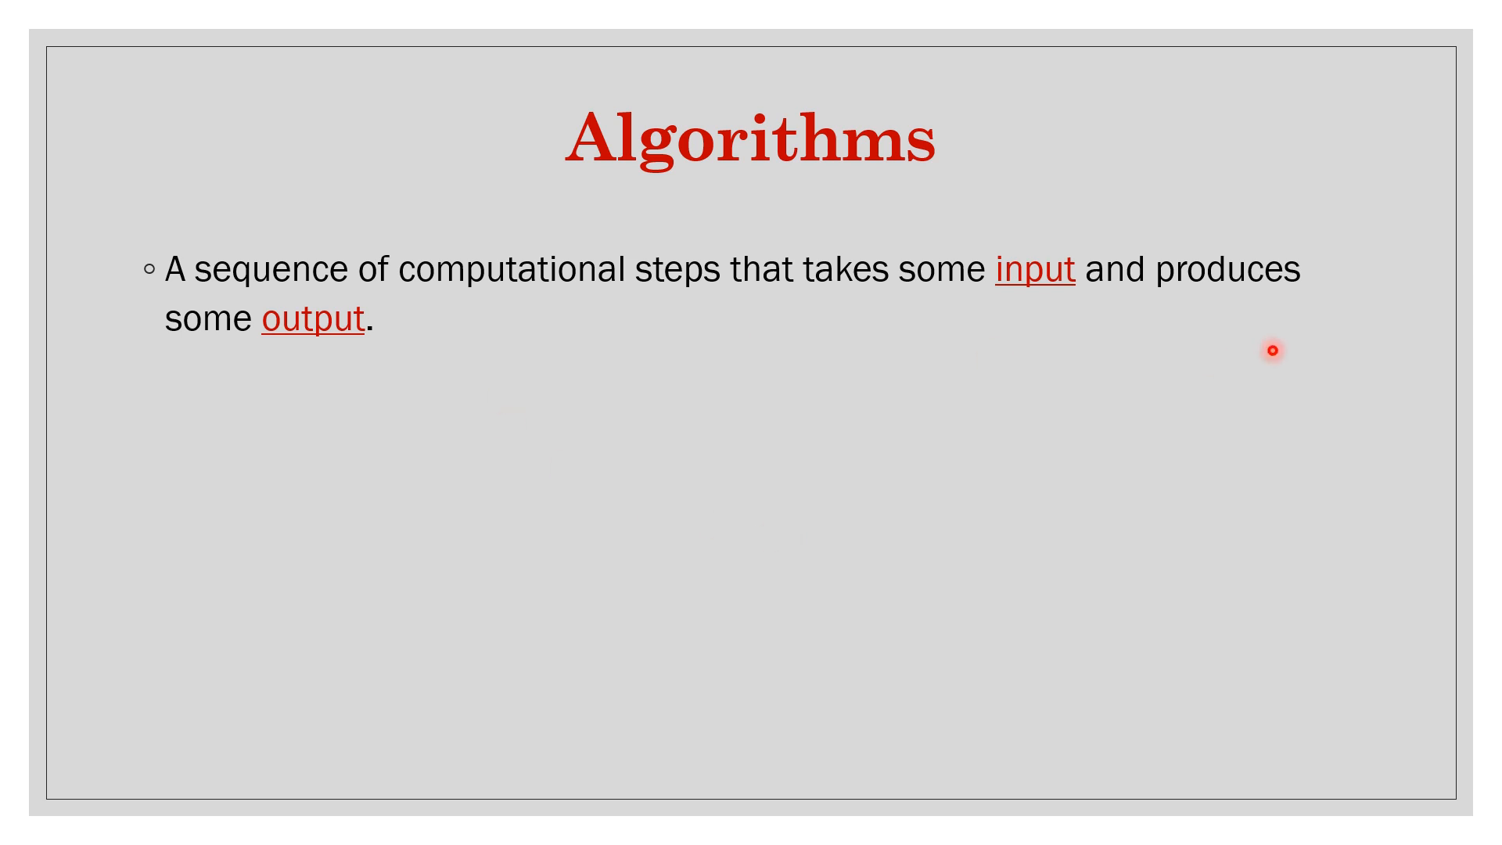
mouse_move(985, 316)
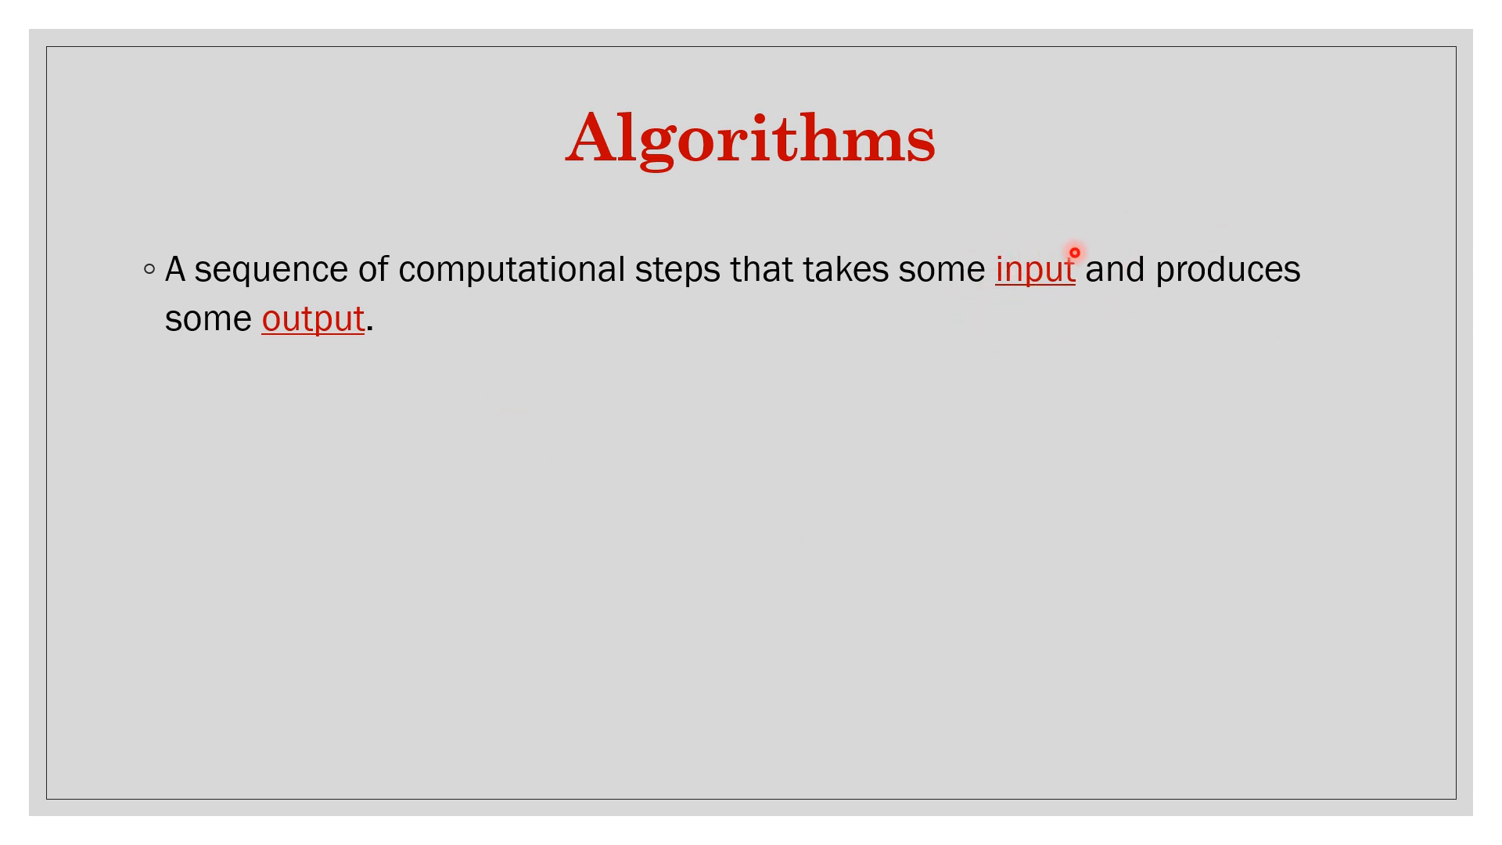
mouse_move(578, 393)
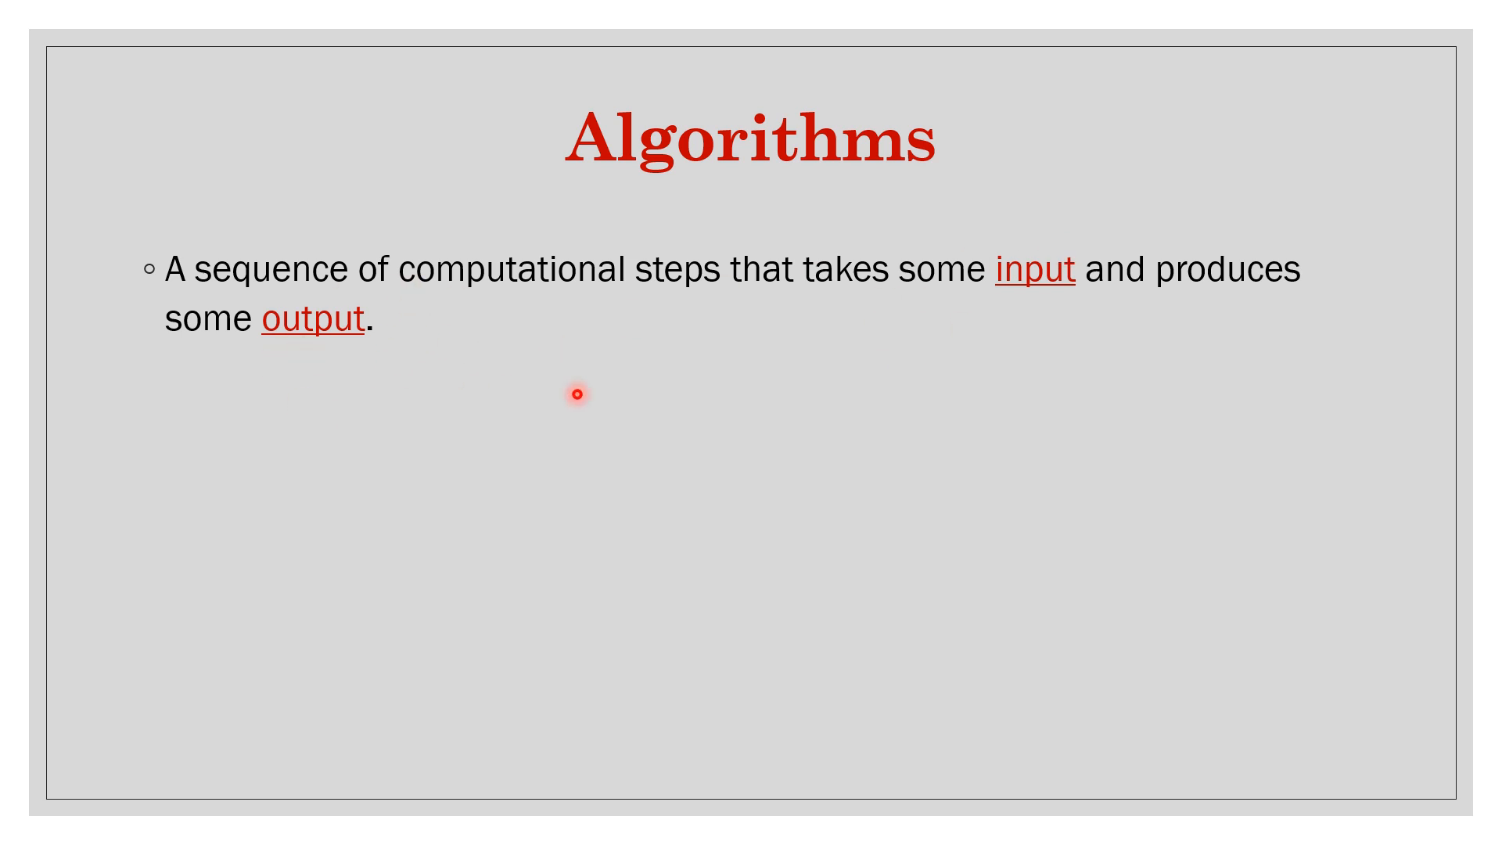
mouse_move(396, 406)
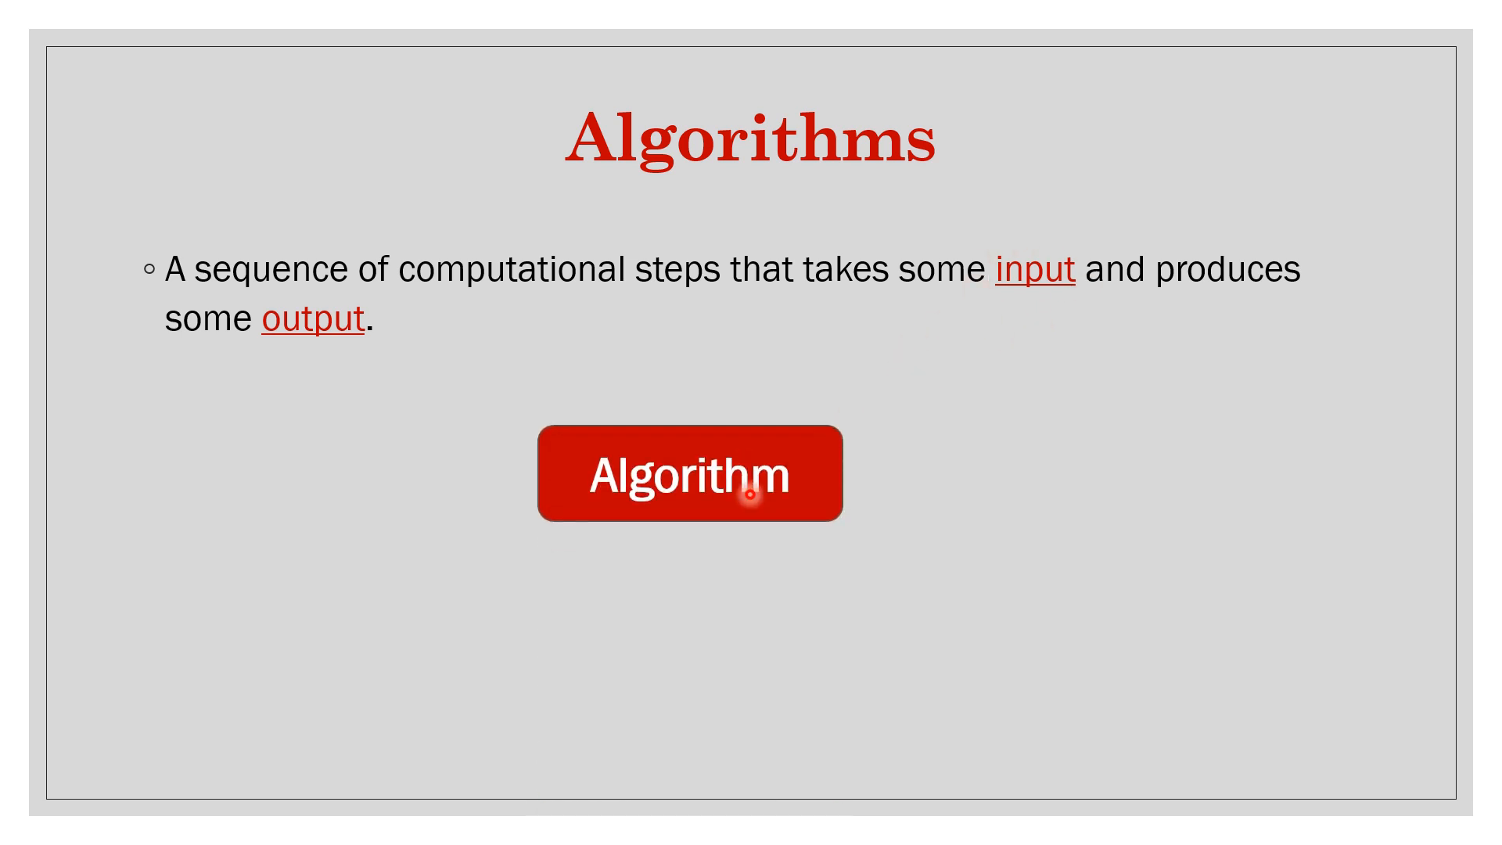
mouse_move(754, 556)
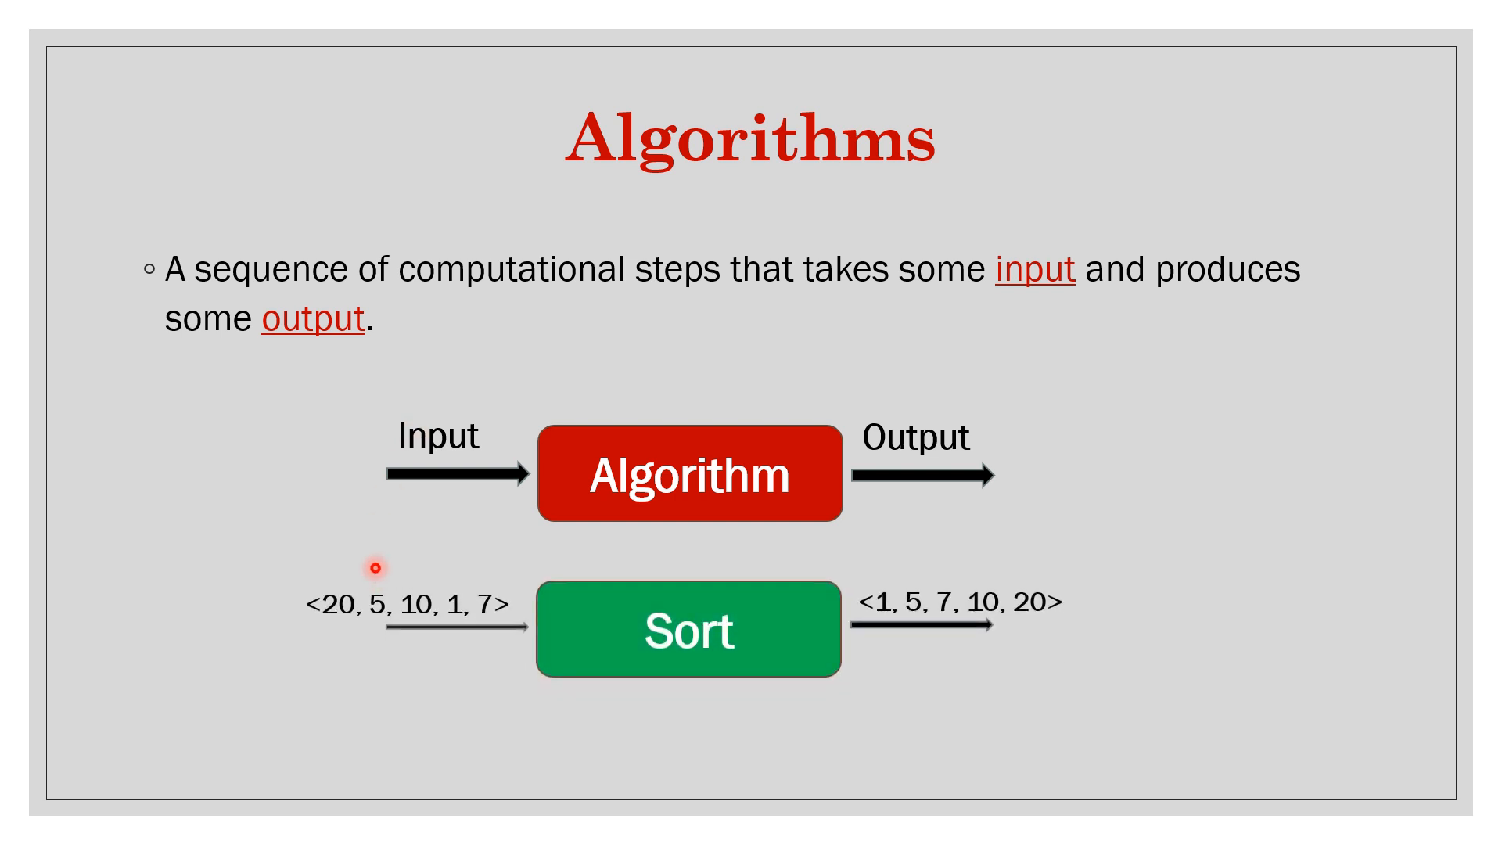
mouse_move(500, 623)
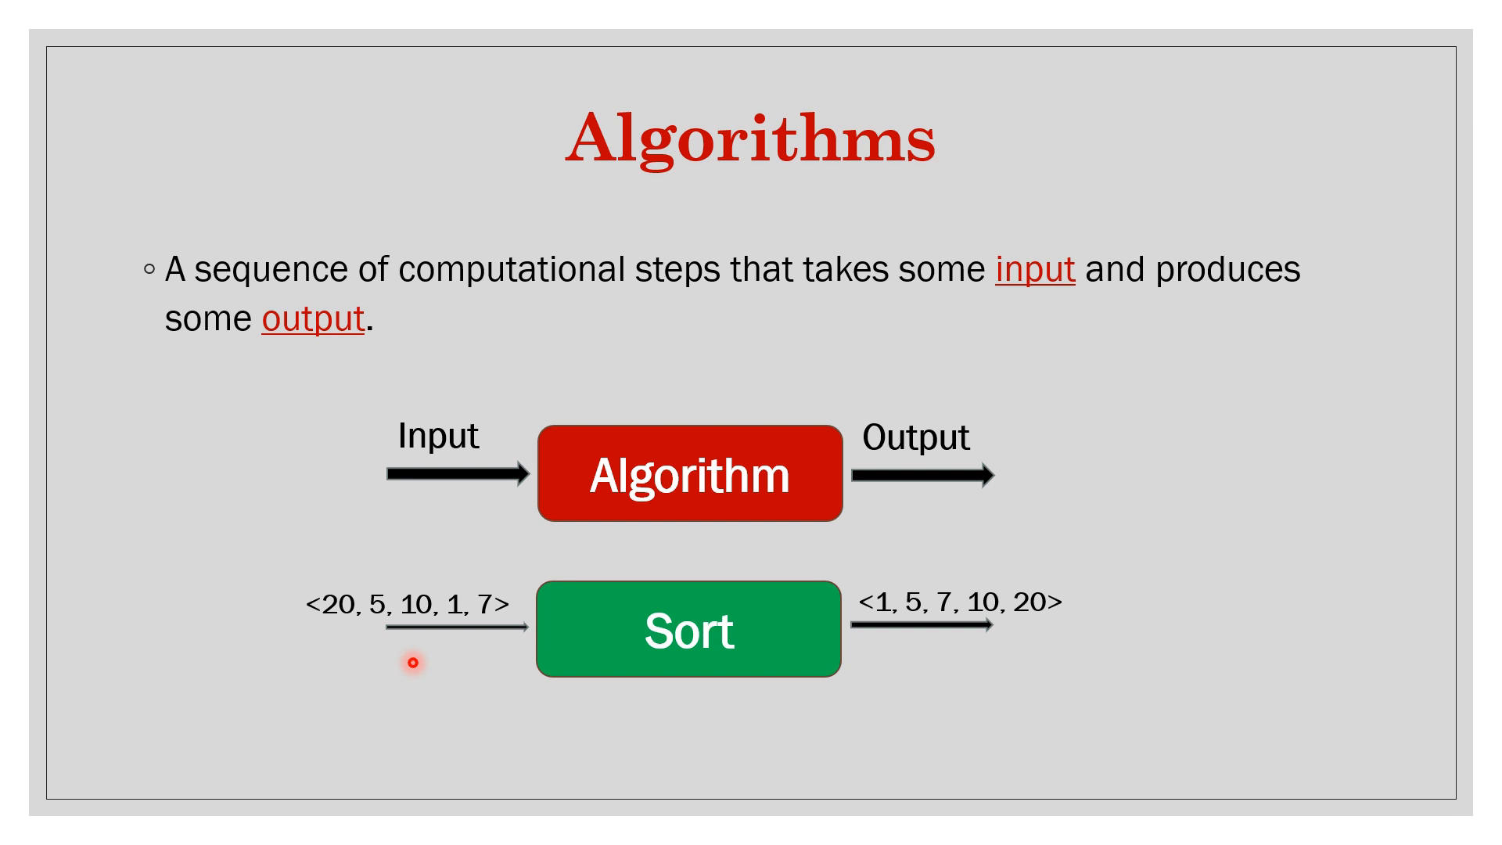
mouse_move(905, 627)
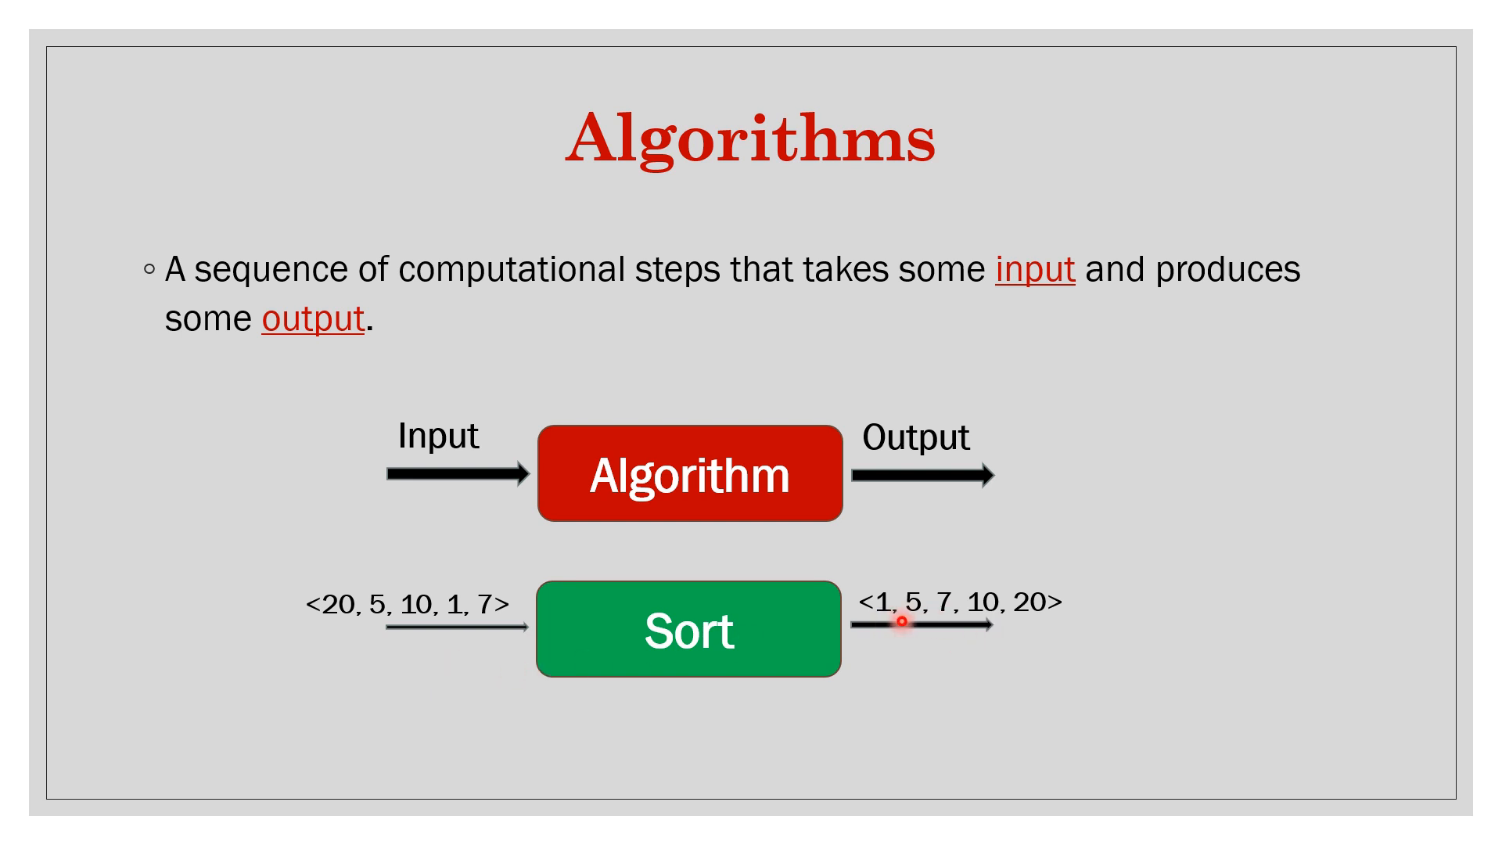
mouse_move(937, 616)
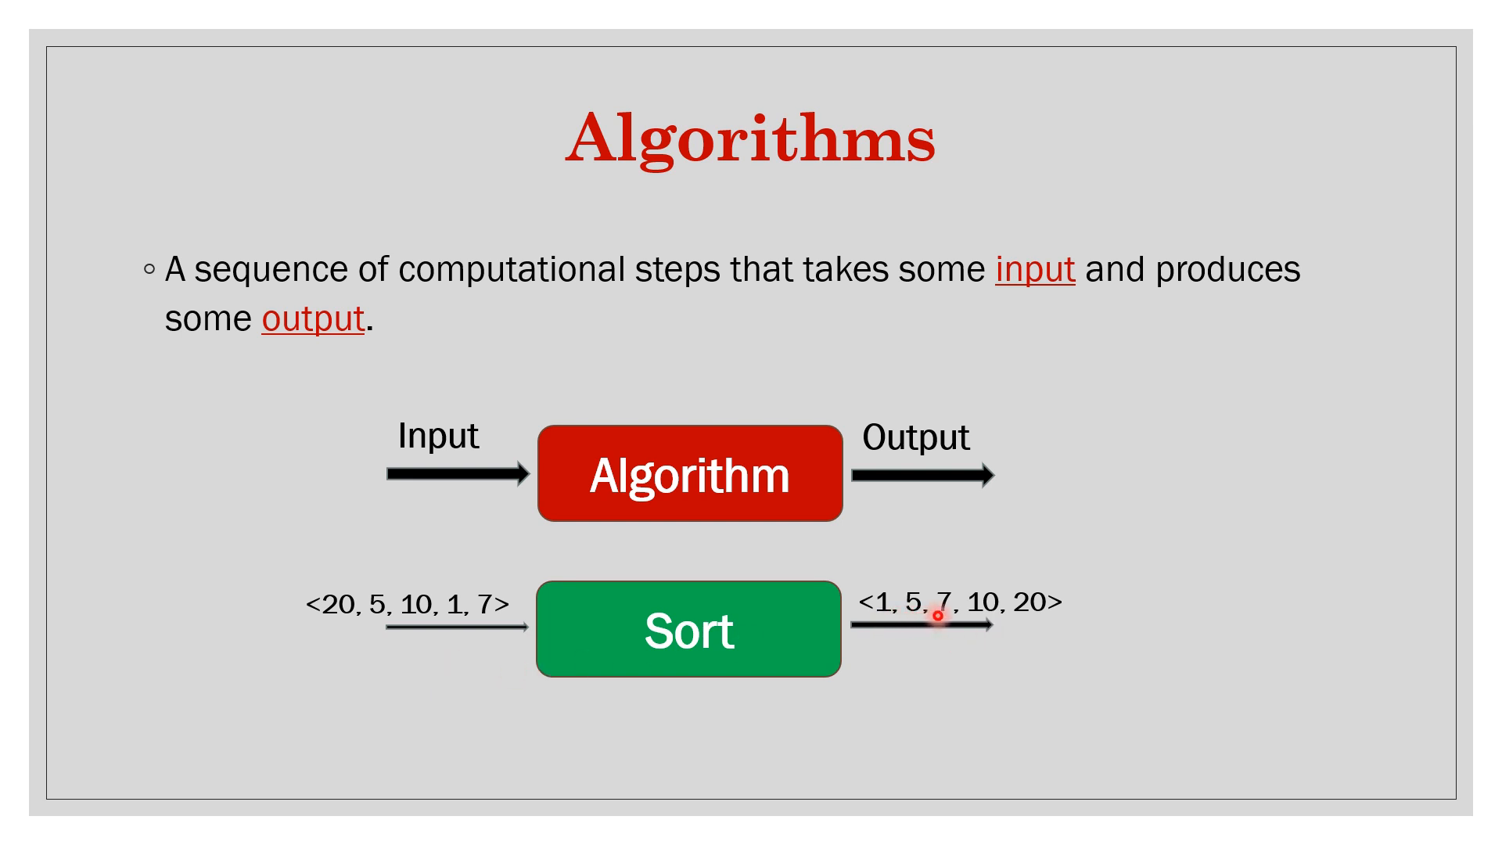
mouse_move(900, 585)
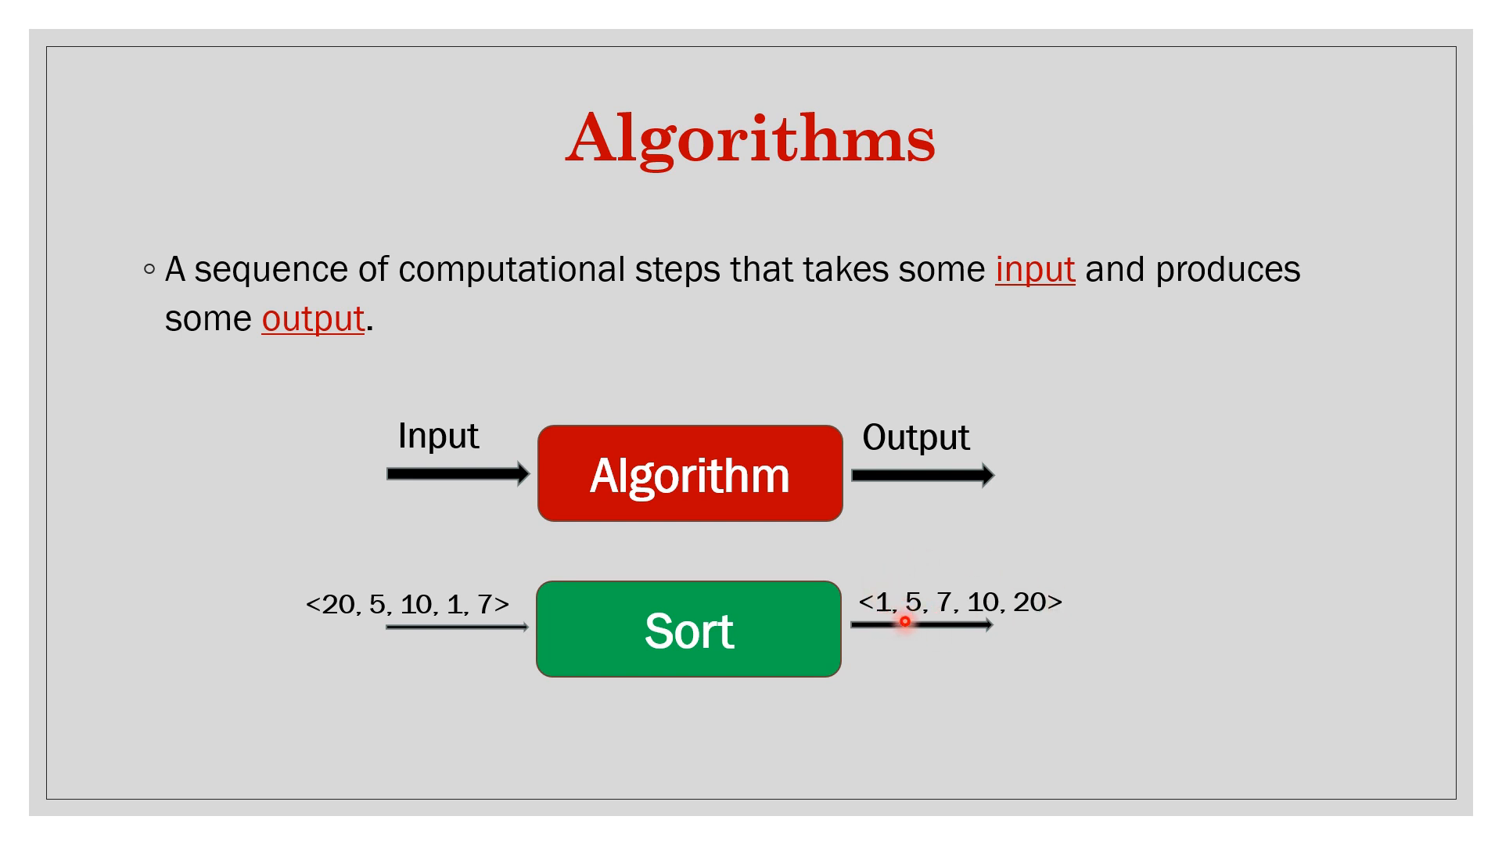
mouse_move(880, 618)
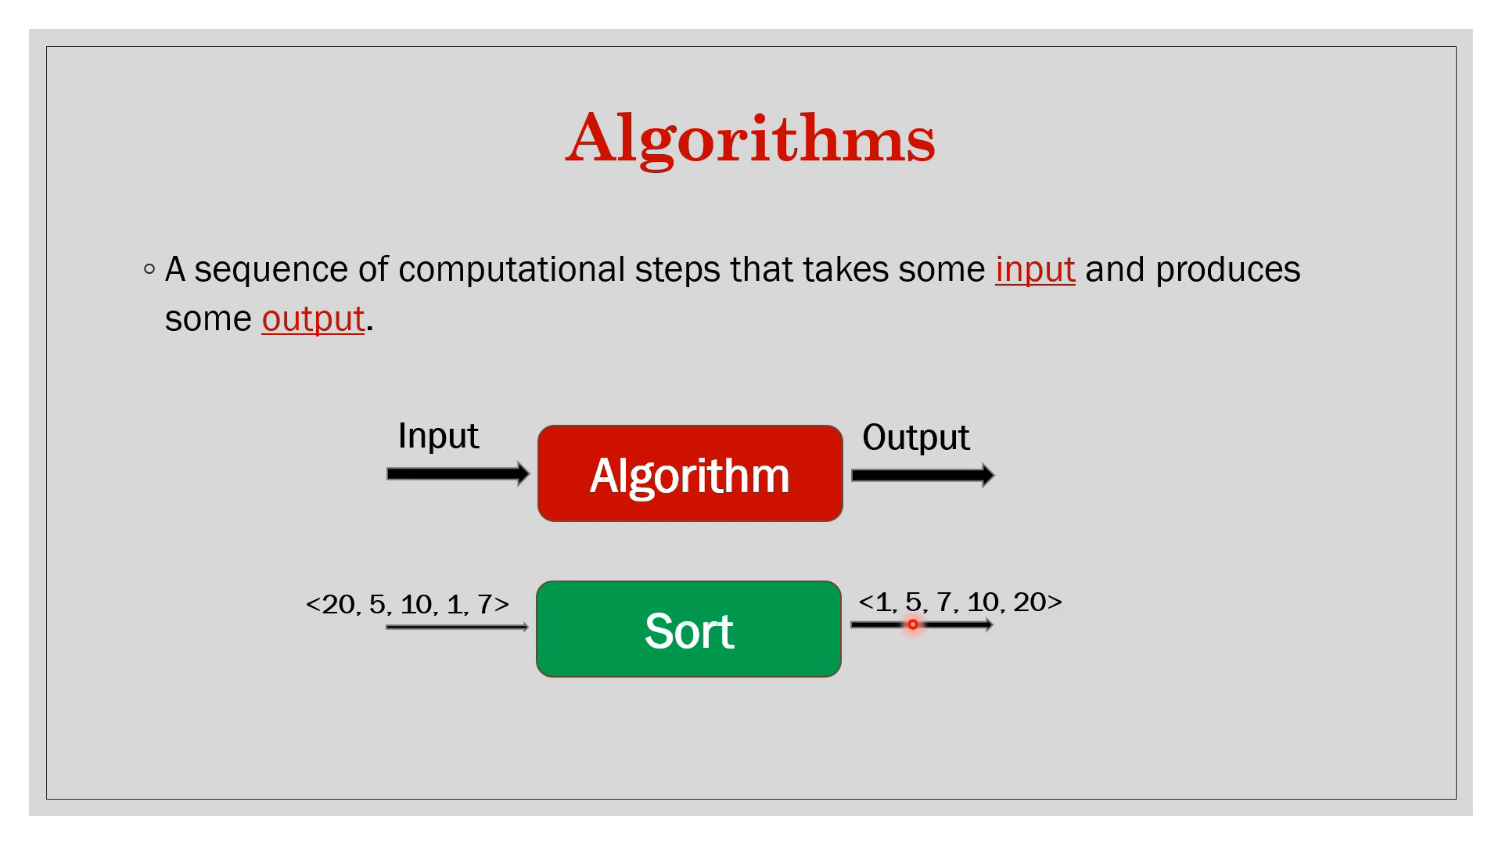
mouse_move(899, 618)
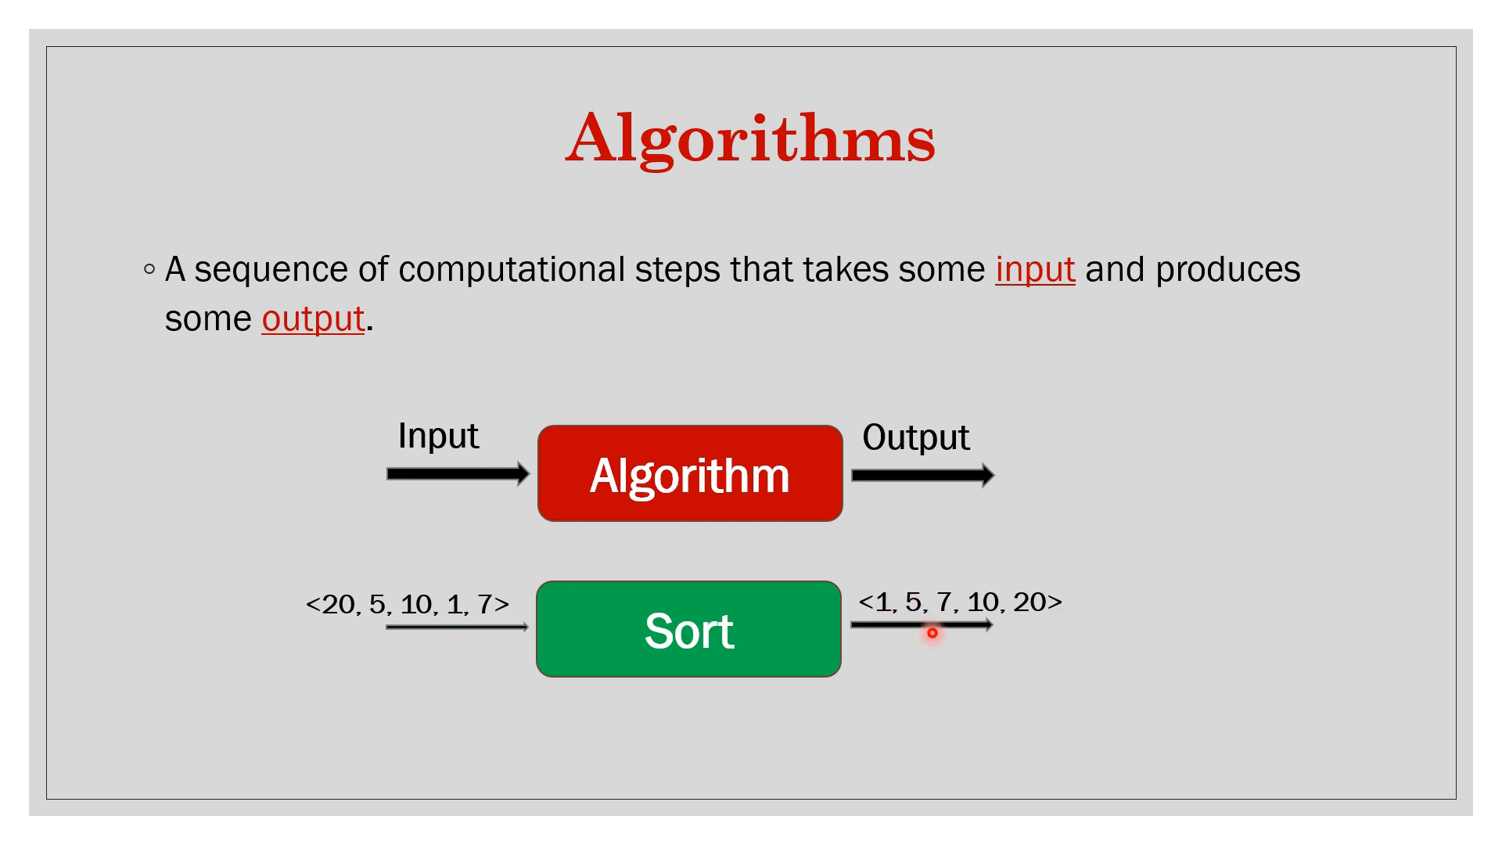
mouse_move(985, 634)
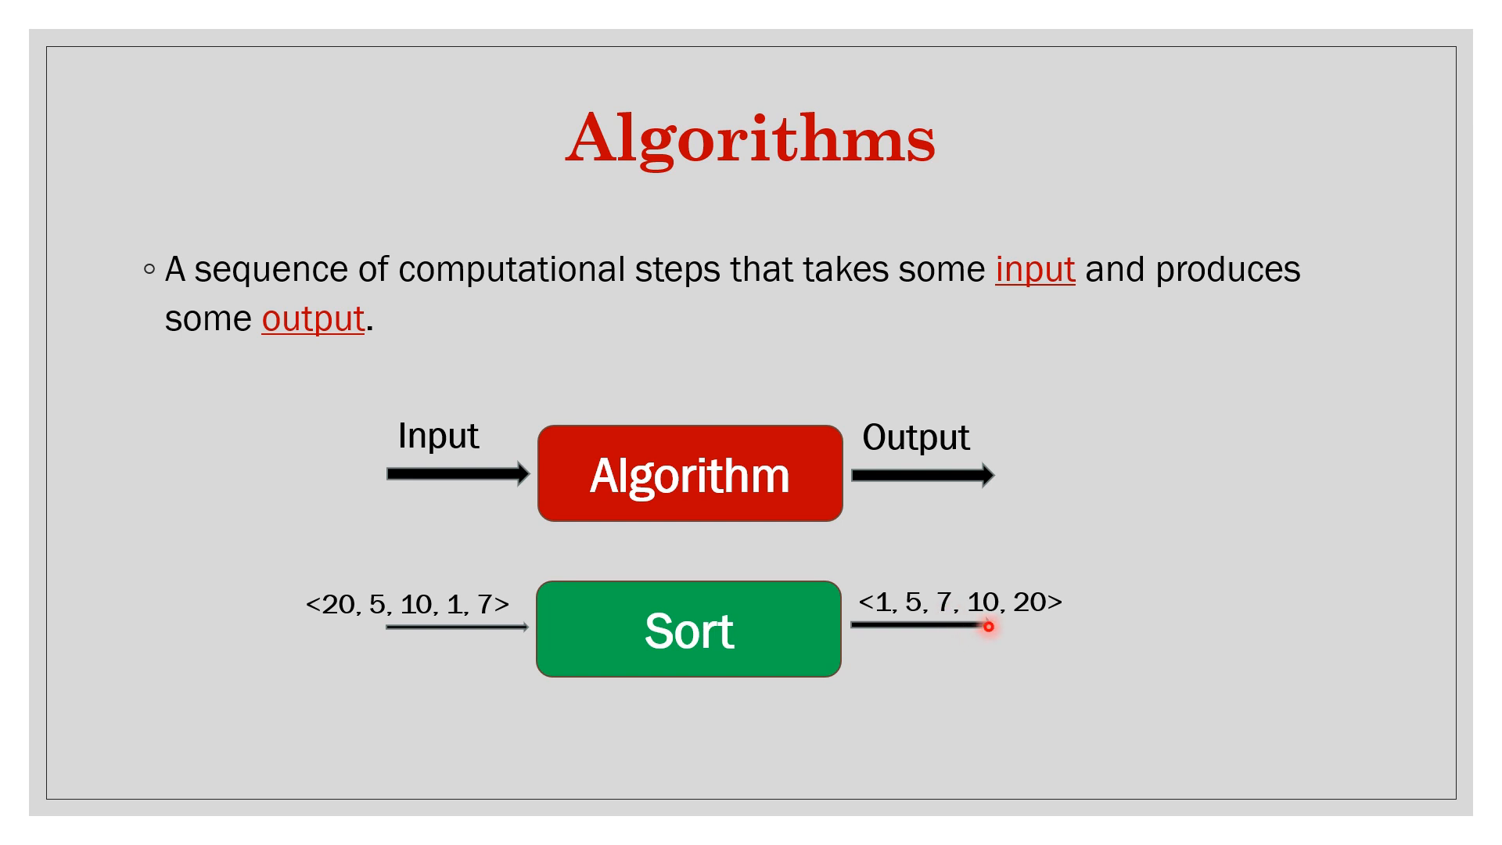
mouse_move(1034, 613)
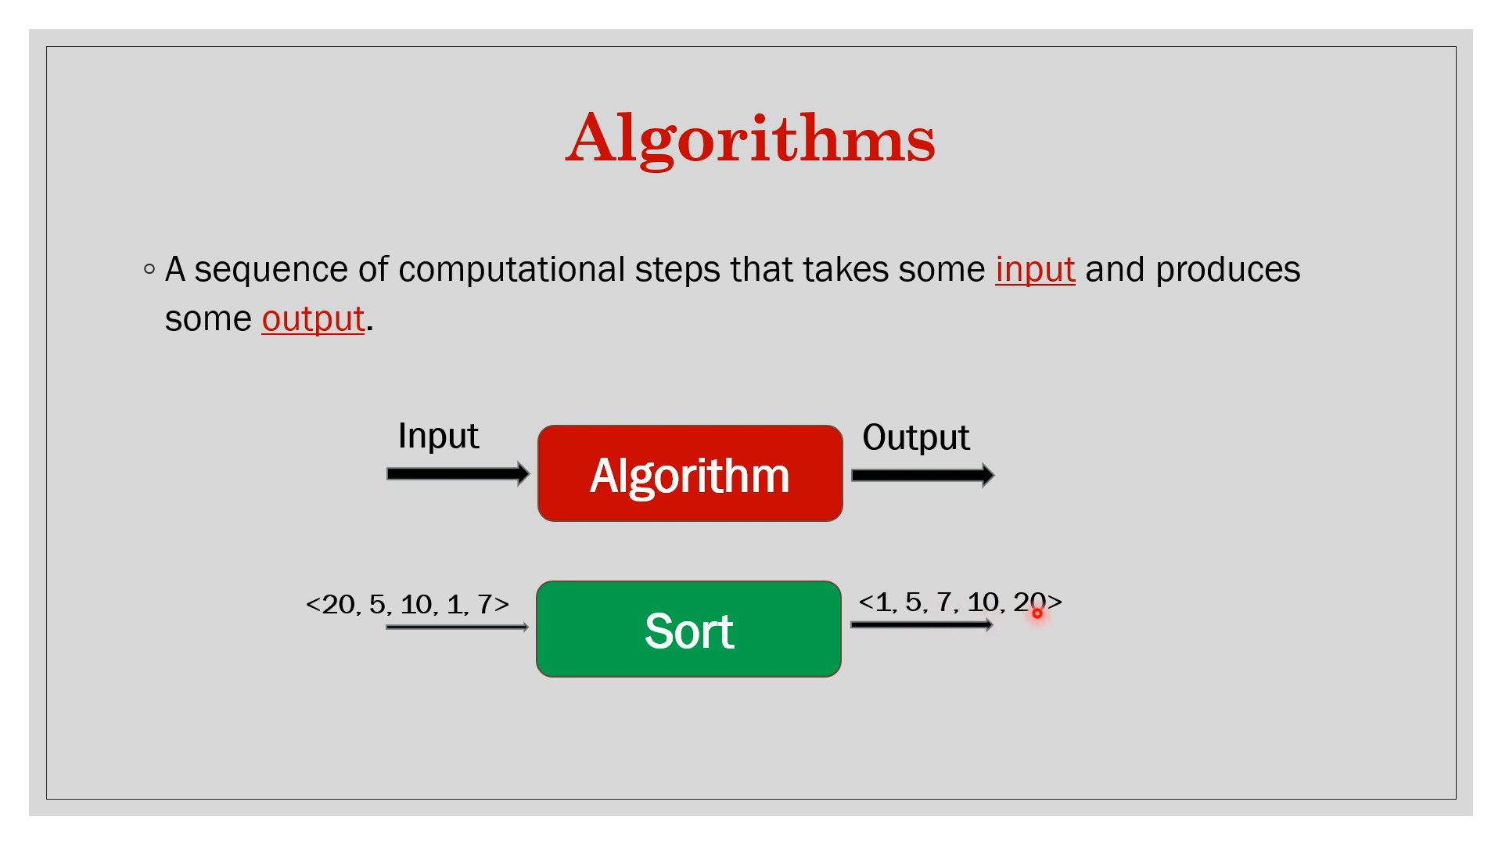
mouse_move(499, 585)
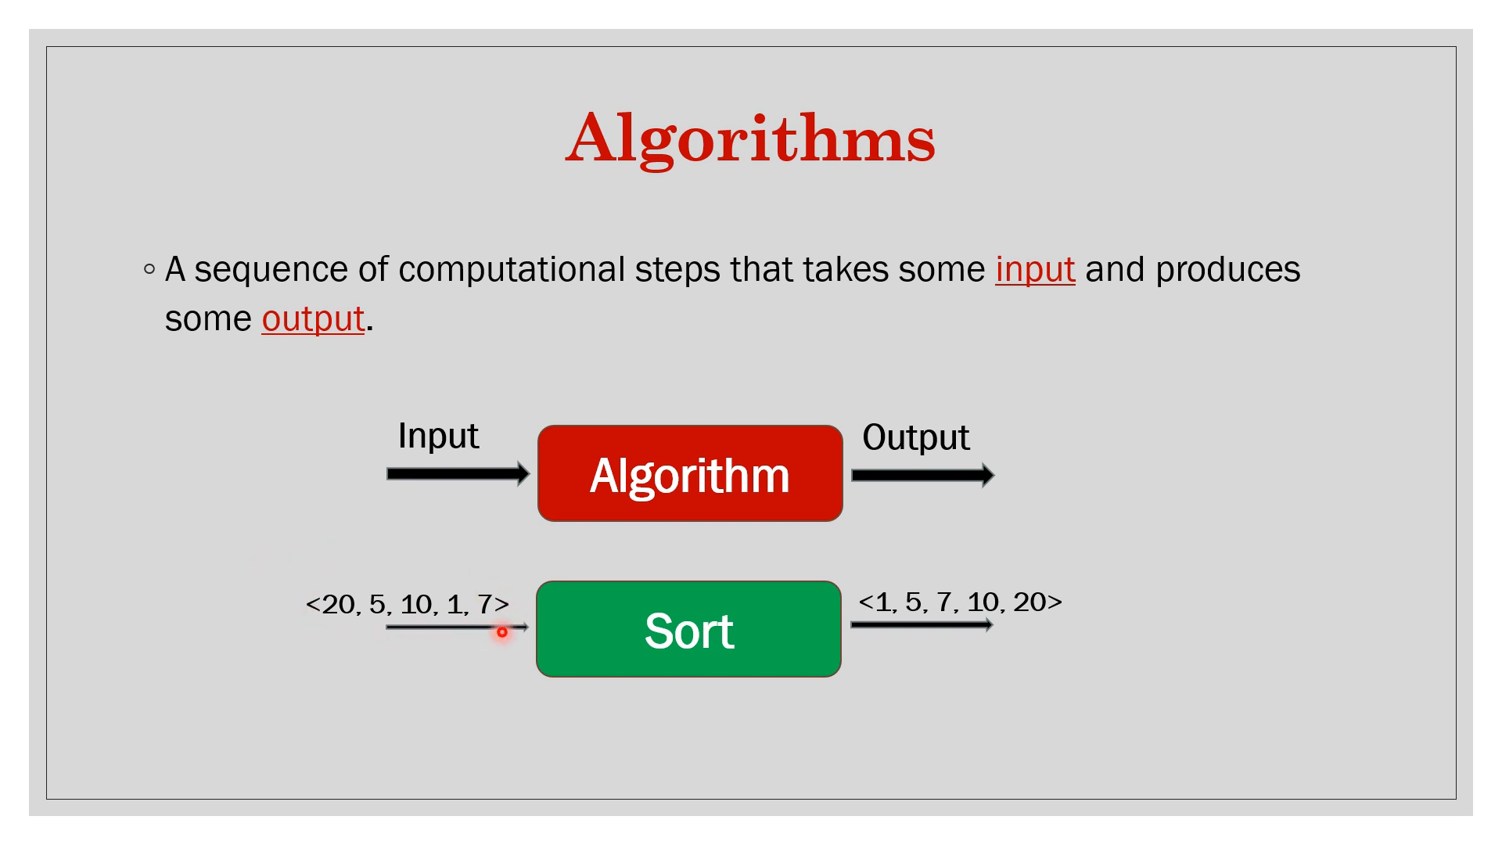
mouse_move(960, 683)
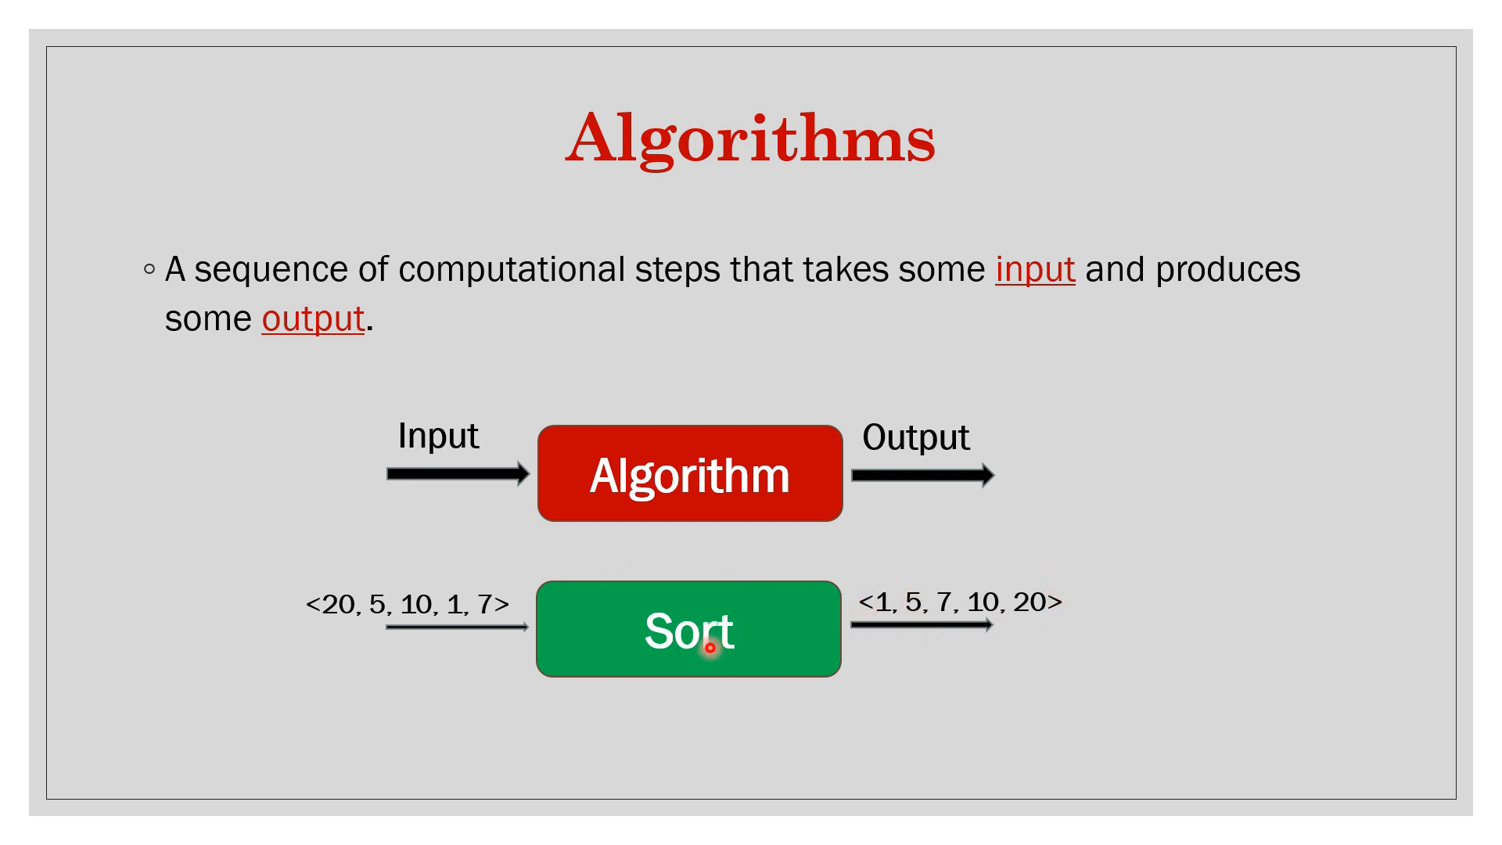
mouse_move(753, 645)
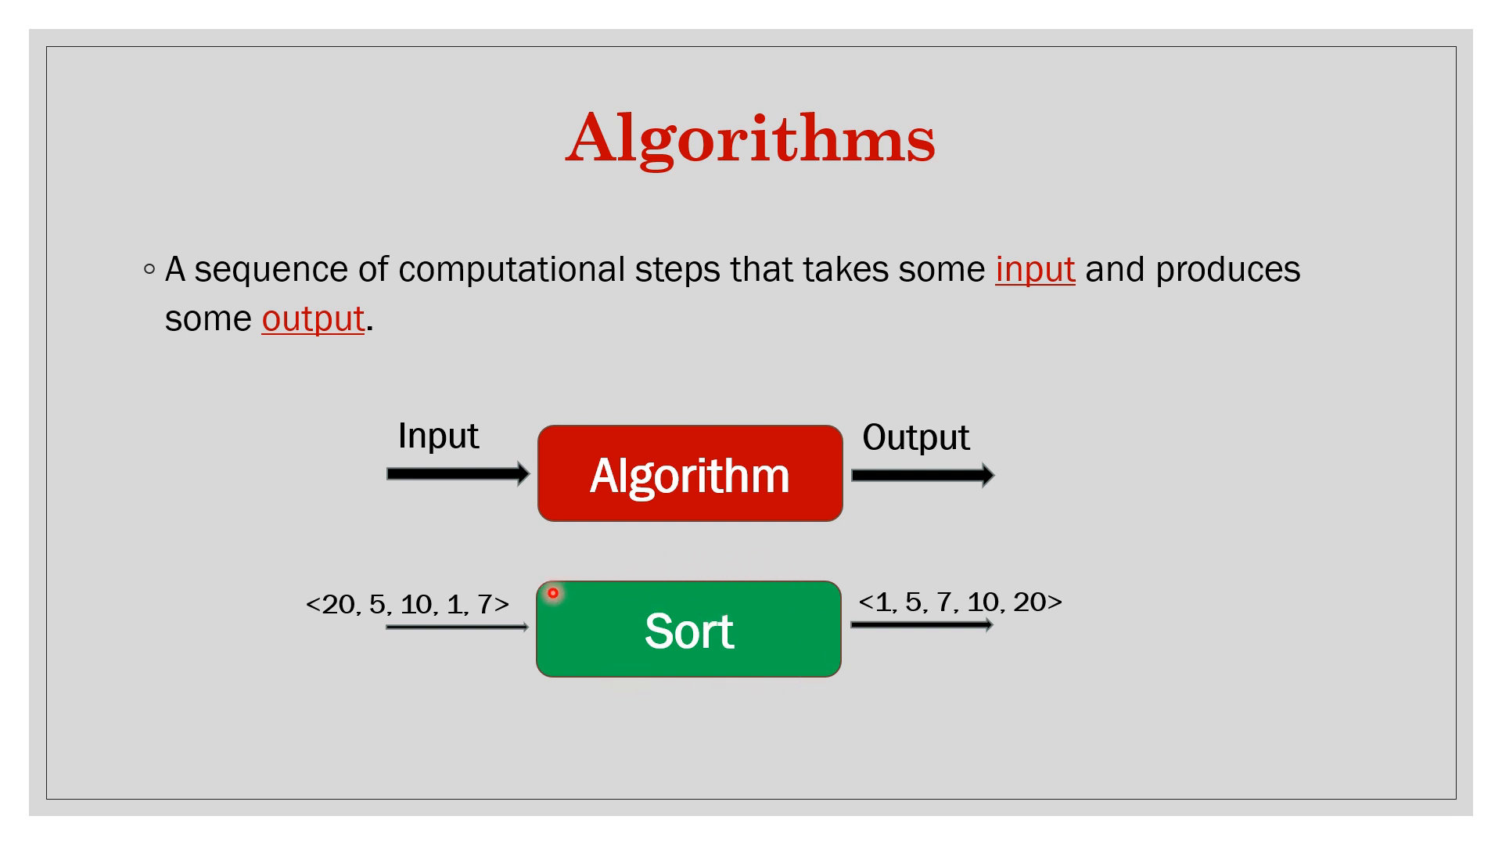
mouse_move(808, 647)
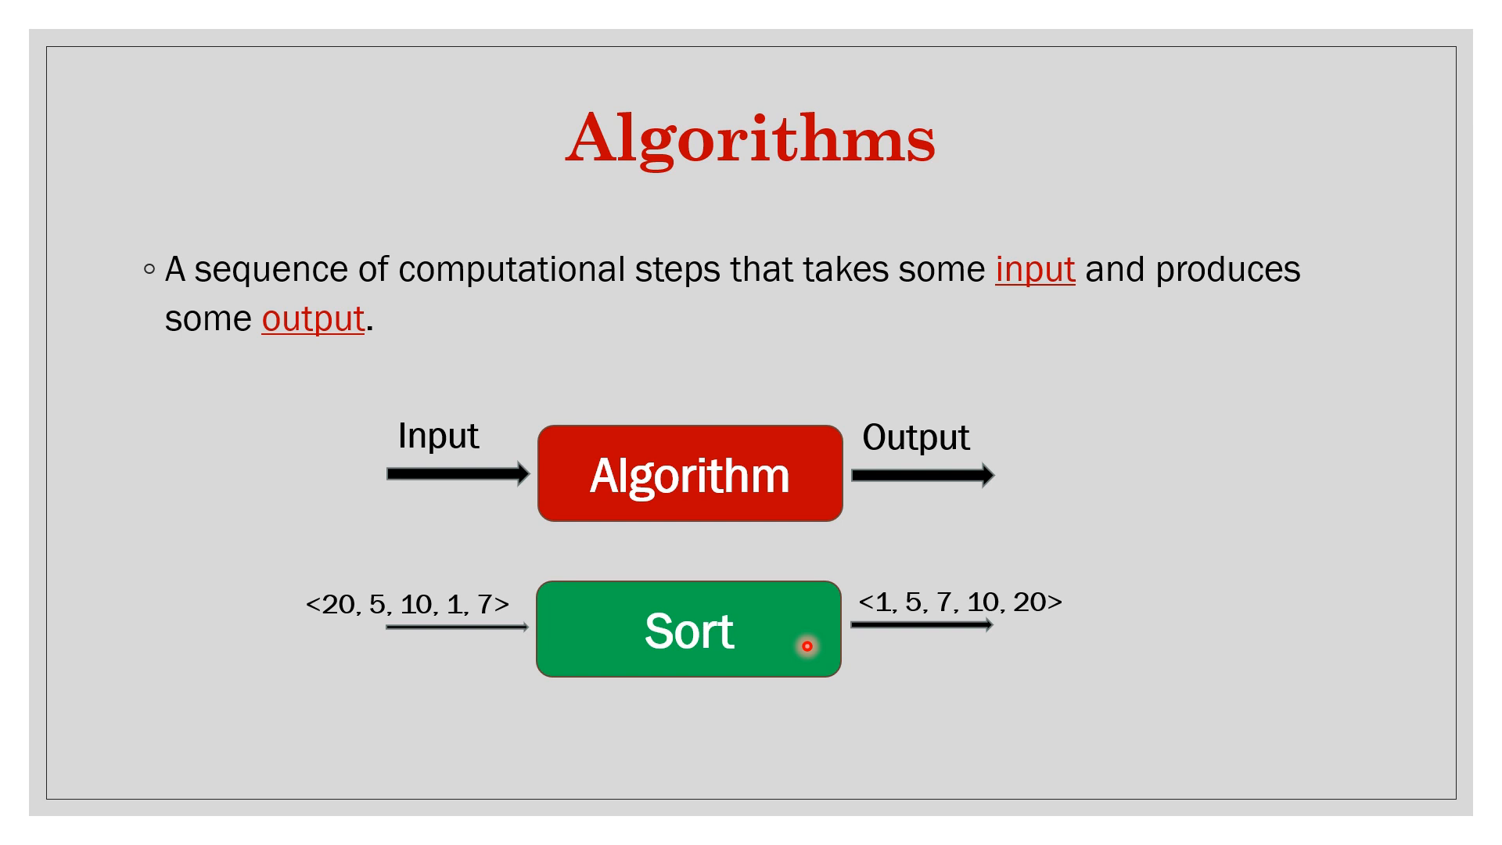
mouse_move(688, 644)
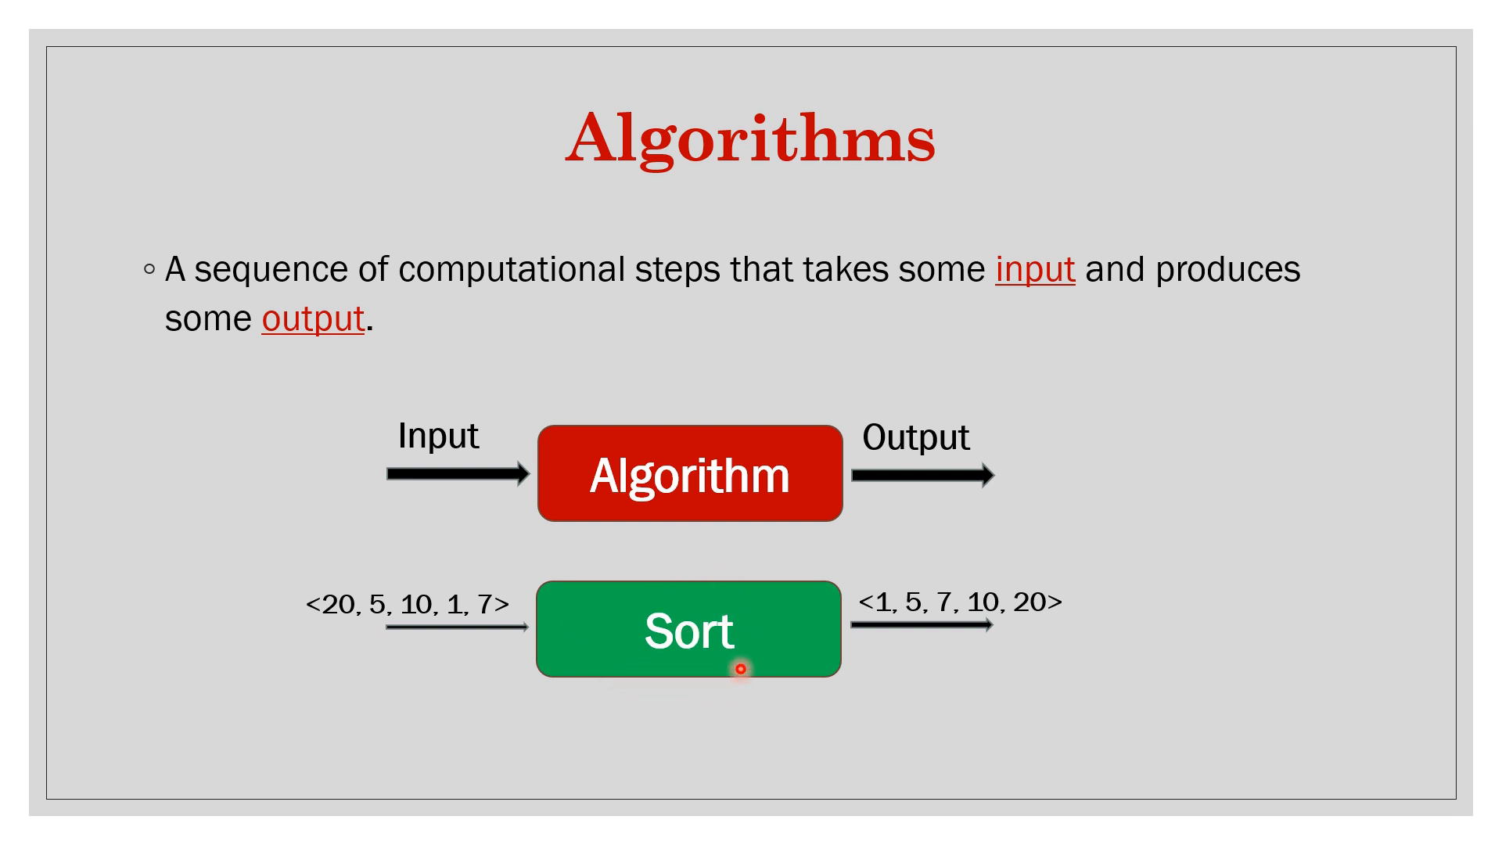
mouse_move(812, 680)
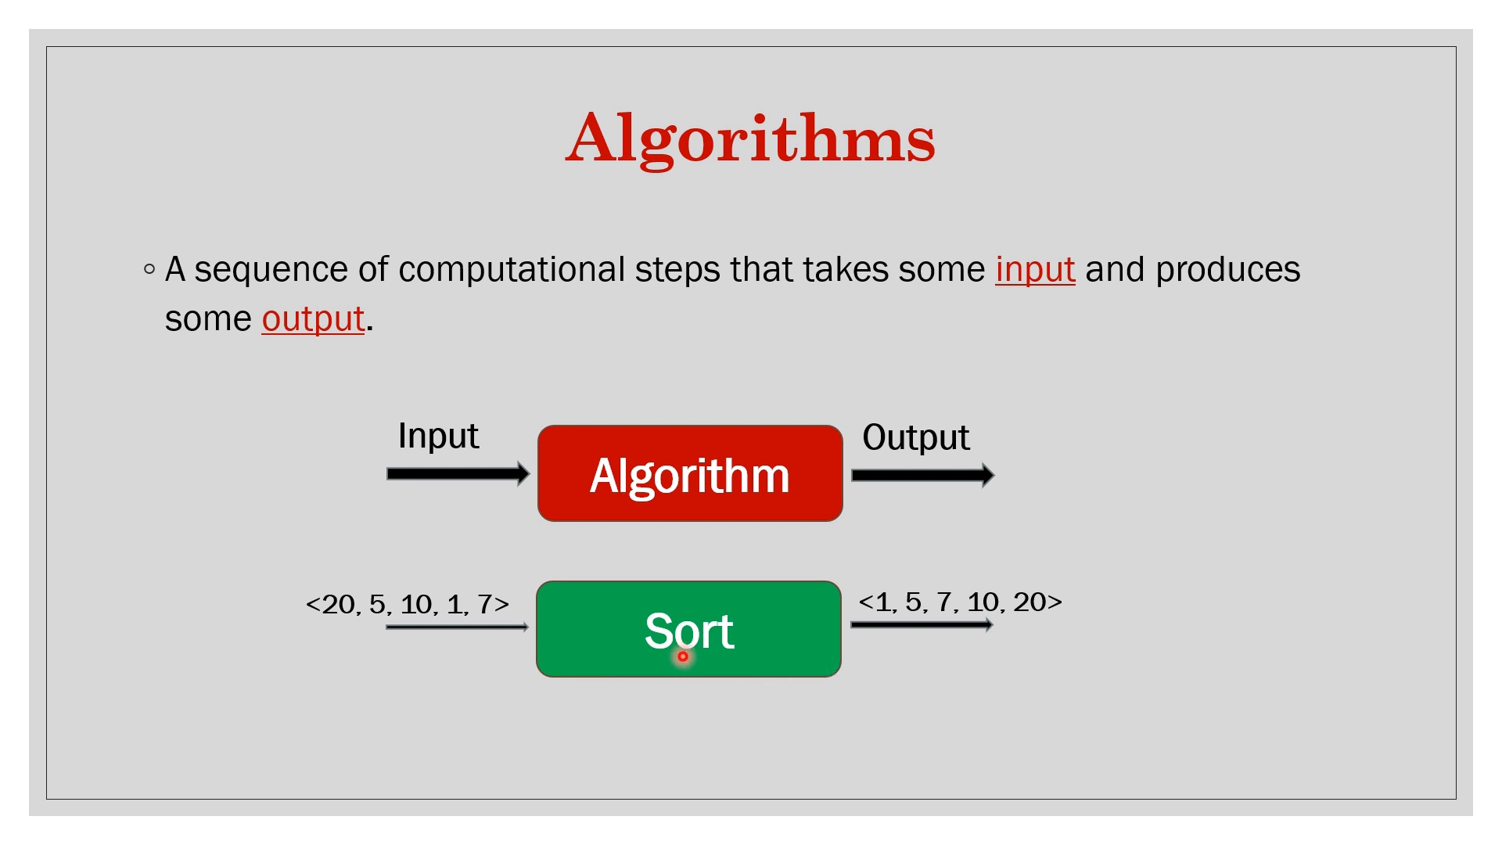
mouse_move(1063, 631)
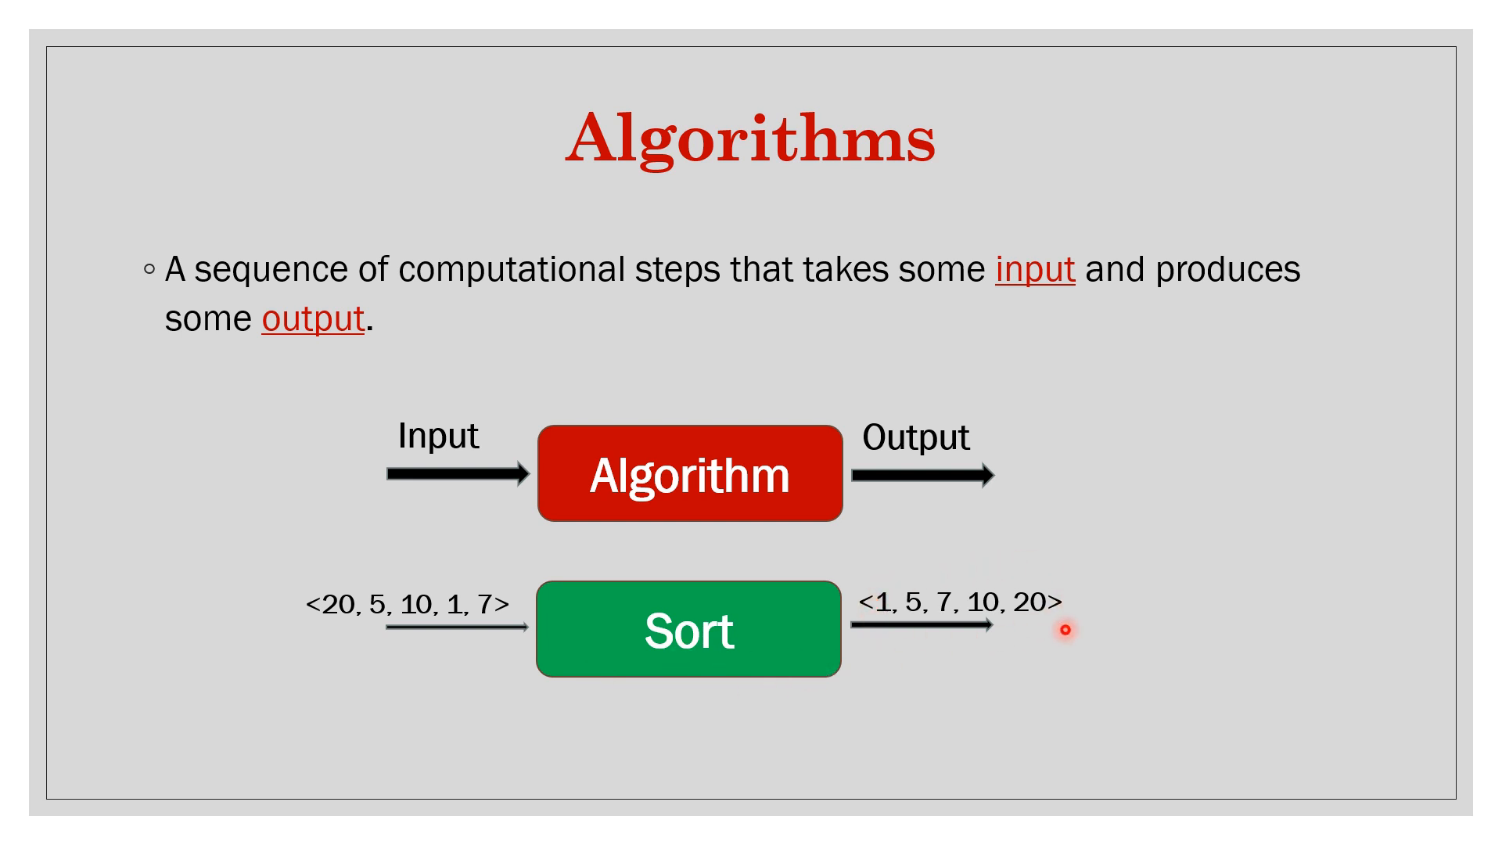
mouse_move(545, 598)
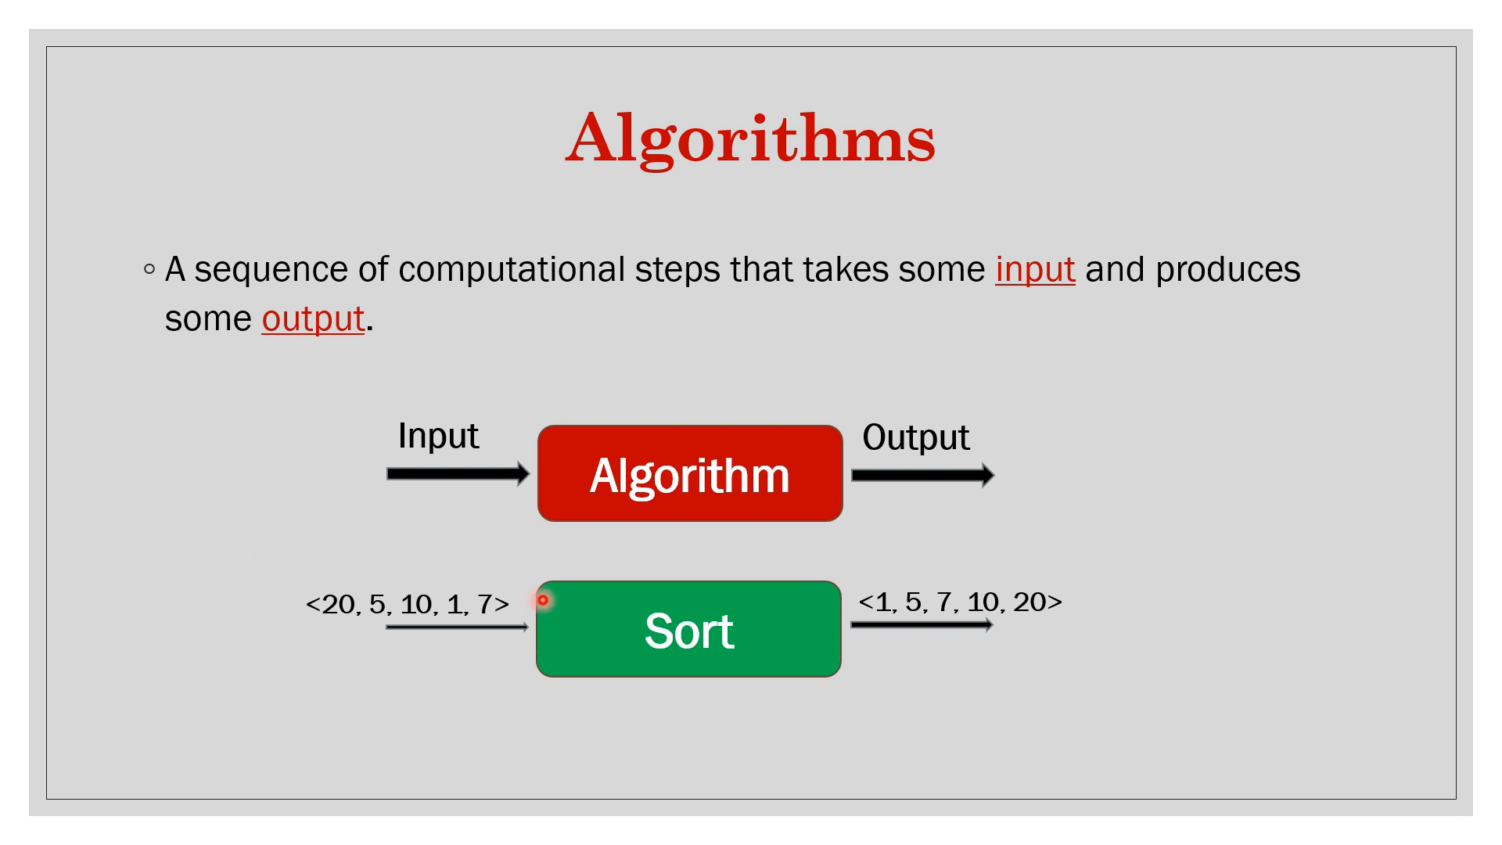
mouse_move(619, 692)
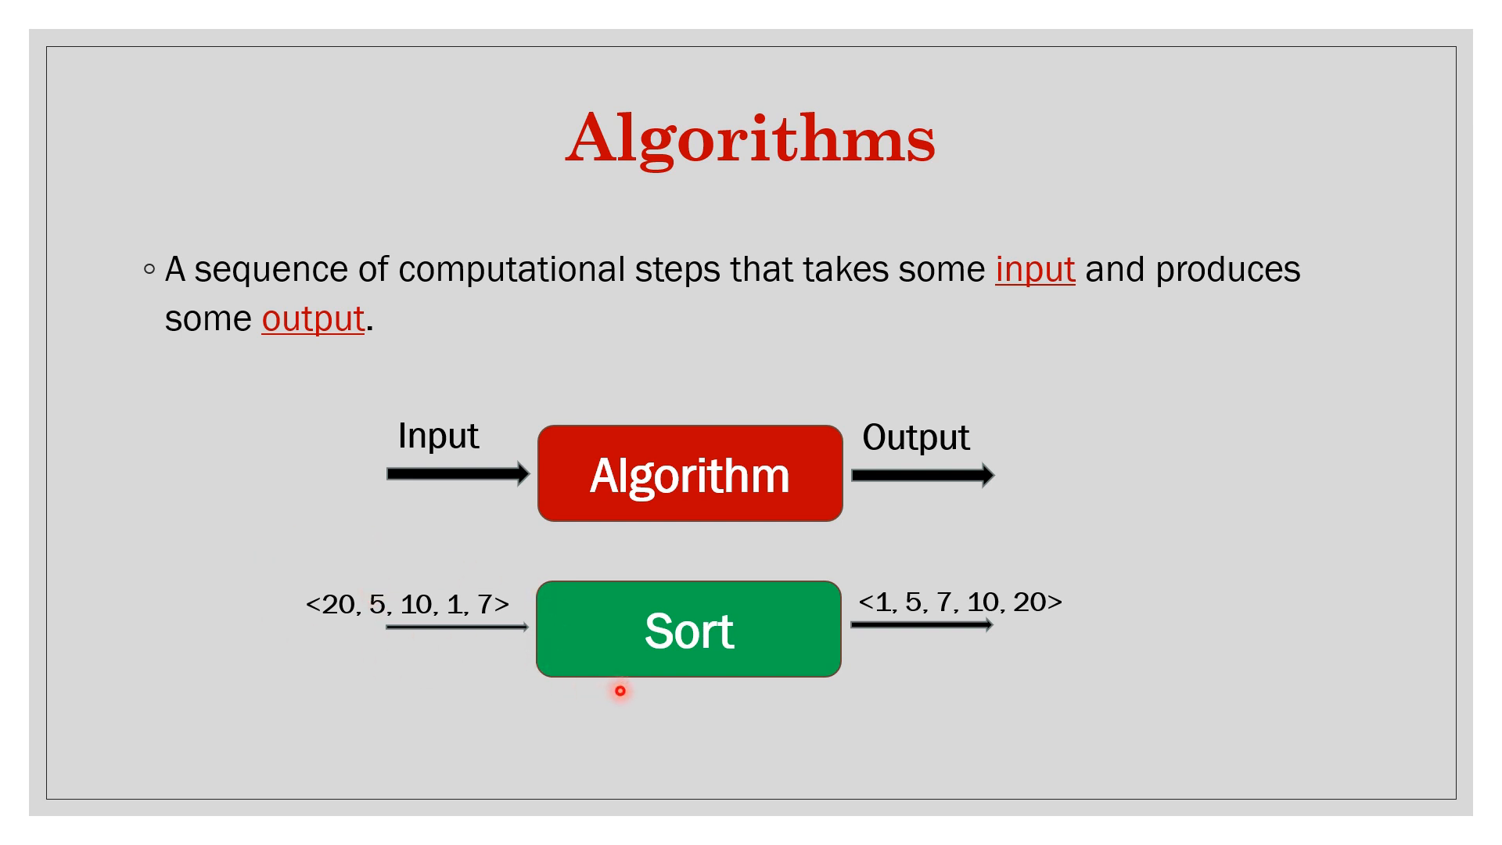
mouse_move(678, 665)
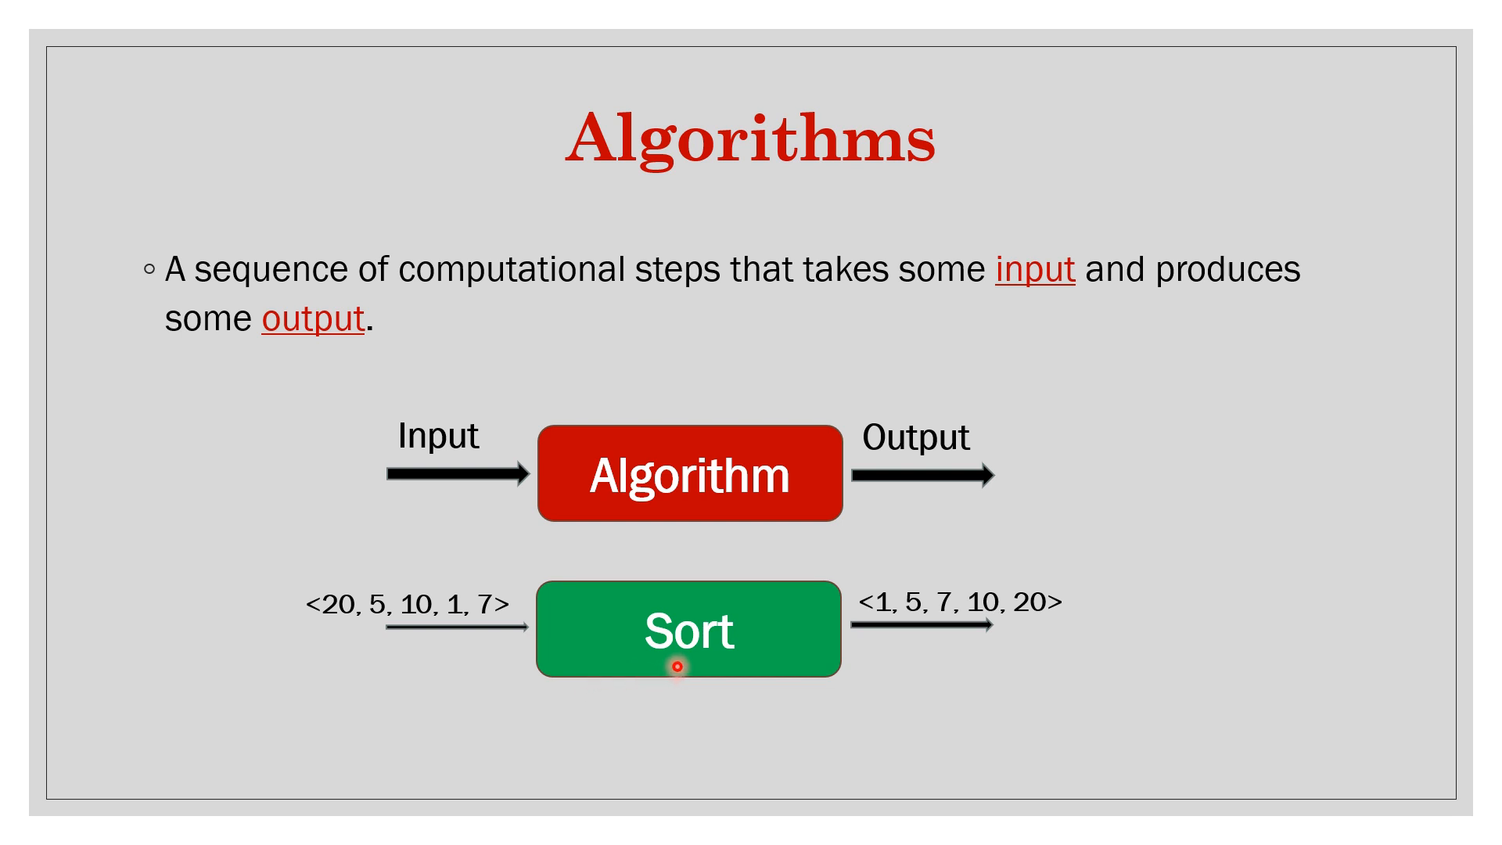
mouse_move(691, 661)
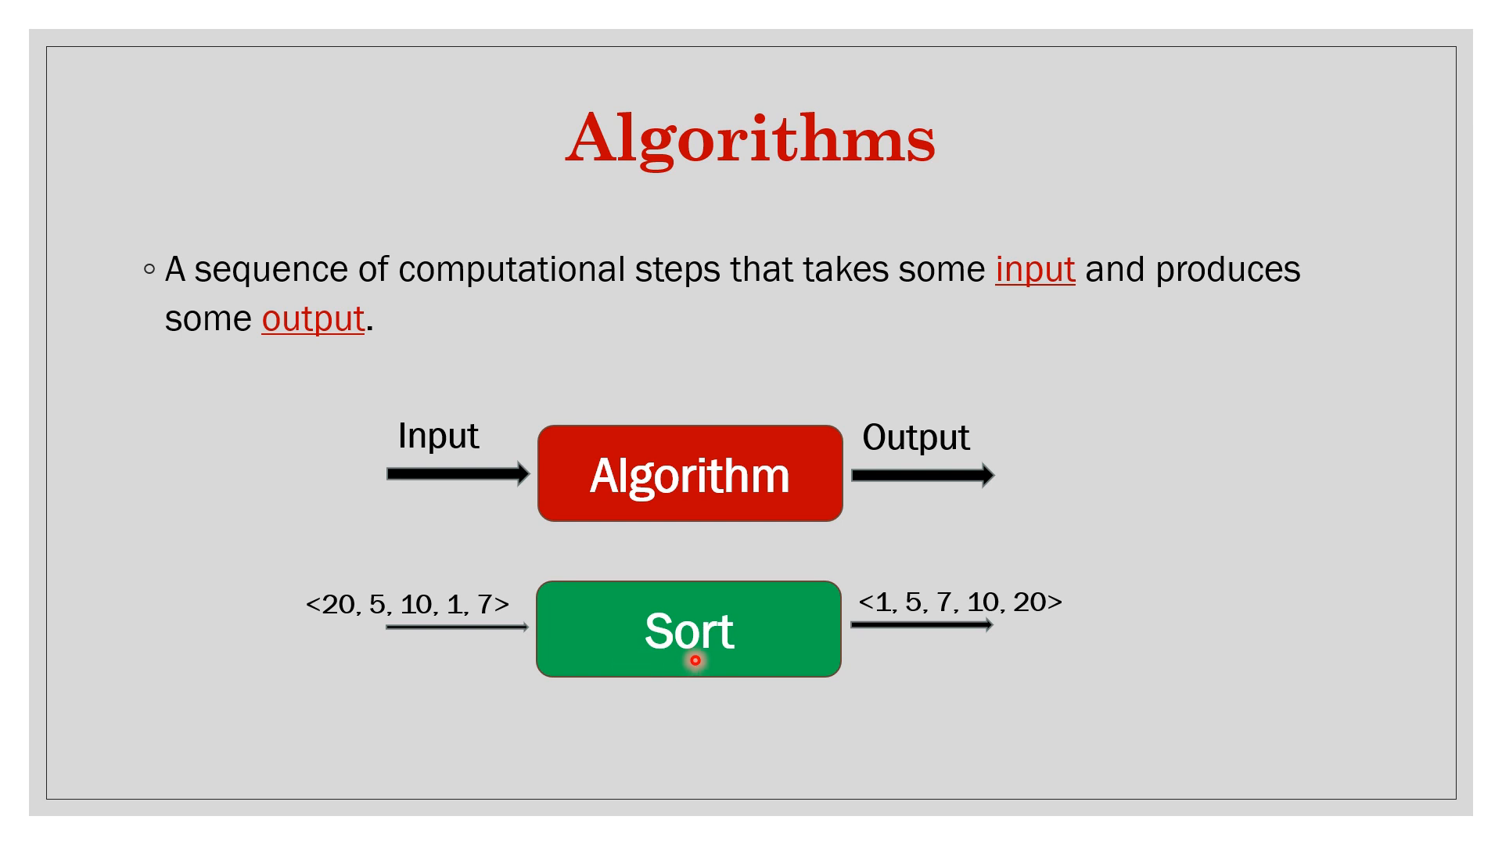
mouse_move(752, 567)
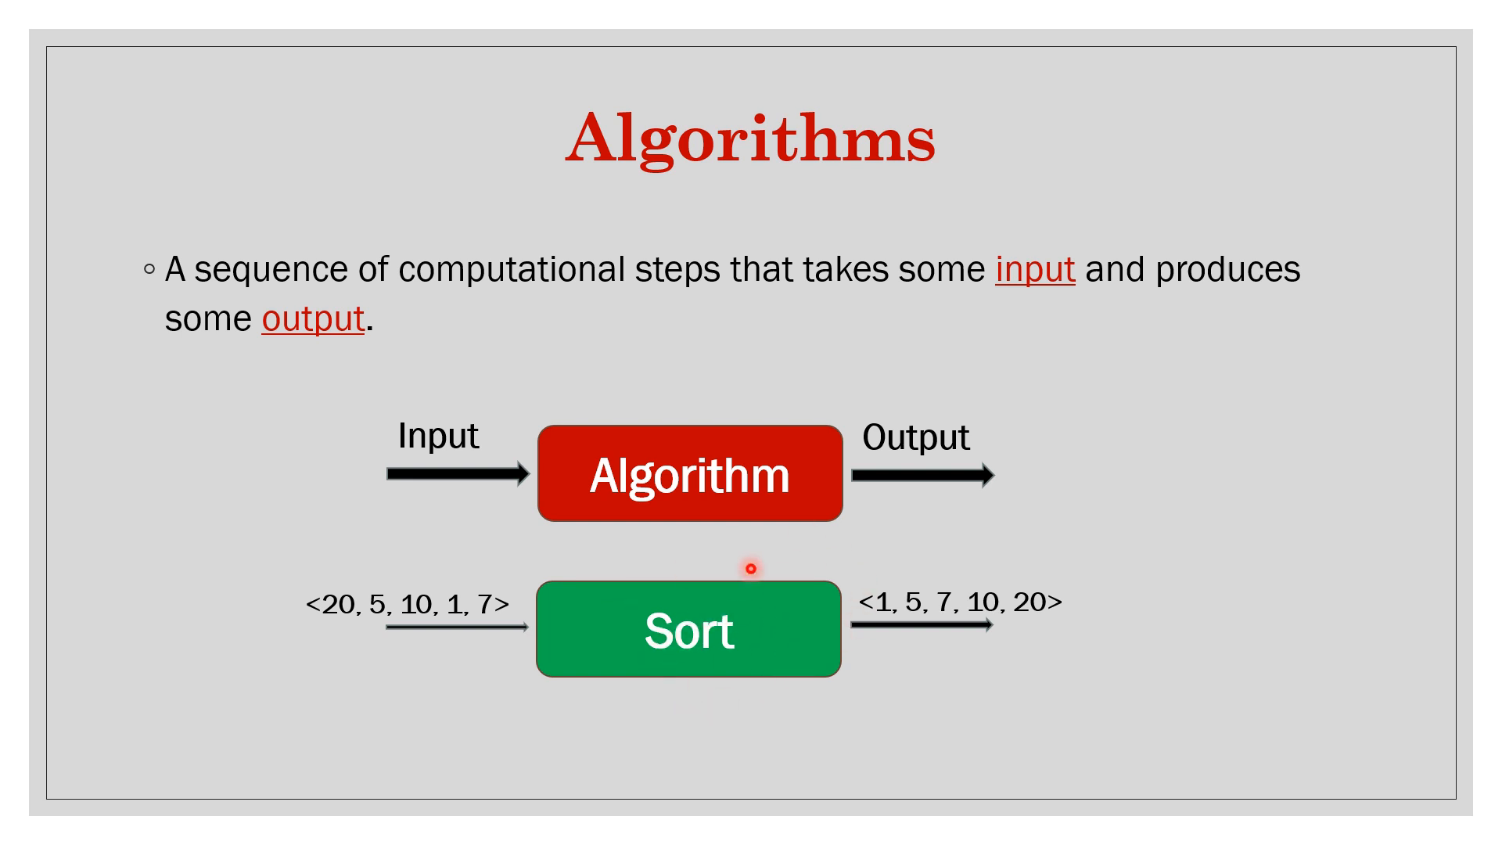
mouse_move(673, 680)
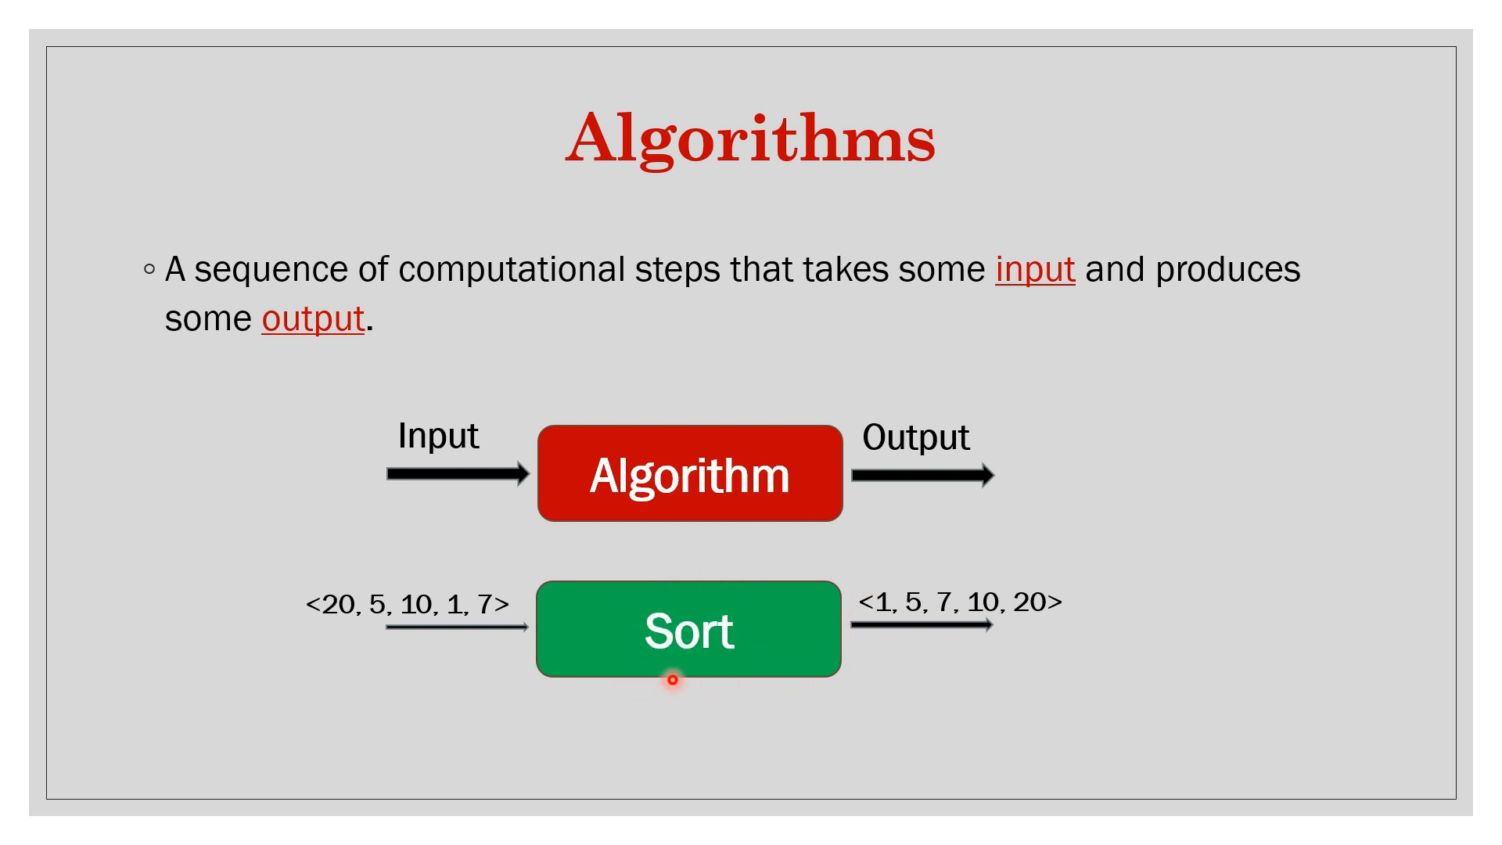
mouse_move(305, 607)
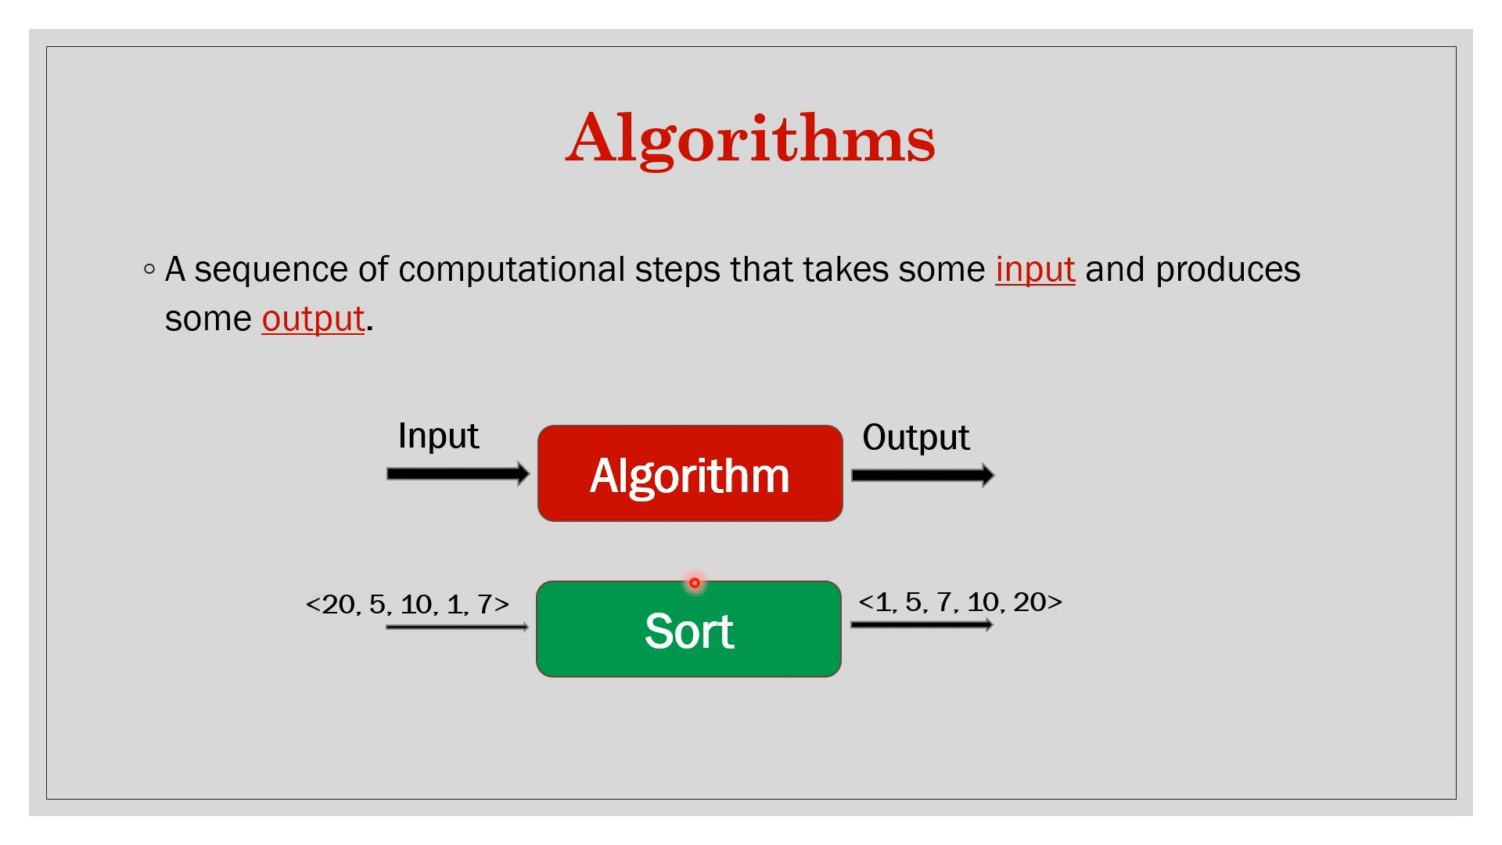
mouse_move(709, 632)
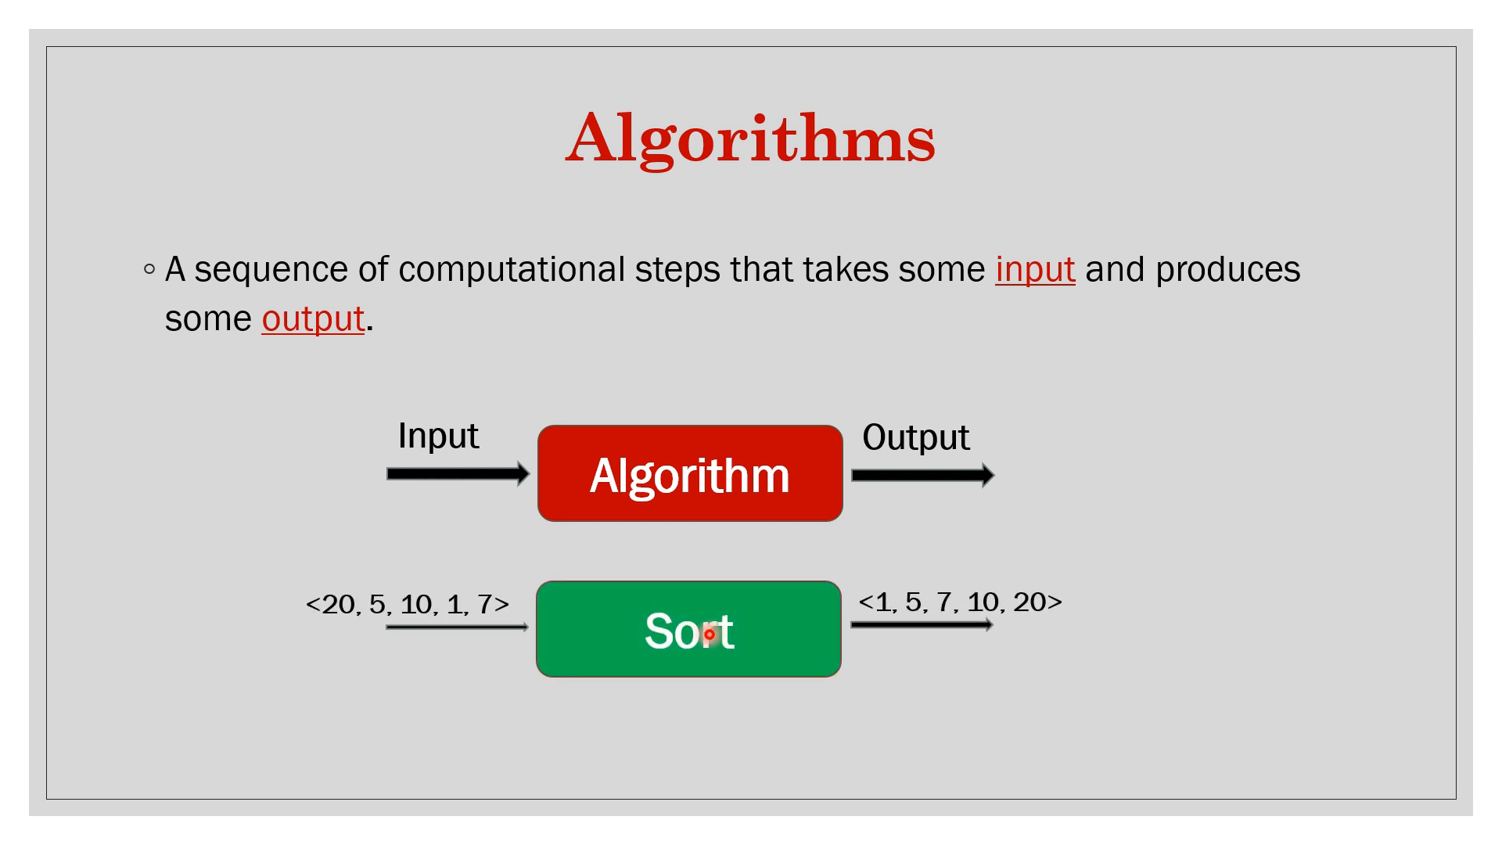
mouse_move(956, 554)
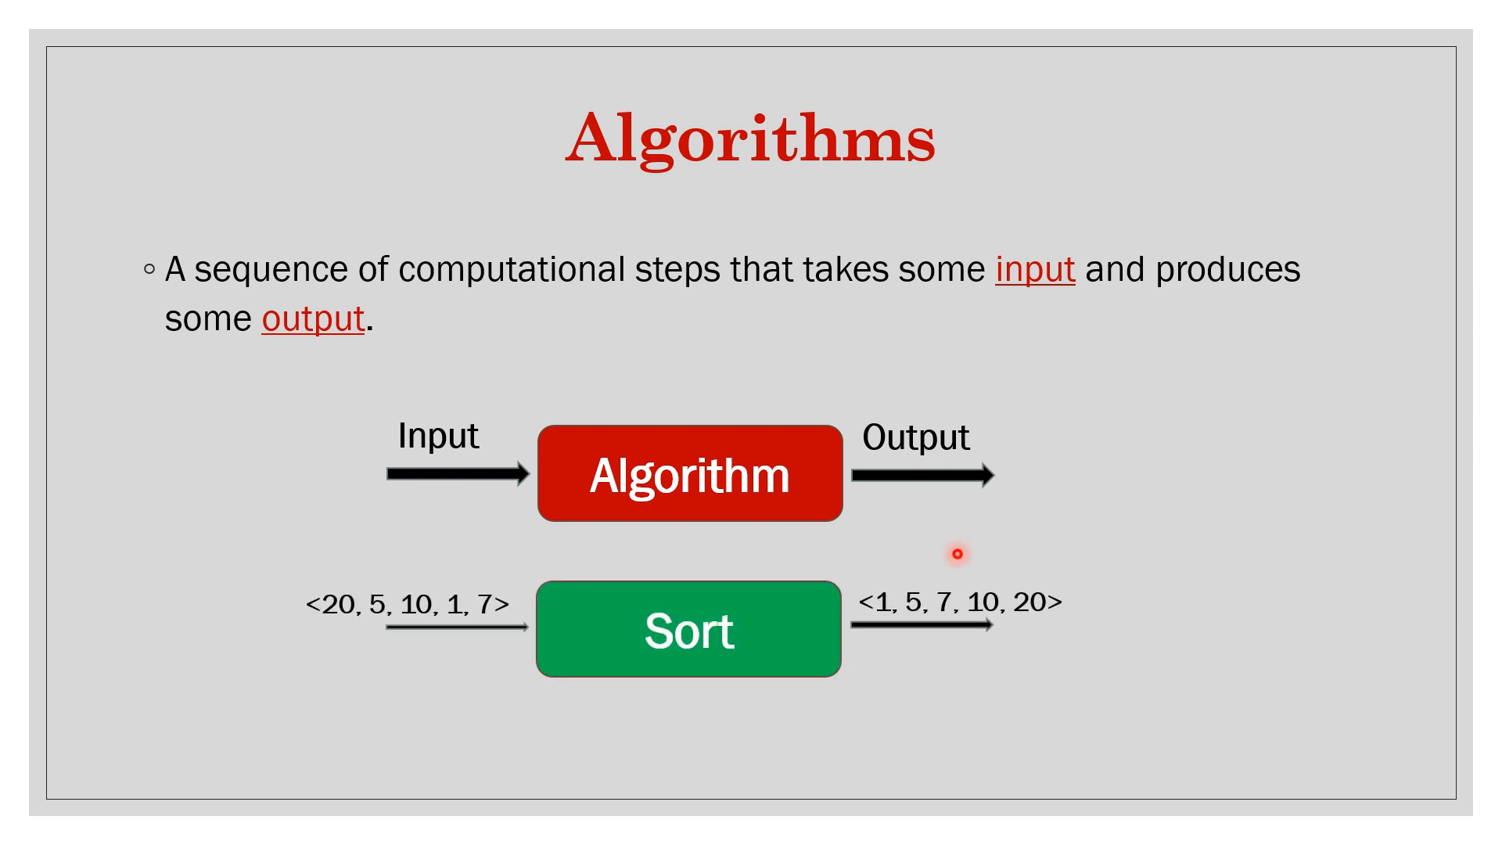
mouse_move(1140, 506)
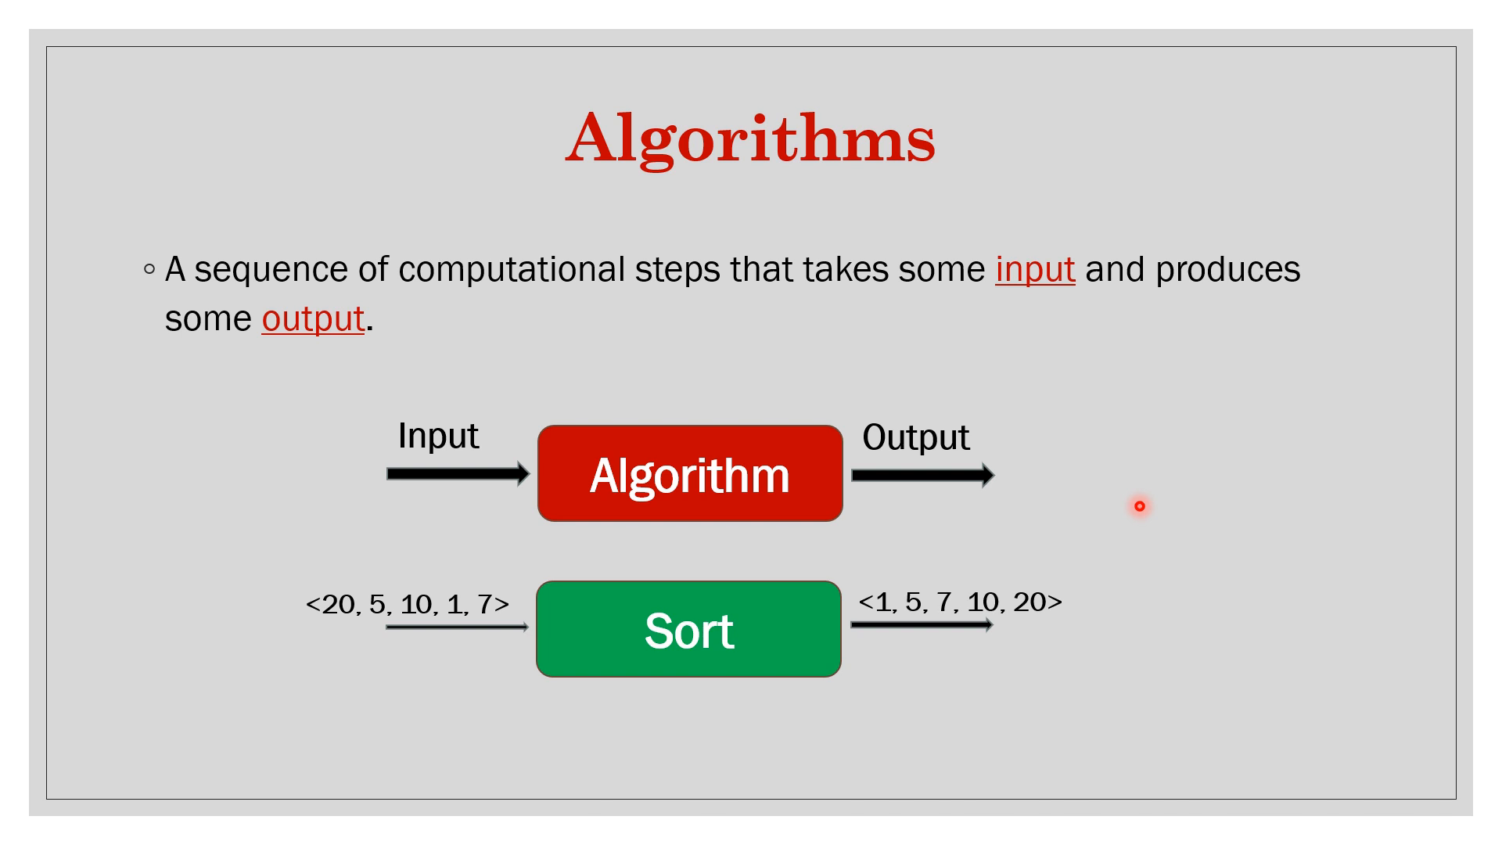